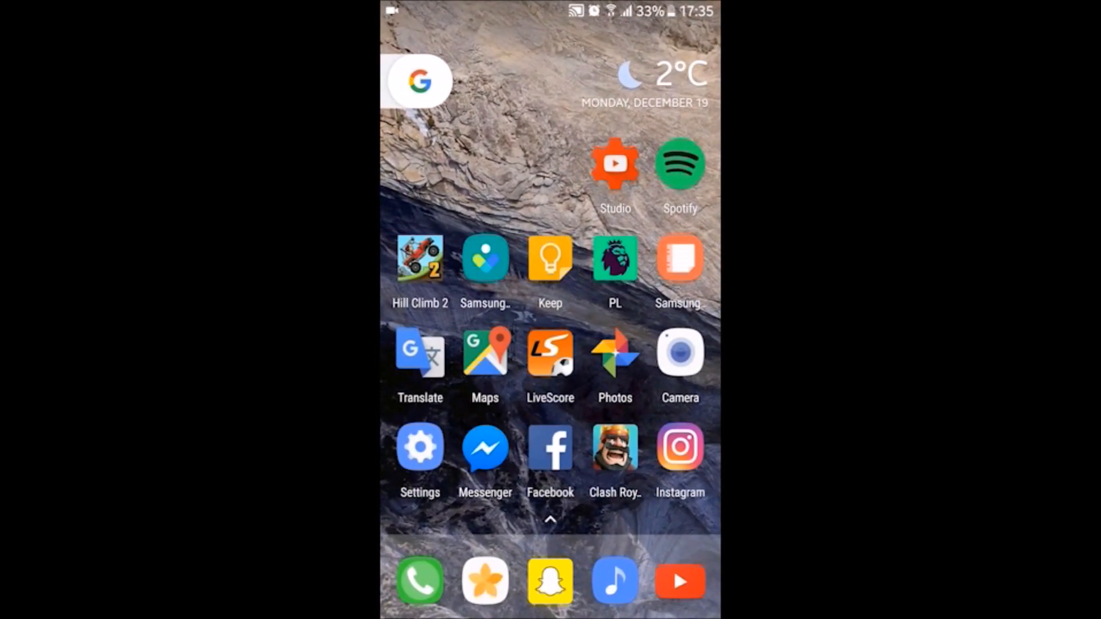
# In Settings > About device > Software info, read Android 7.0 and Samsung Experience SE 8
pyautogui.click(419, 446)
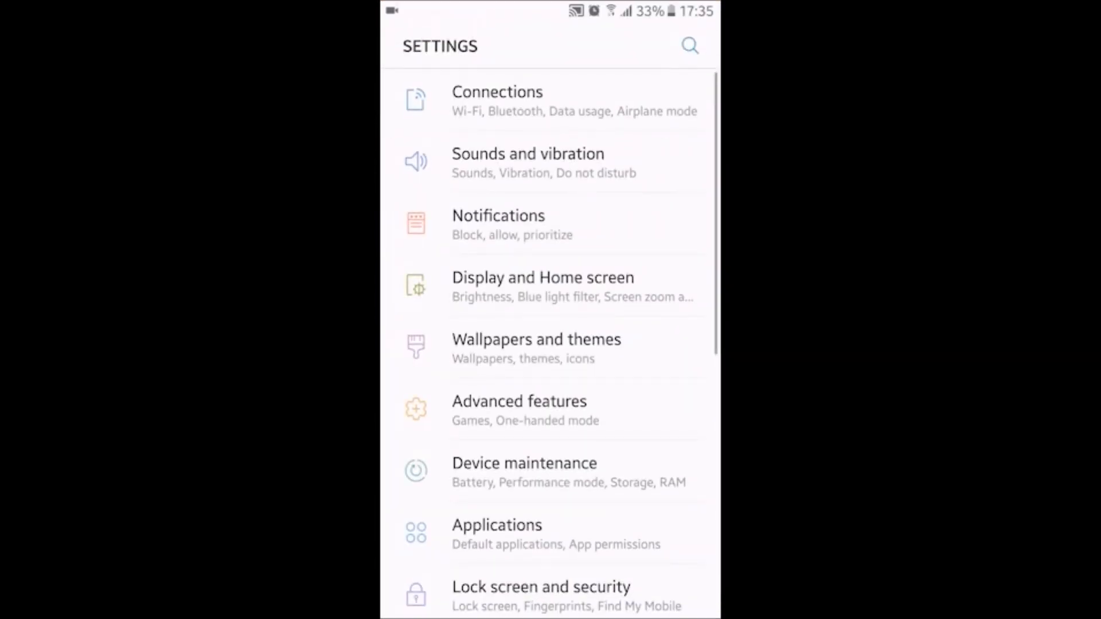
pyautogui.scroll(-3)
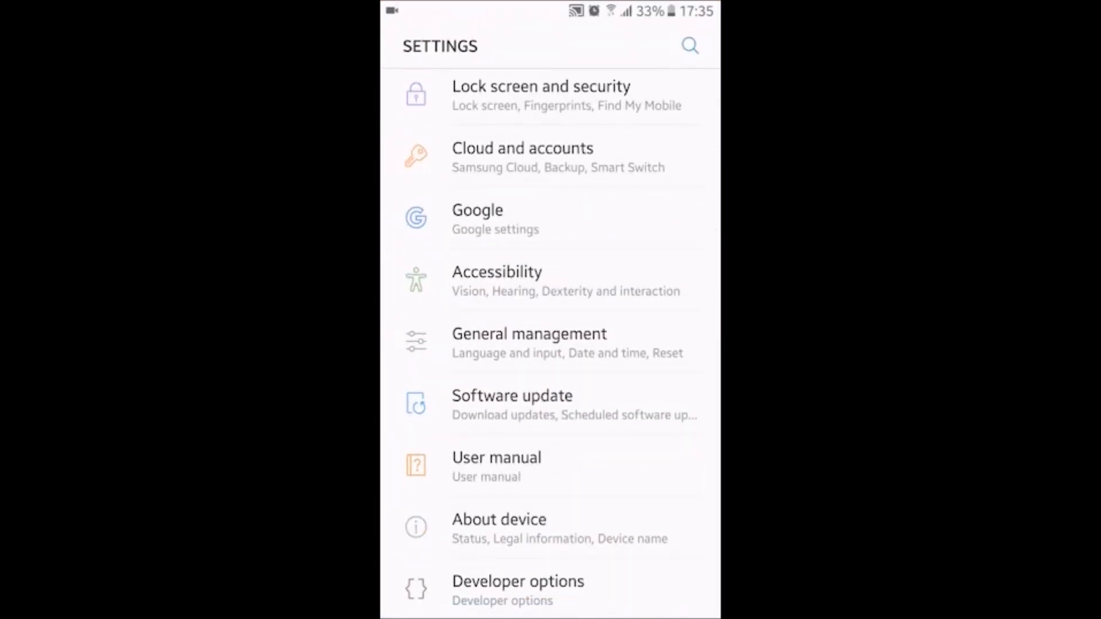
pyautogui.click(498, 519)
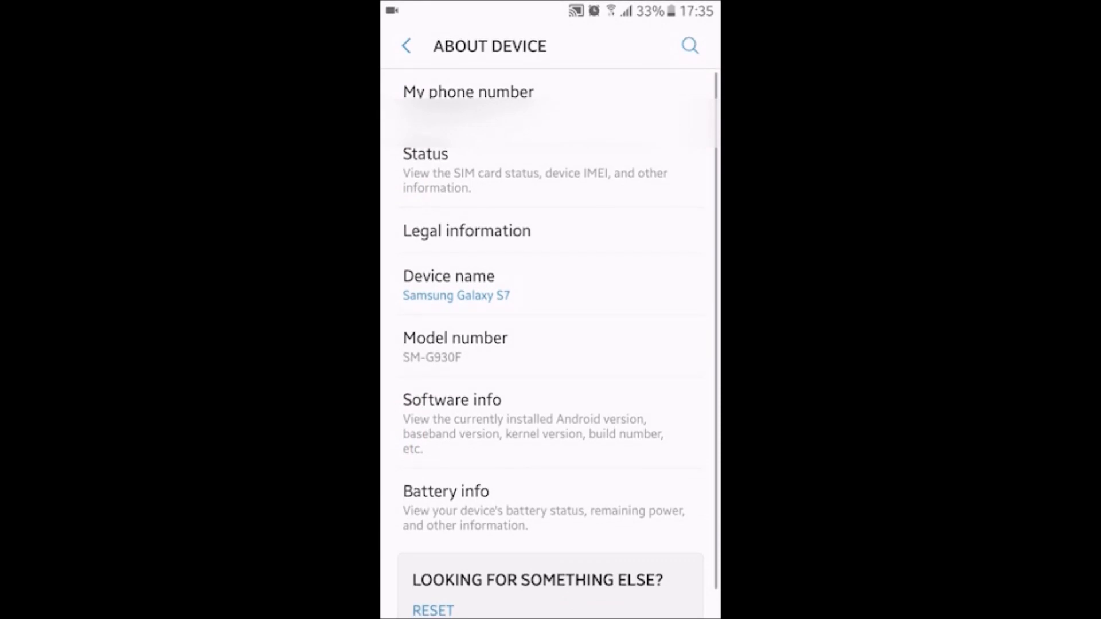
pyautogui.click(452, 399)
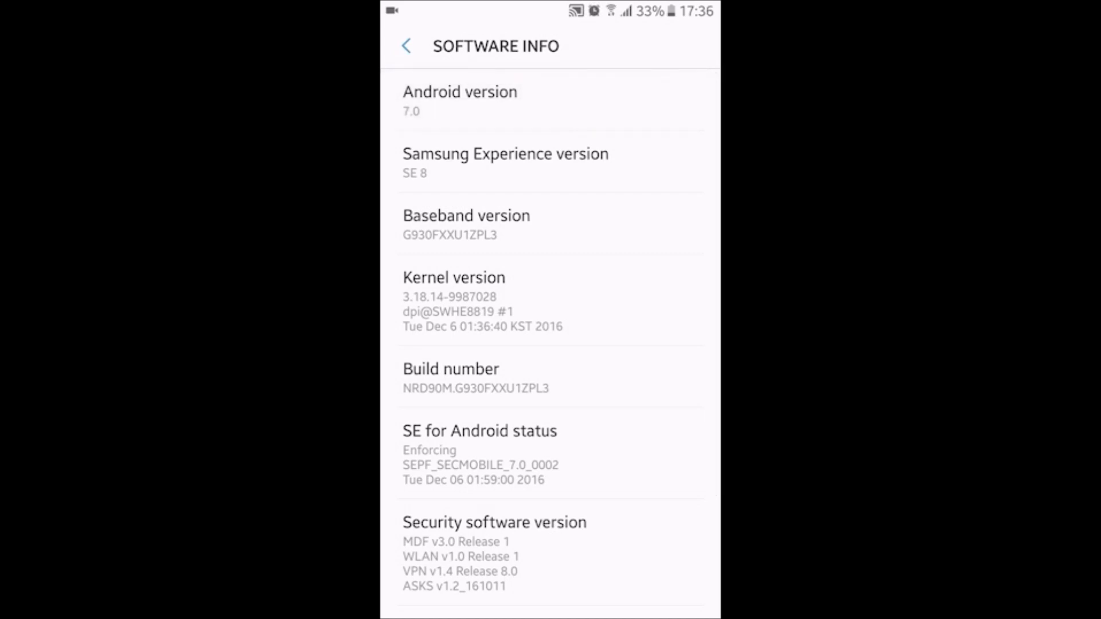
pyautogui.click(505, 163)
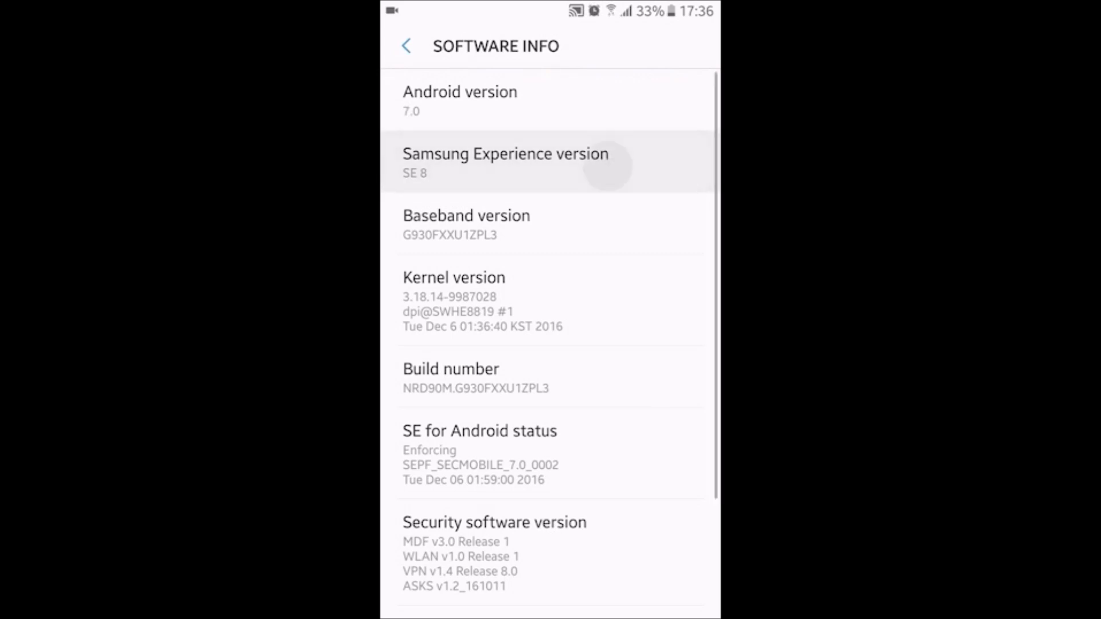
# Back out to the main settings list and return toward the home screen's customisation view
pyautogui.click(505, 162)
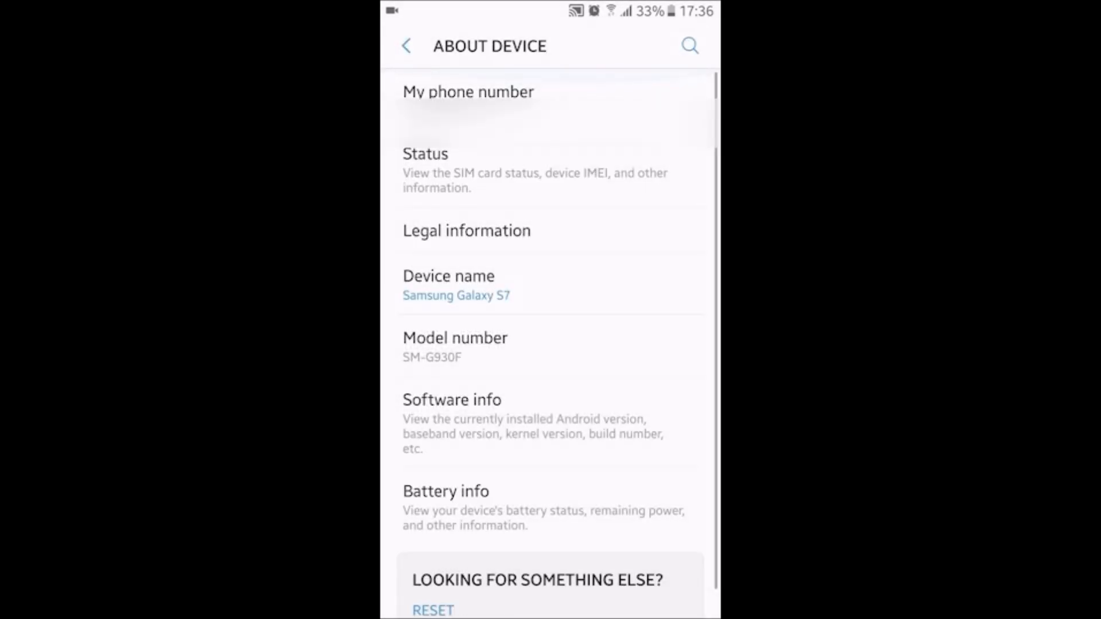
pyautogui.click(406, 46)
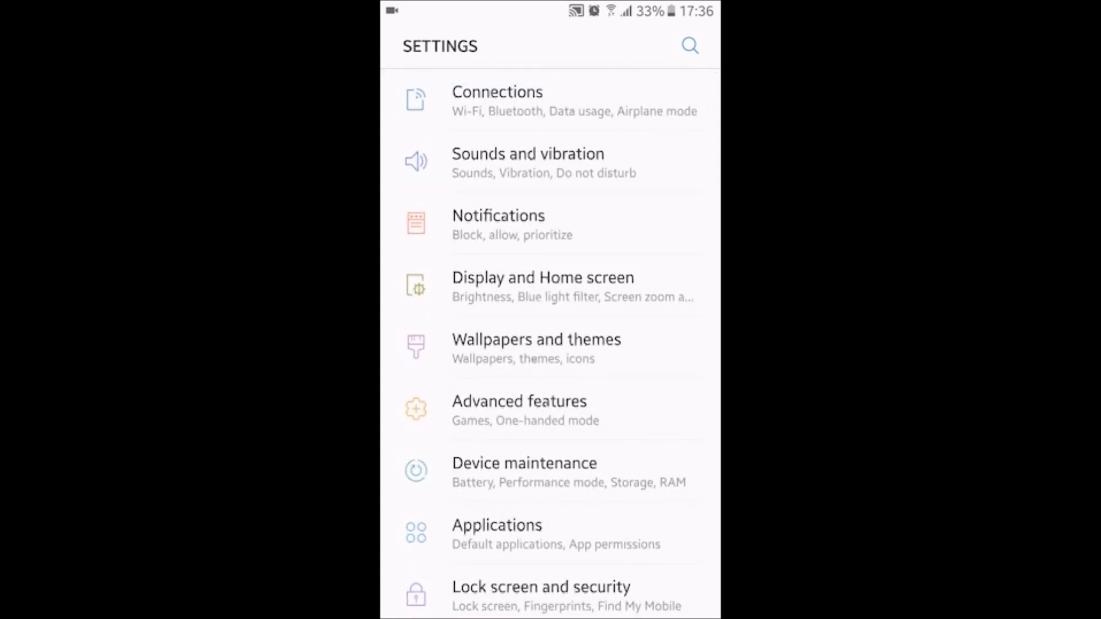
pyautogui.scroll(-3)
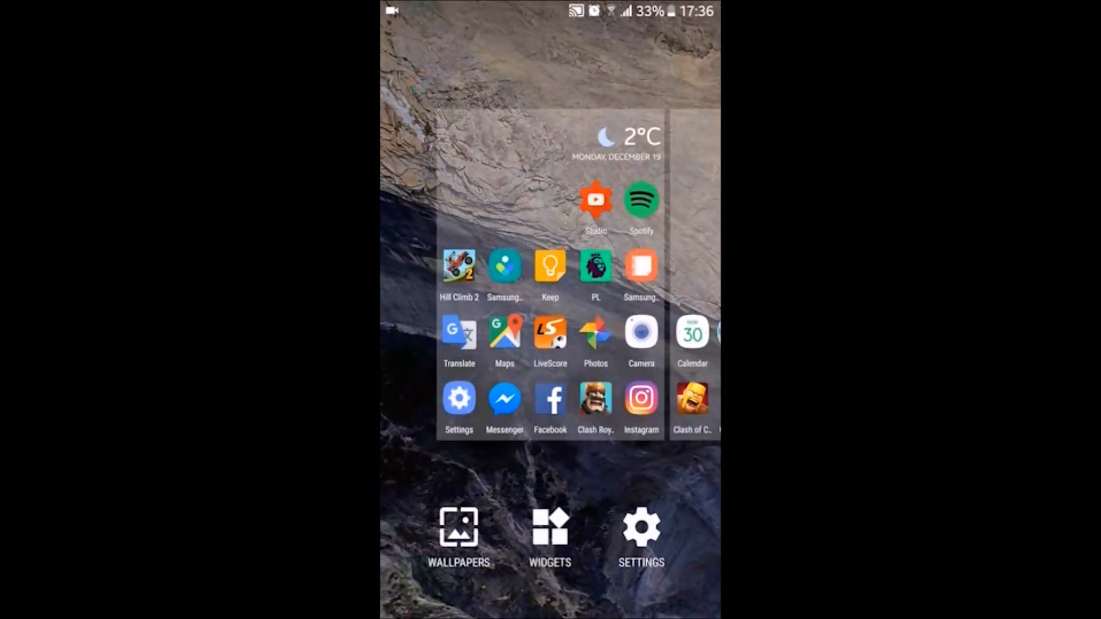
pyautogui.click(639, 533)
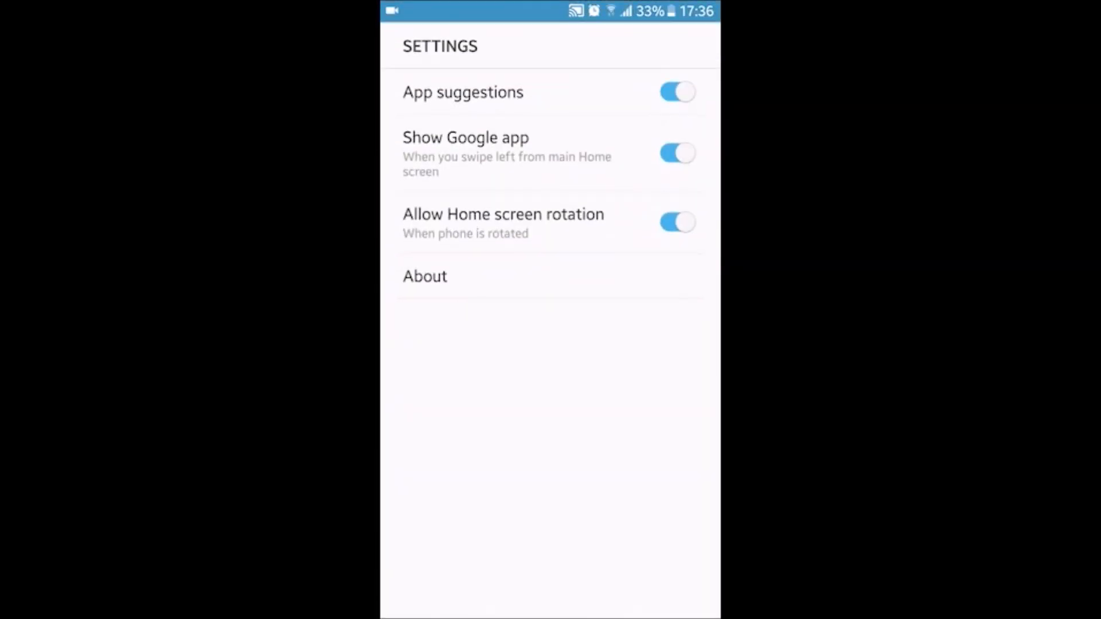
pyautogui.click(425, 276)
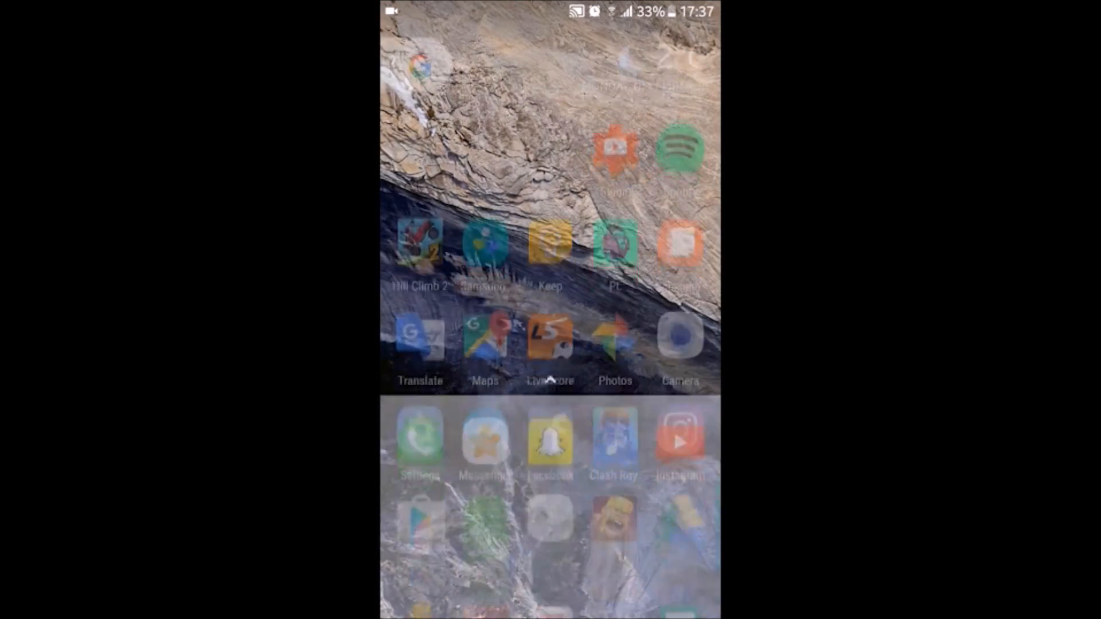
pyautogui.scroll(3)
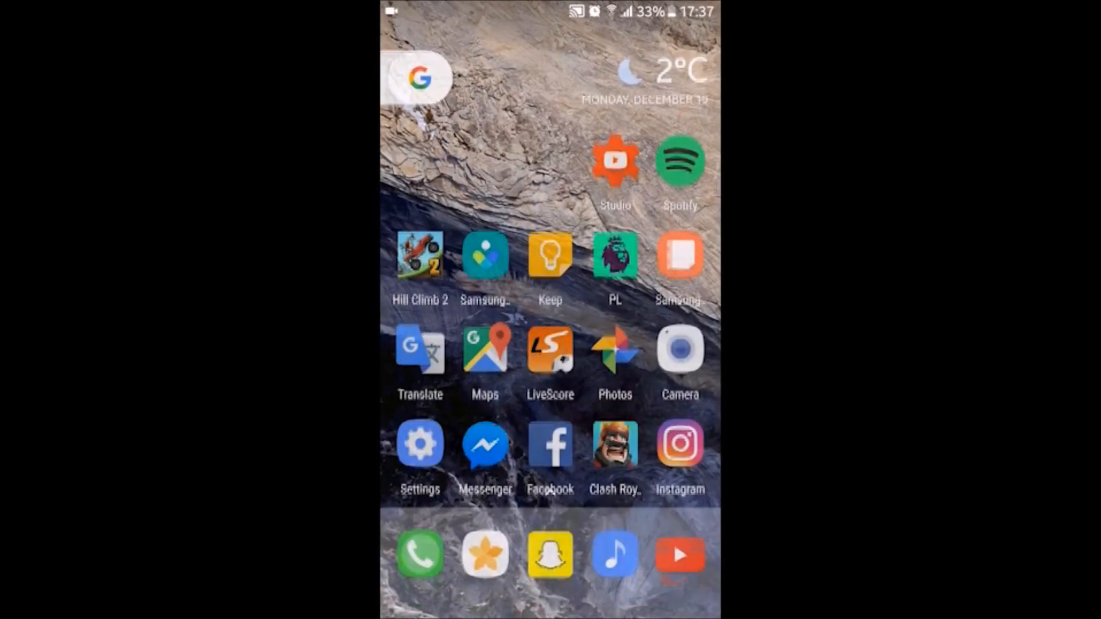
pyautogui.scroll(3)
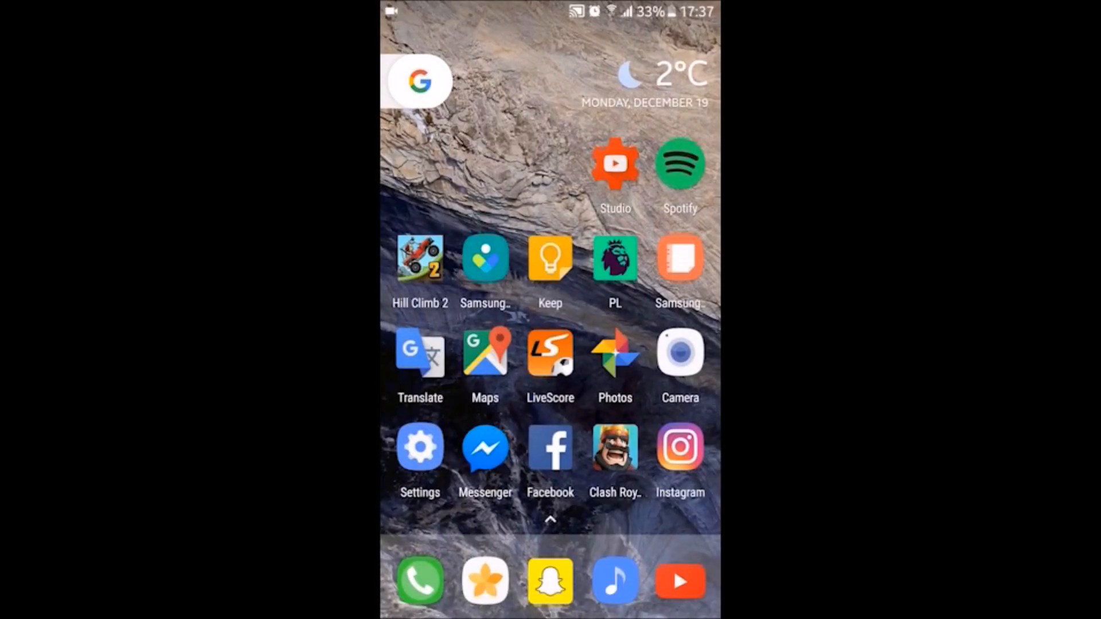
pyautogui.hscroll(-3)
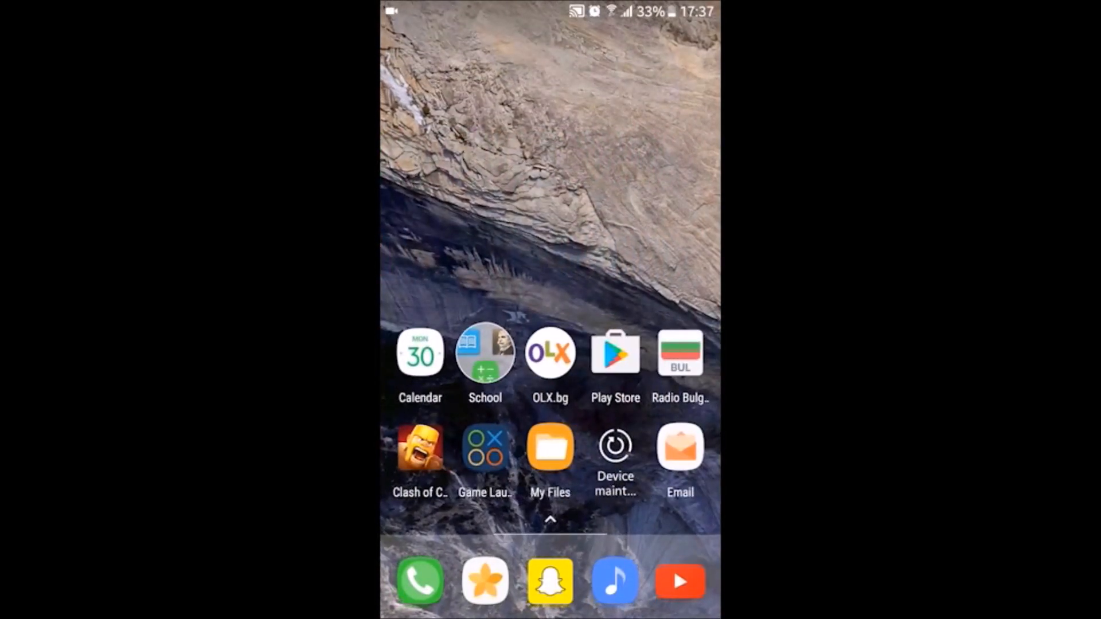
pyautogui.click(419, 352)
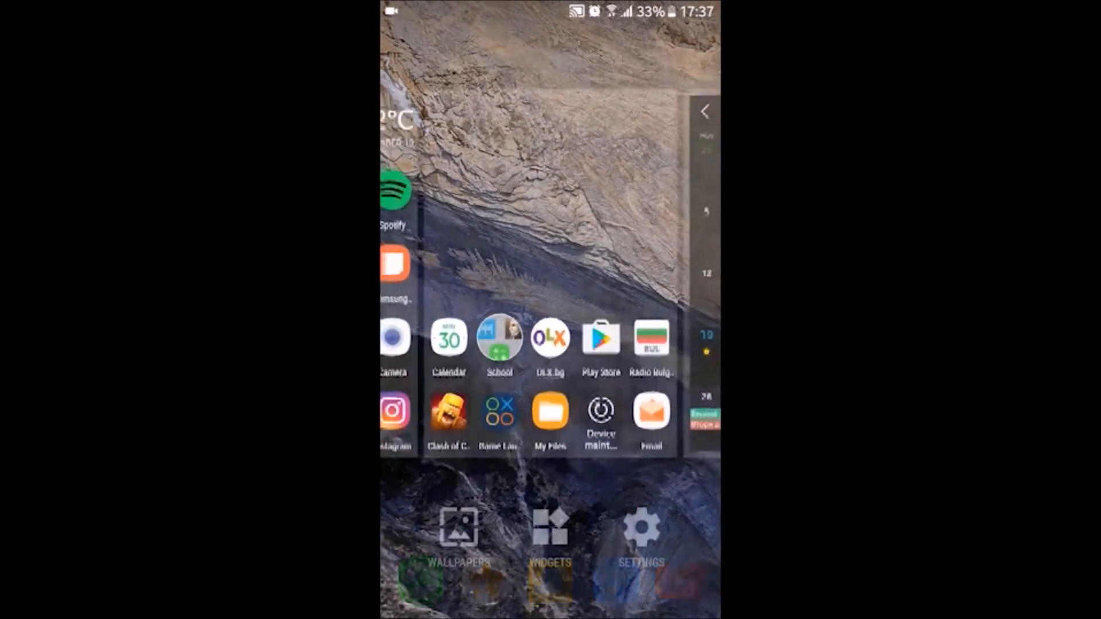
# Browse the live wallpapers, previewing Garden, Kent and Half Dome, Yosemite
pyautogui.click(458, 536)
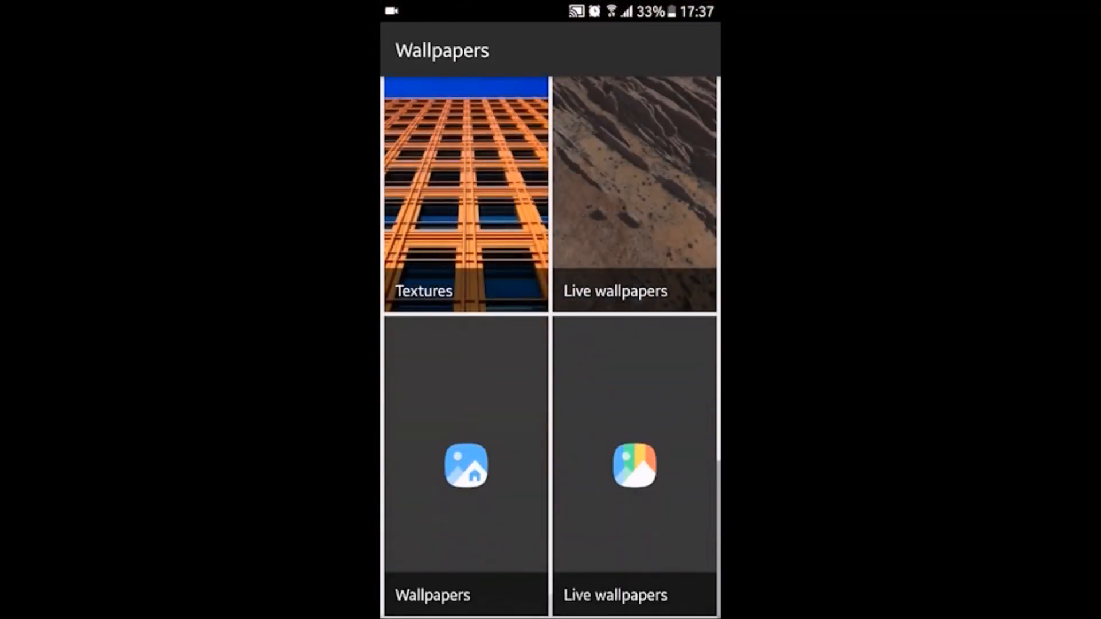
pyautogui.scroll(-3)
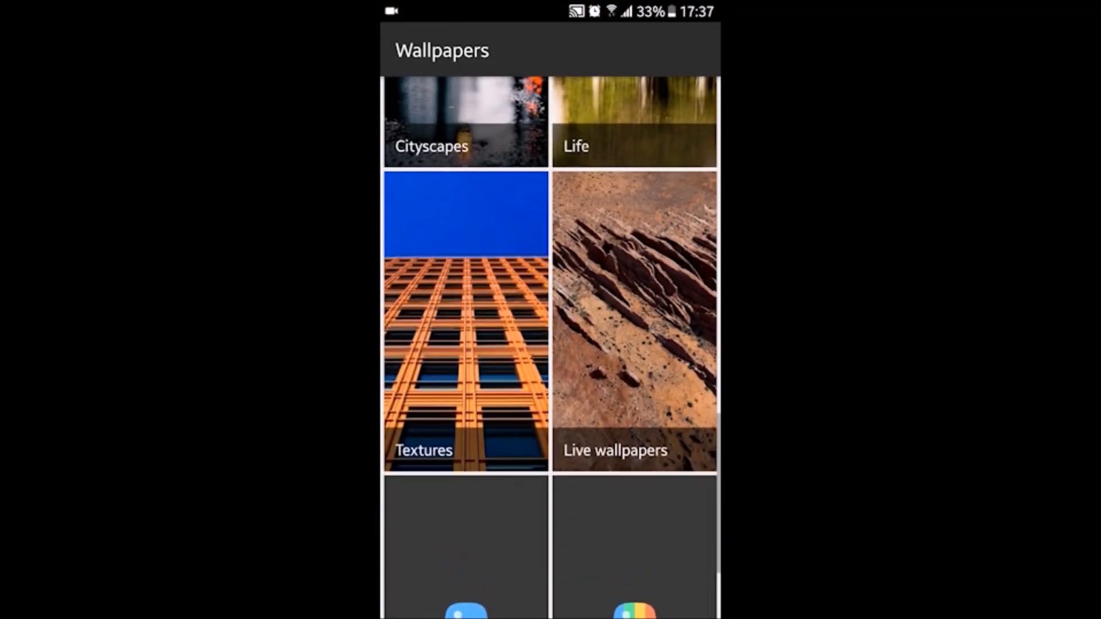
pyautogui.click(632, 320)
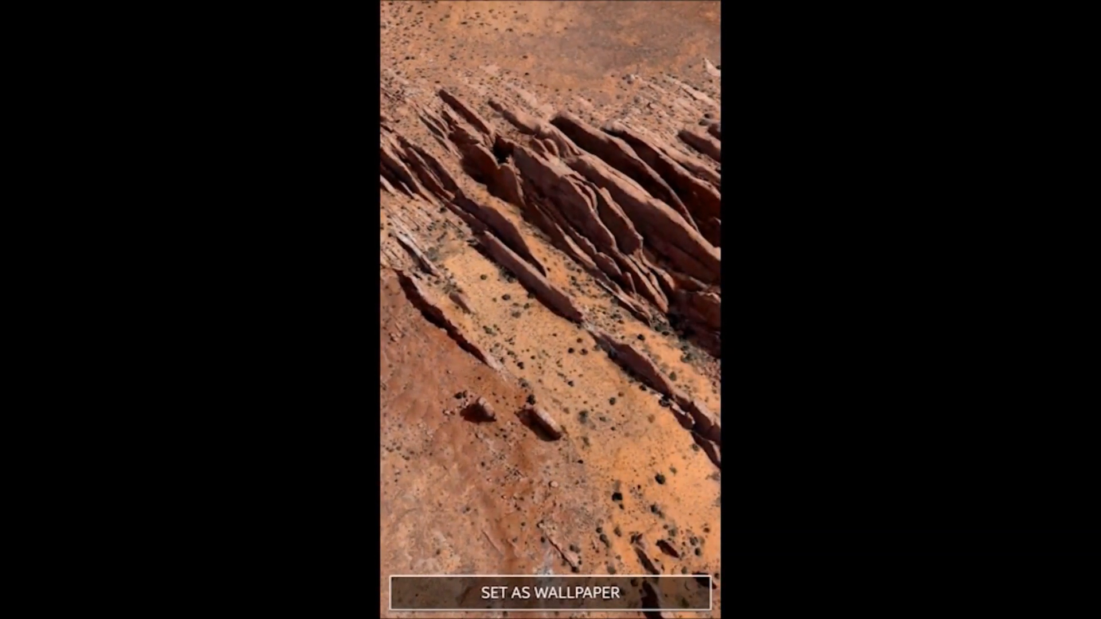
pyautogui.click(406, 49)
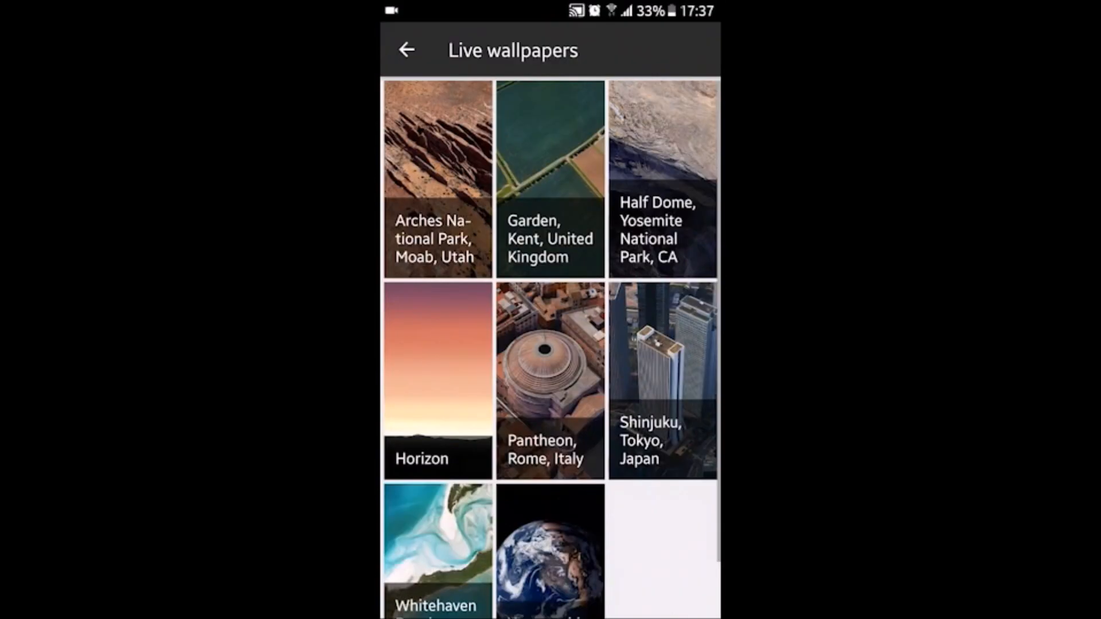
pyautogui.click(549, 178)
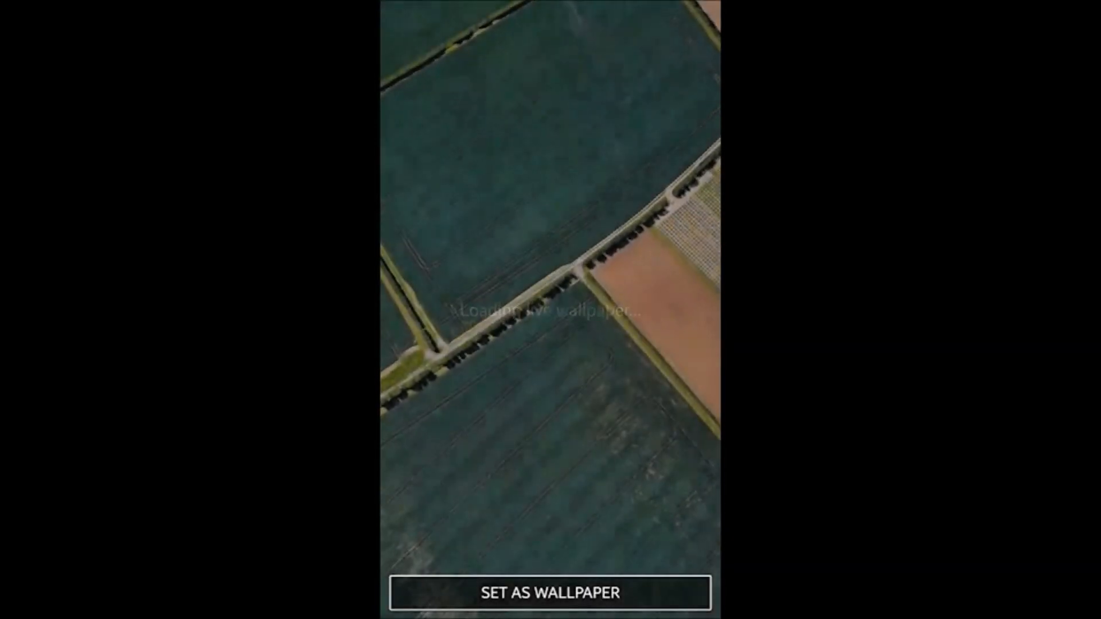
pyautogui.click(406, 49)
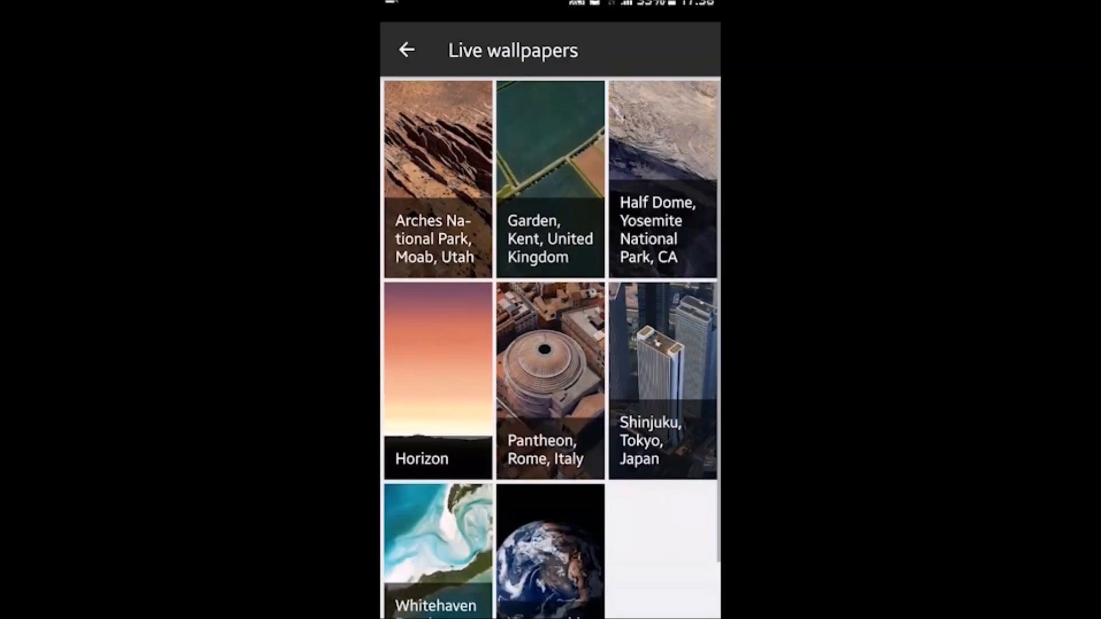
pyautogui.click(662, 178)
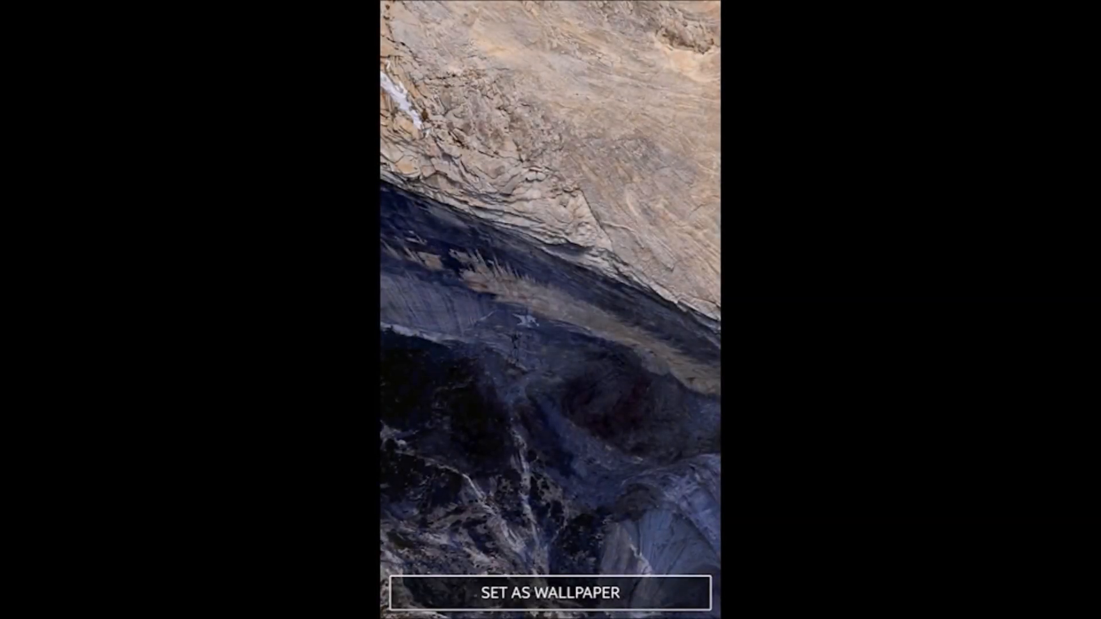
pyautogui.click(406, 49)
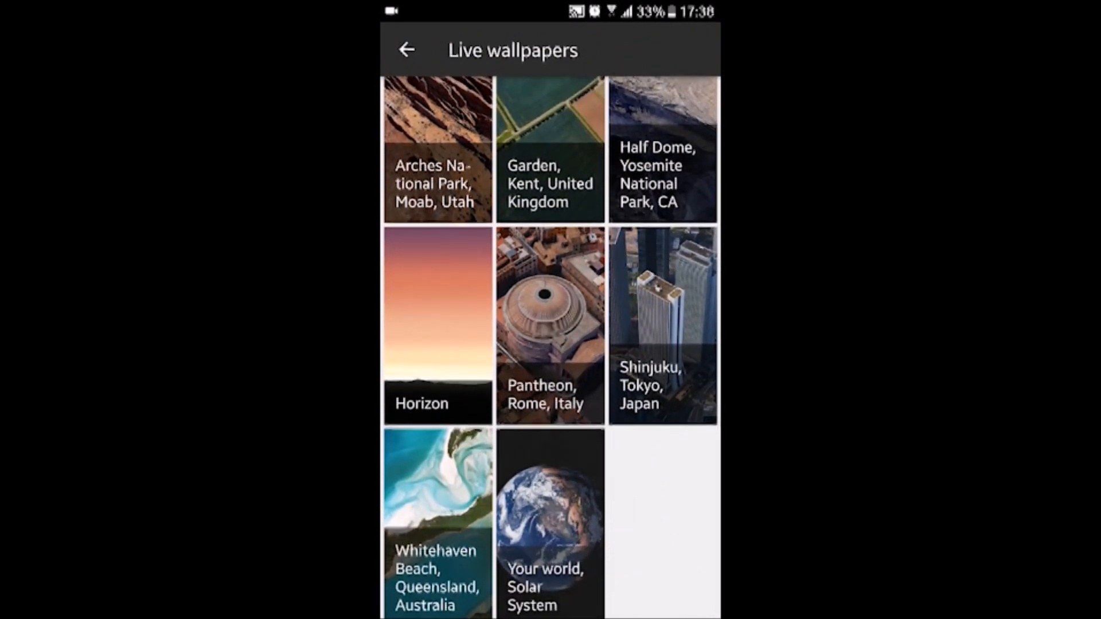
# Apply the Your world, Solar System wallpaper, then set the rock-face wallpaper back
pyautogui.click(549, 522)
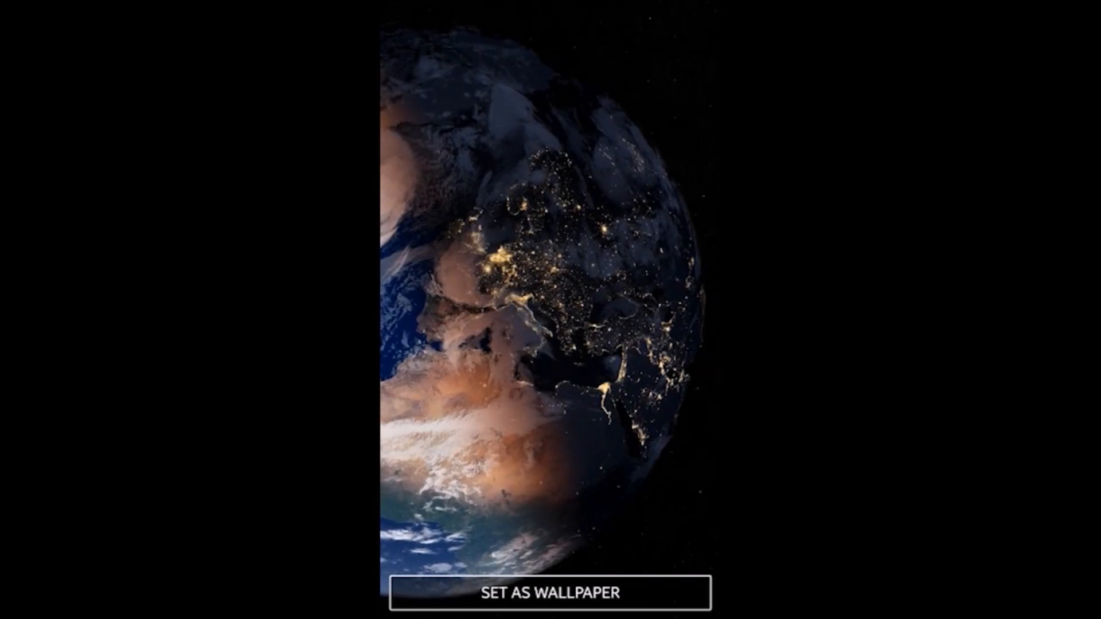
pyautogui.click(549, 593)
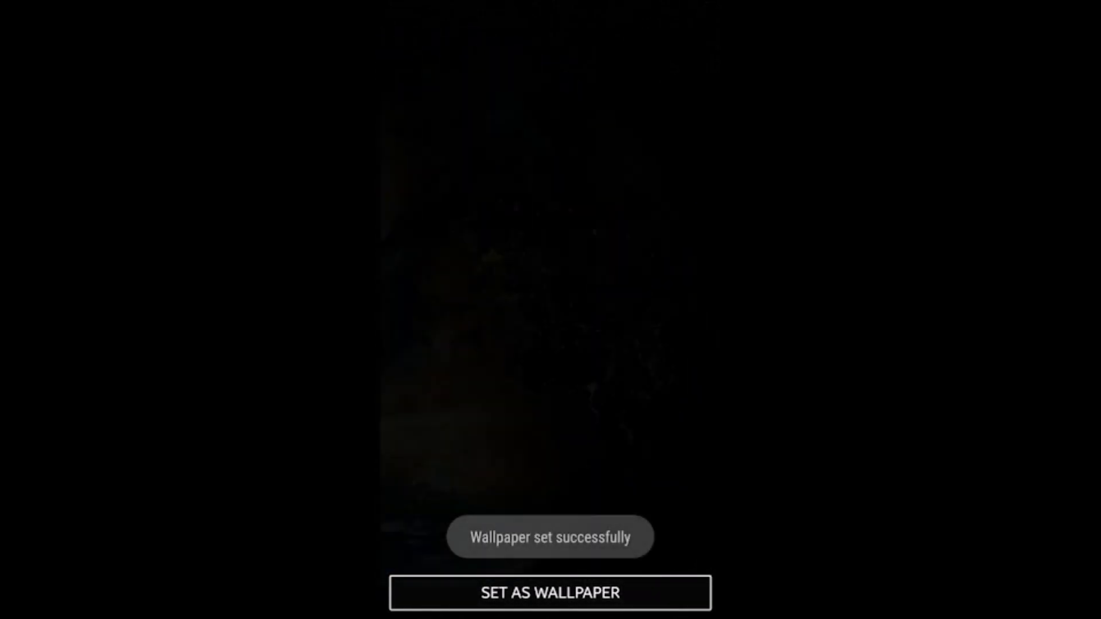
pyautogui.click(549, 592)
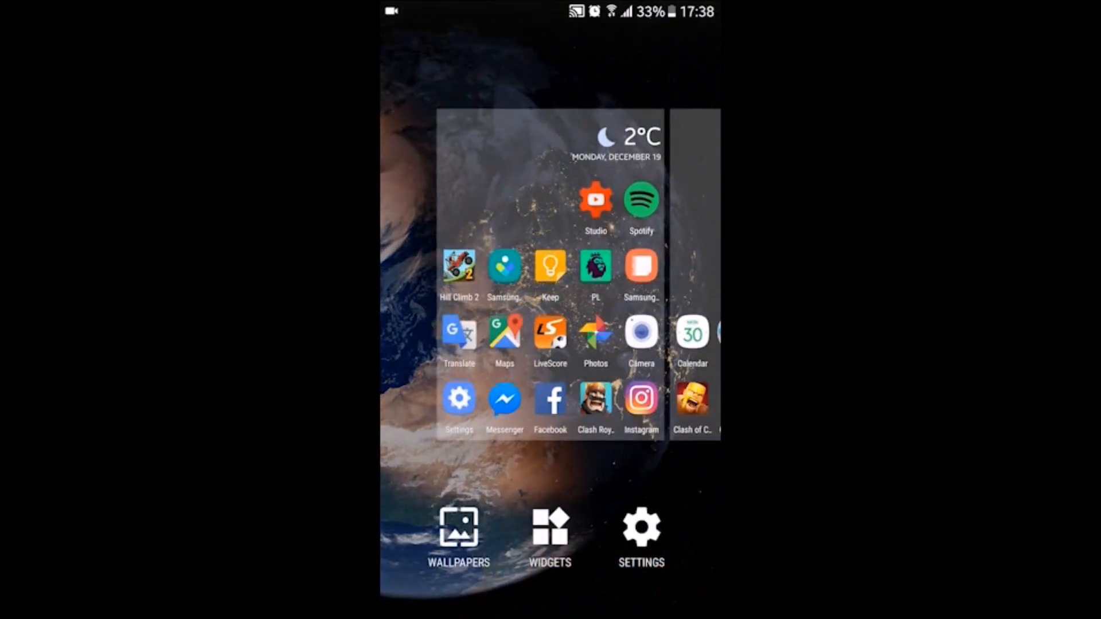
pyautogui.click(458, 530)
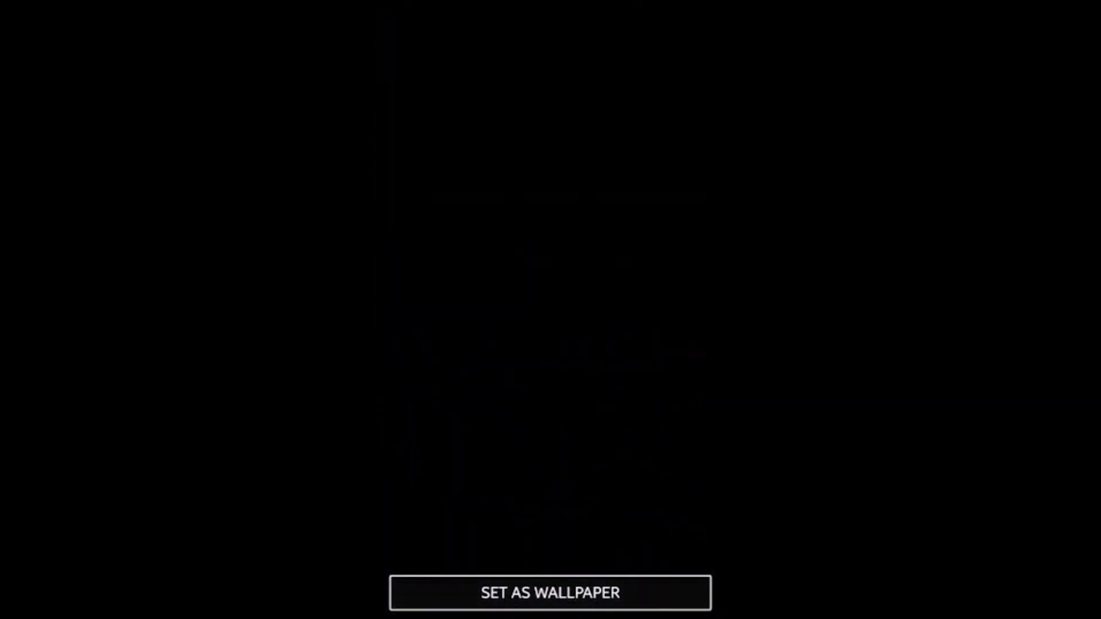
pyautogui.click(549, 593)
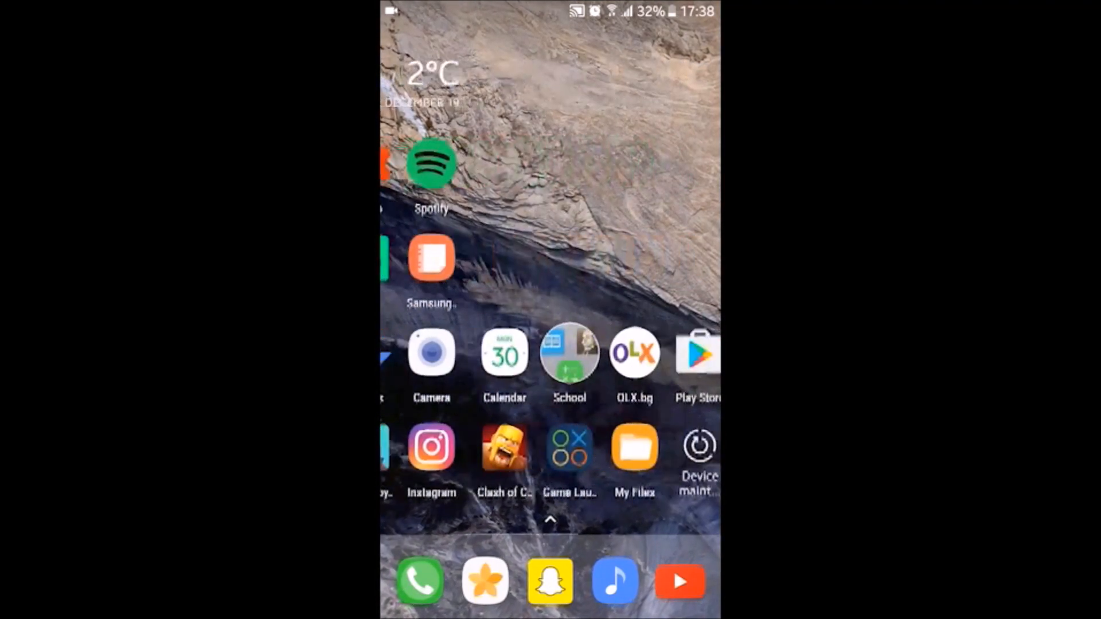
# View the December 2016 calendar widget on the home pages, then head home for the Music app
pyautogui.click(504, 352)
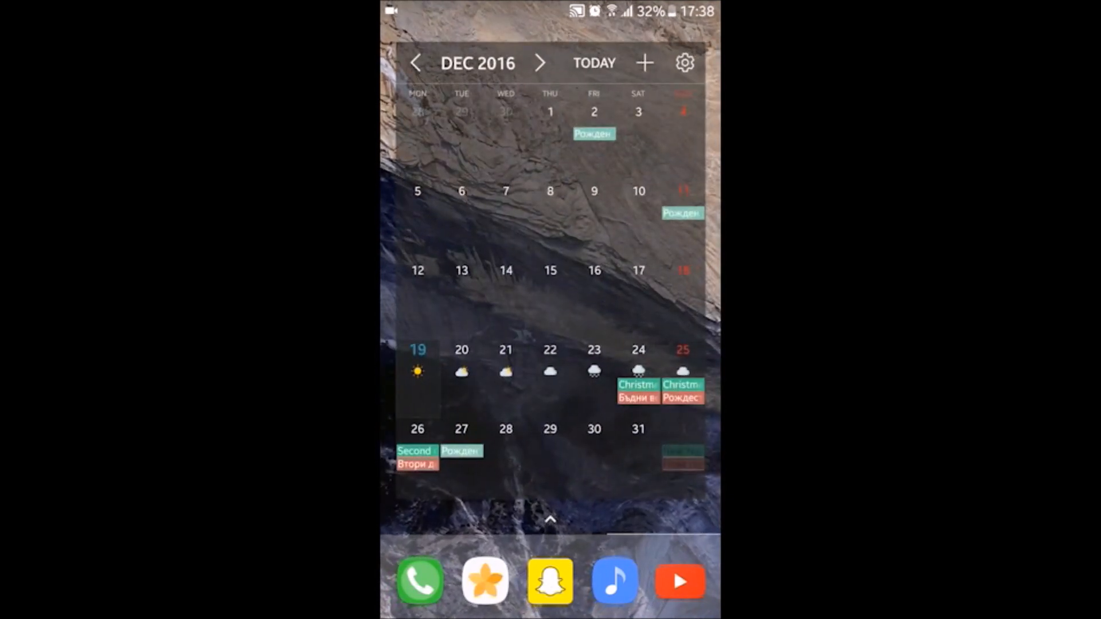
pyautogui.press('back')
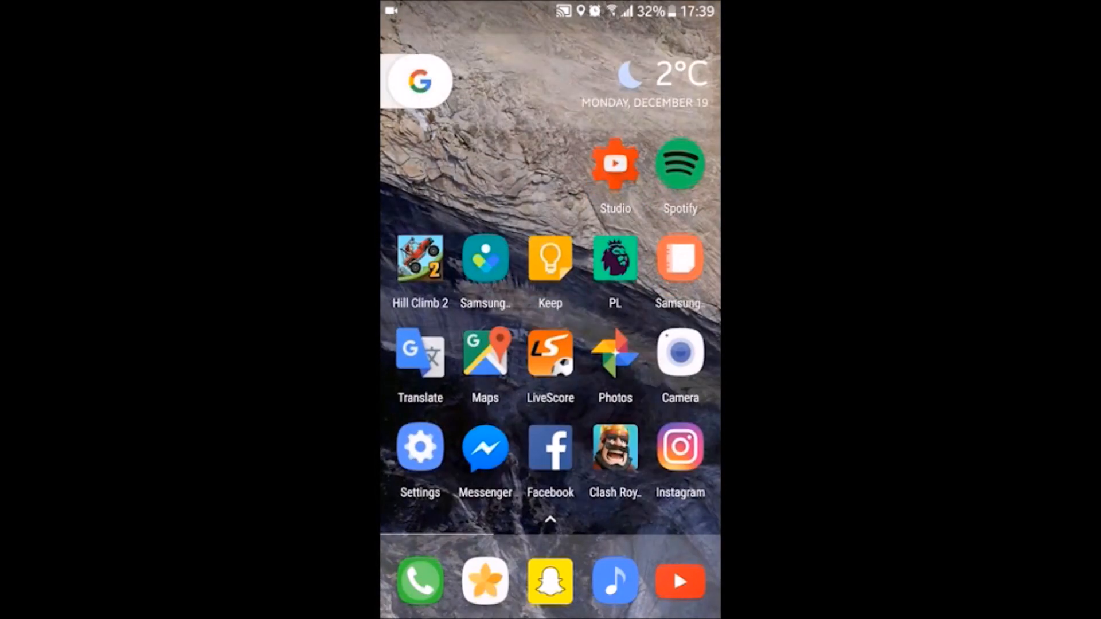
pyautogui.hscroll(-3)
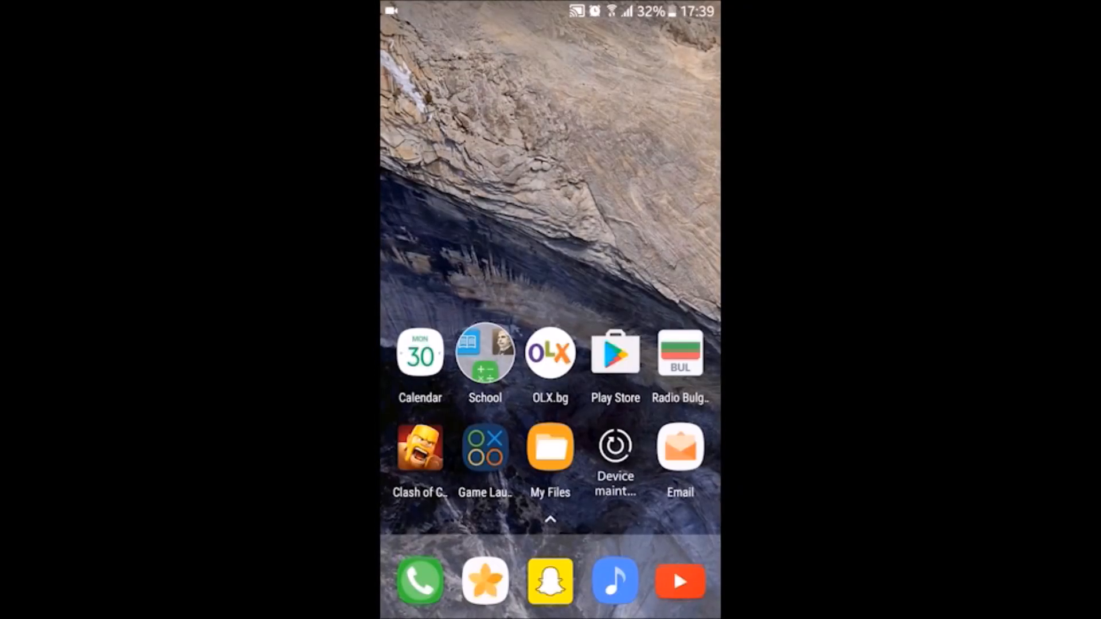
pyautogui.click(420, 352)
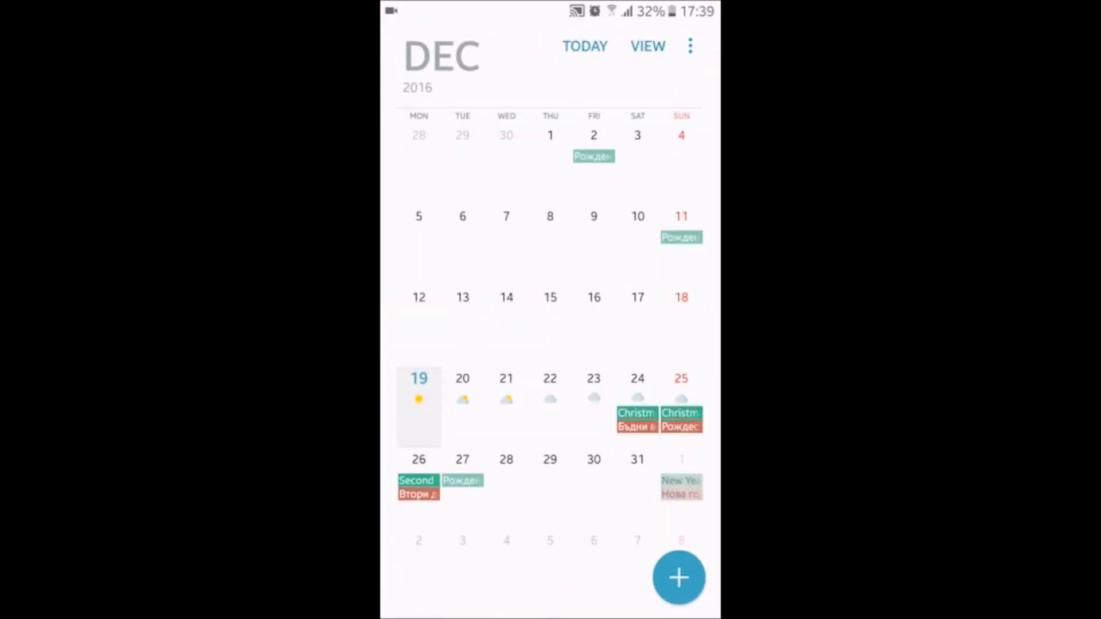
pyautogui.press('home')
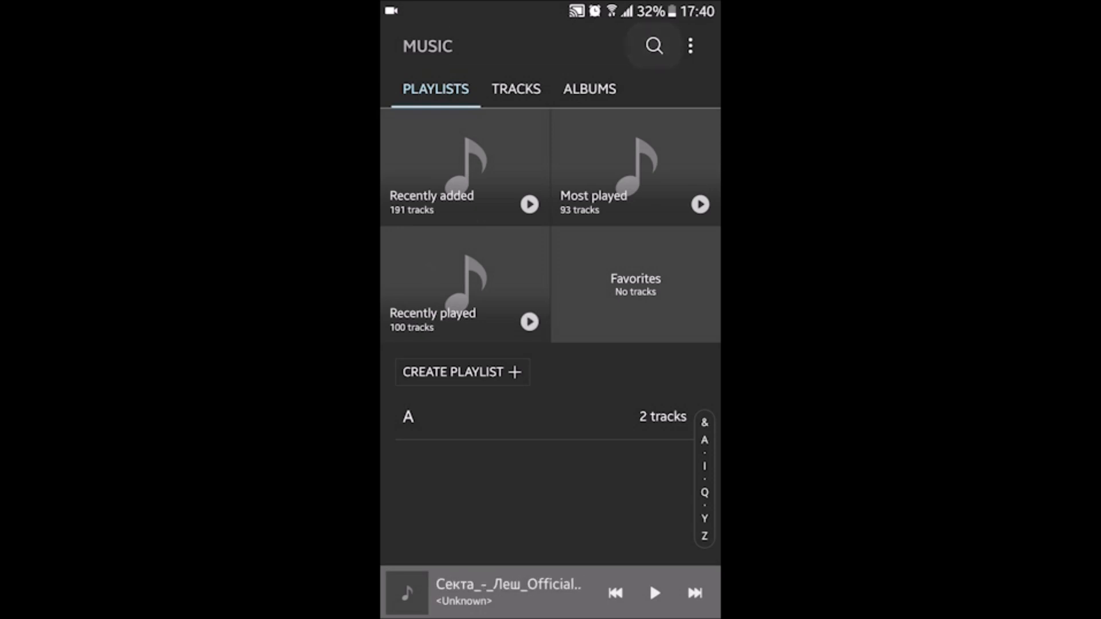
# Search Samsung Music for Eminem and start a track playing
pyautogui.click(652, 46)
pyautogui.write('Eminem')
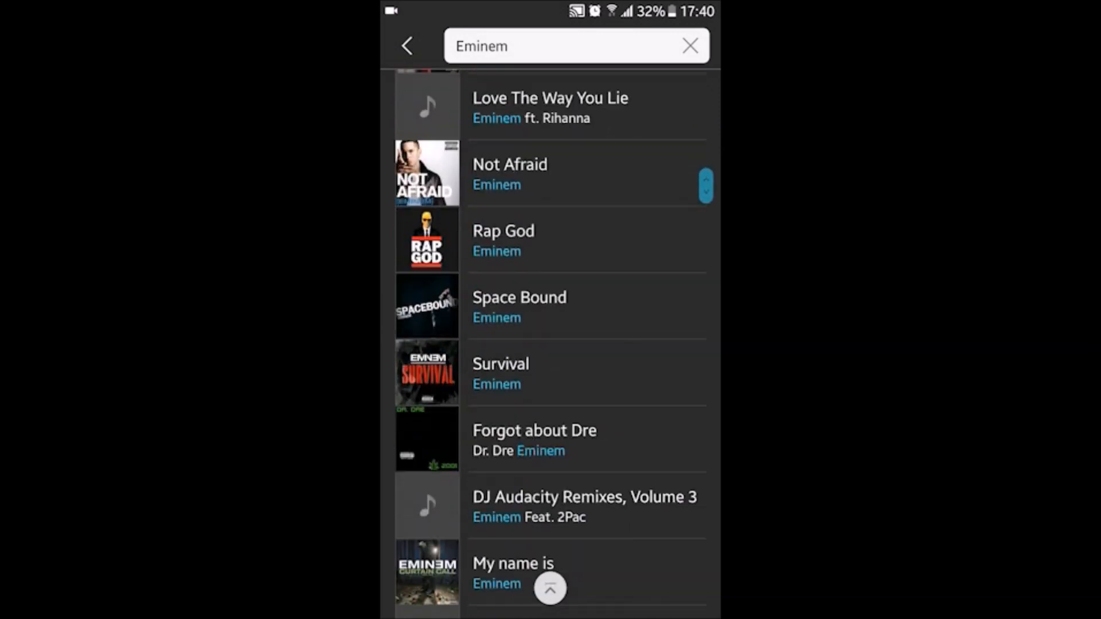
pyautogui.scroll(-3)
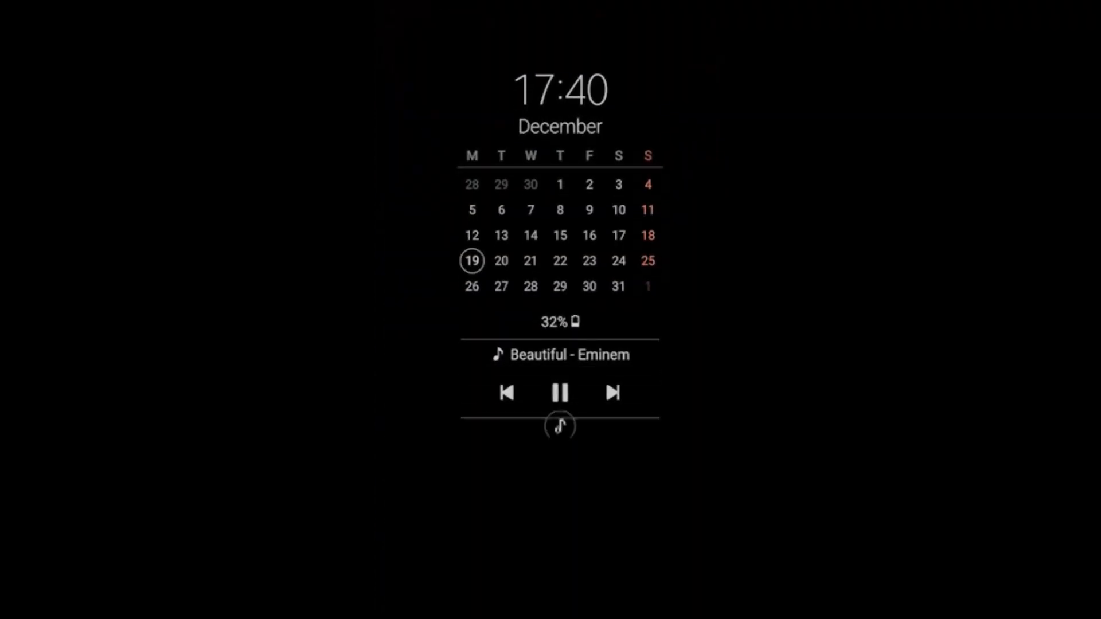
pyautogui.click(611, 392)
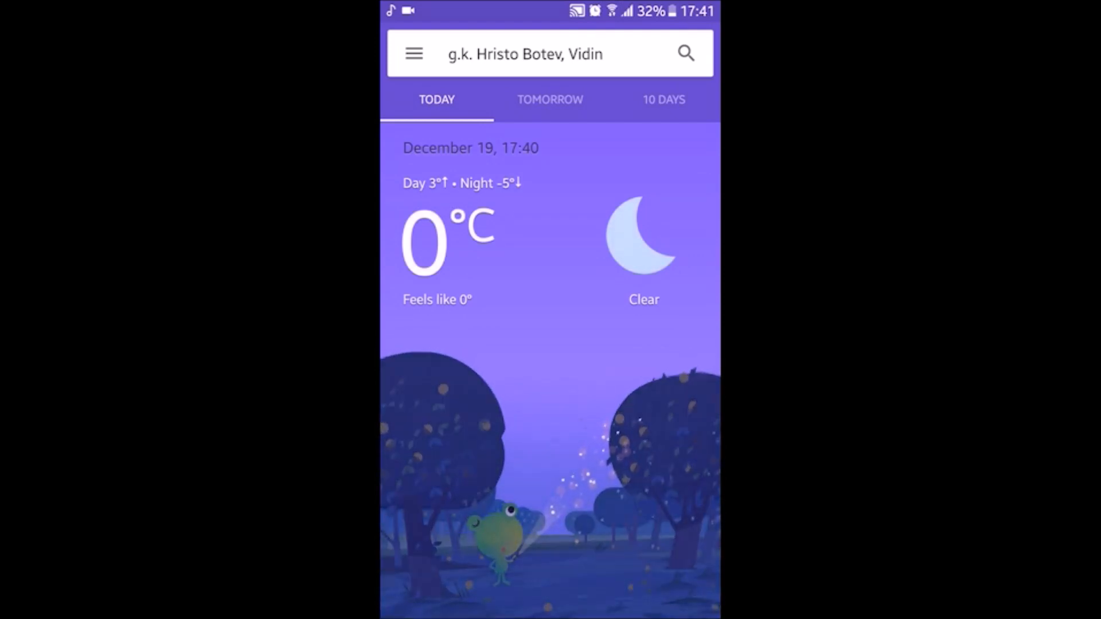
# View today's 0°C conditions, switch to tomorrow's sunny December 20 forecast, then go home
pyautogui.scroll(-3)
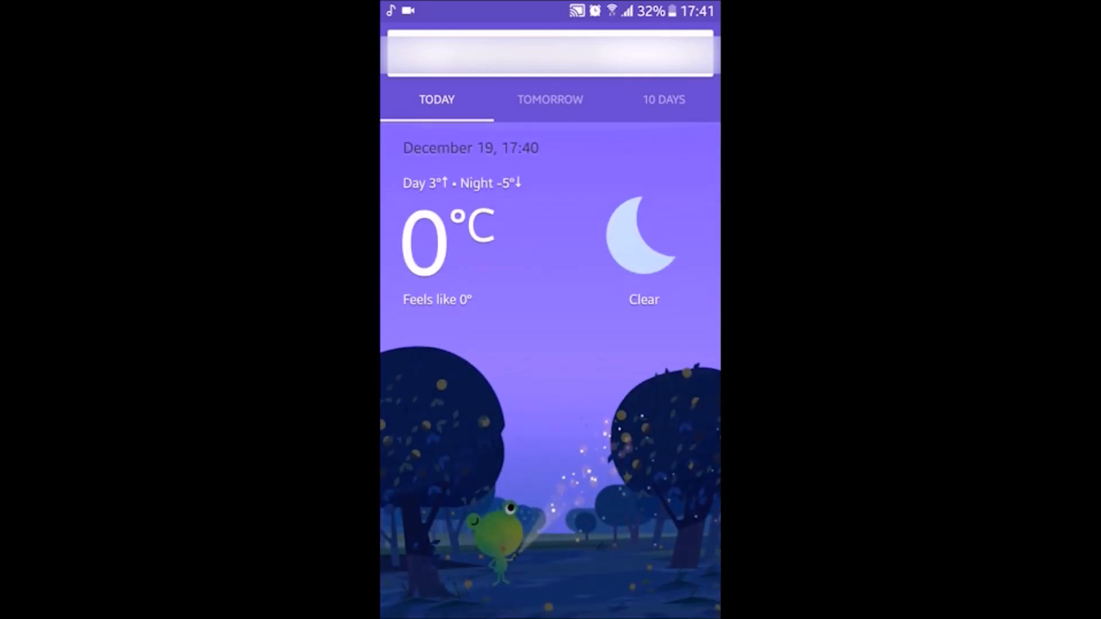
pyautogui.click(549, 99)
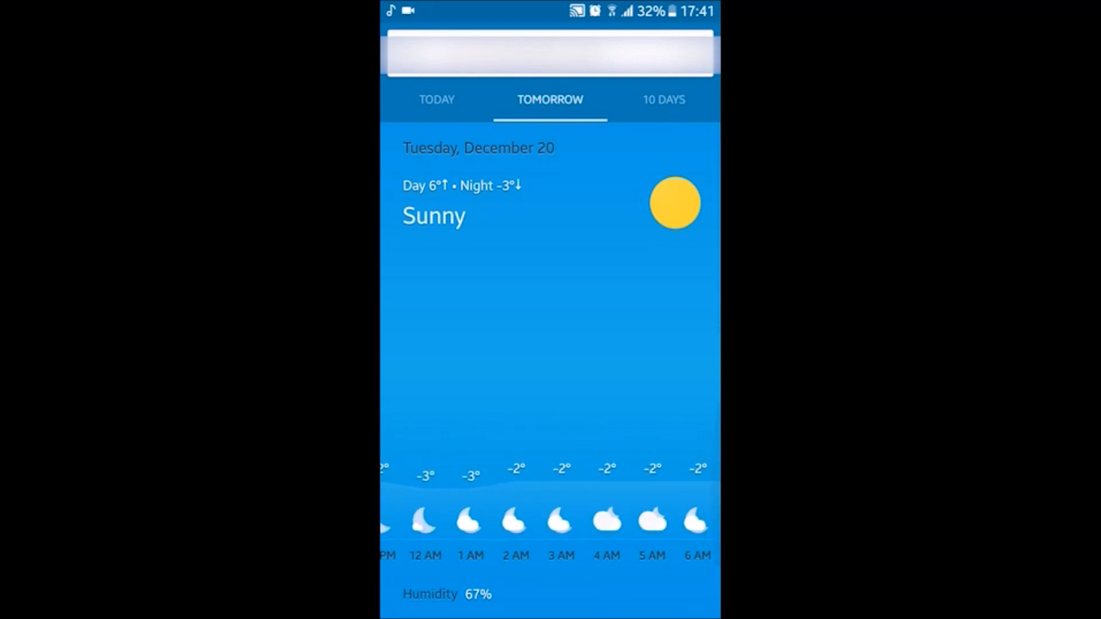
pyautogui.click(662, 98)
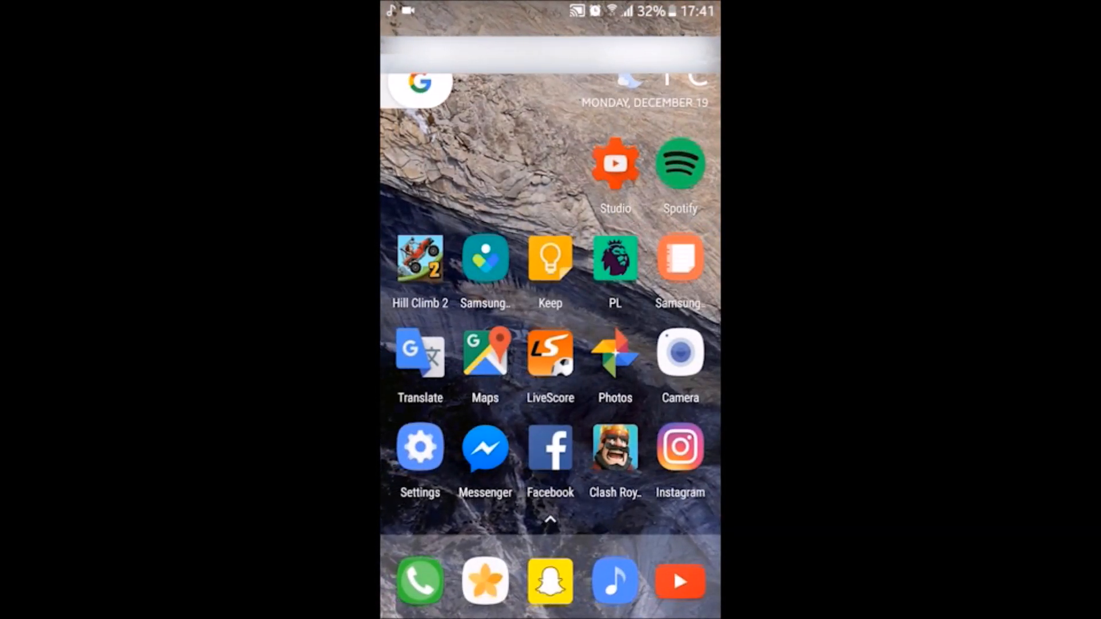
# Swipe through the home pages and scroll the full app drawer list
pyautogui.hscroll(-3)
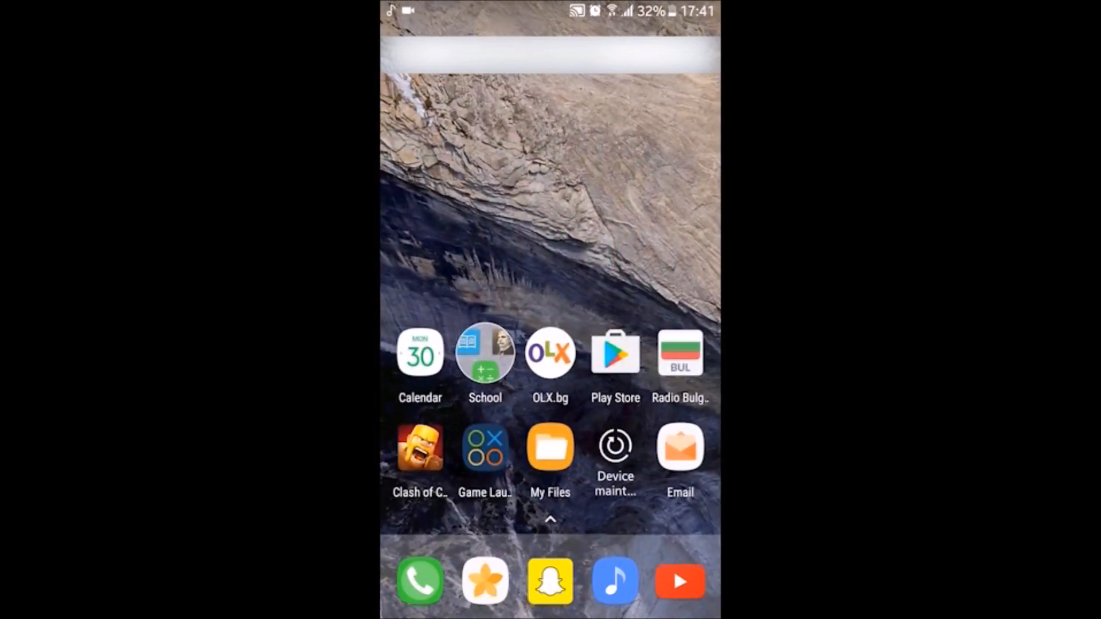
pyautogui.hscroll(-3)
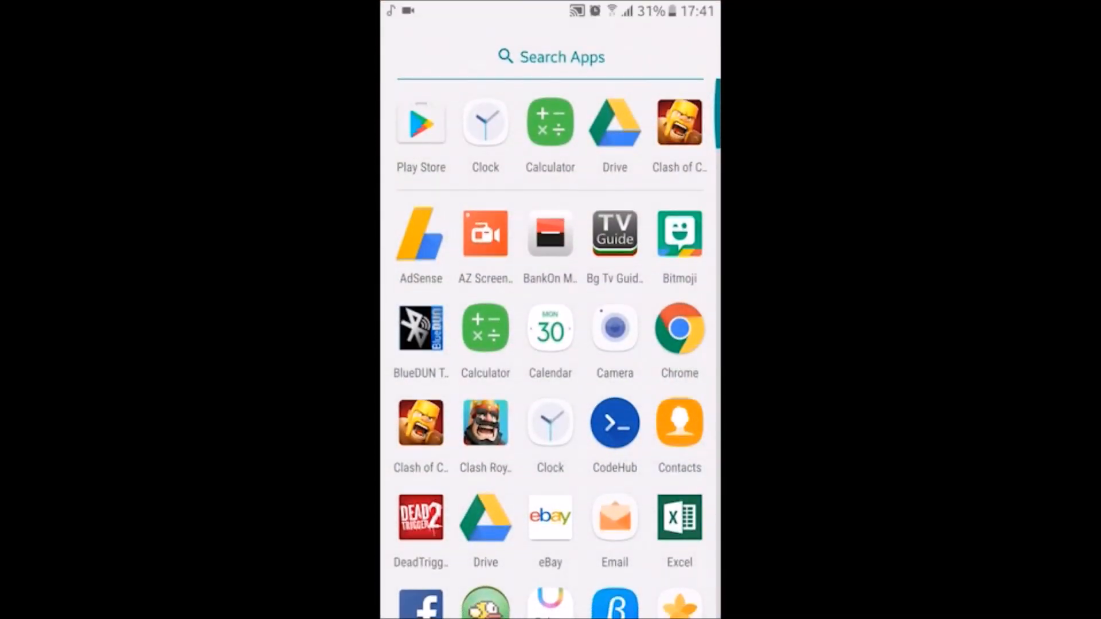
pyautogui.scroll(-3)
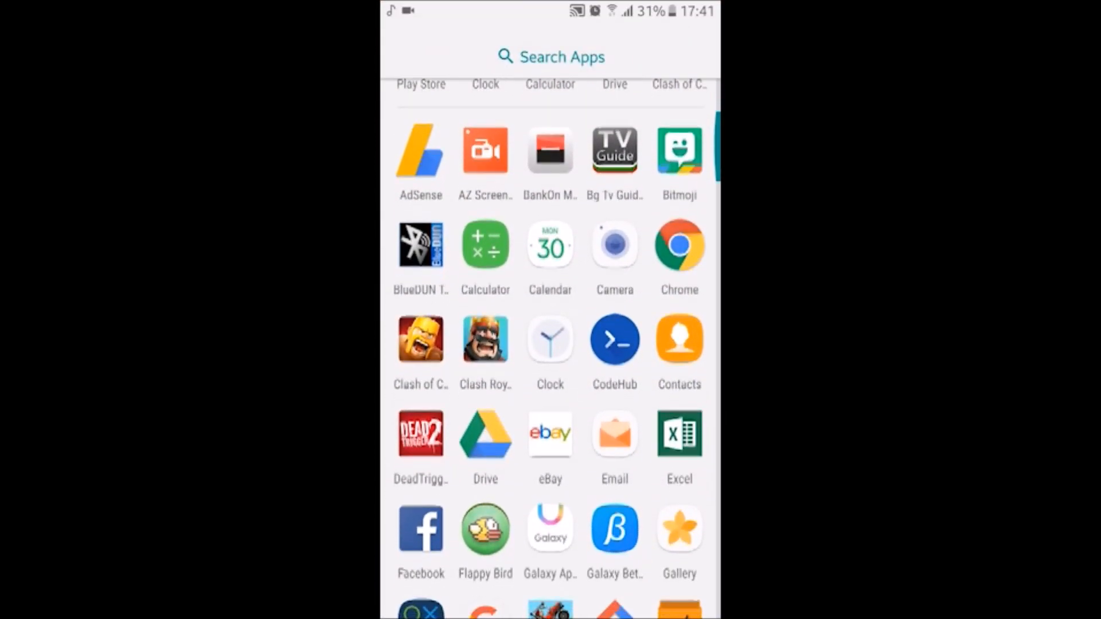
pyautogui.scroll(-3)
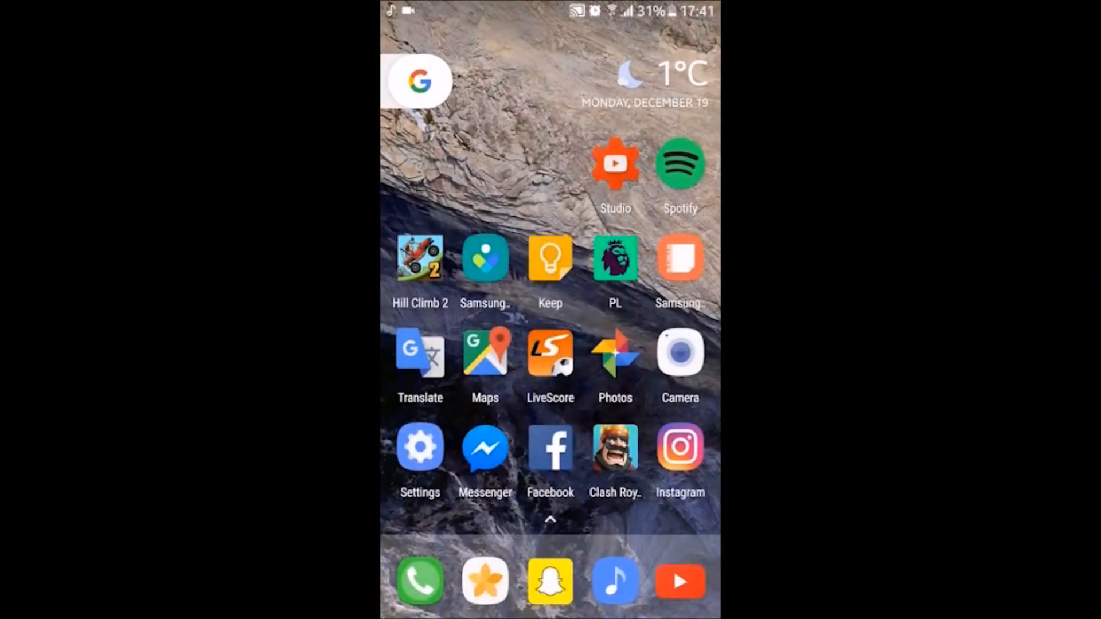
pyautogui.click(550, 519)
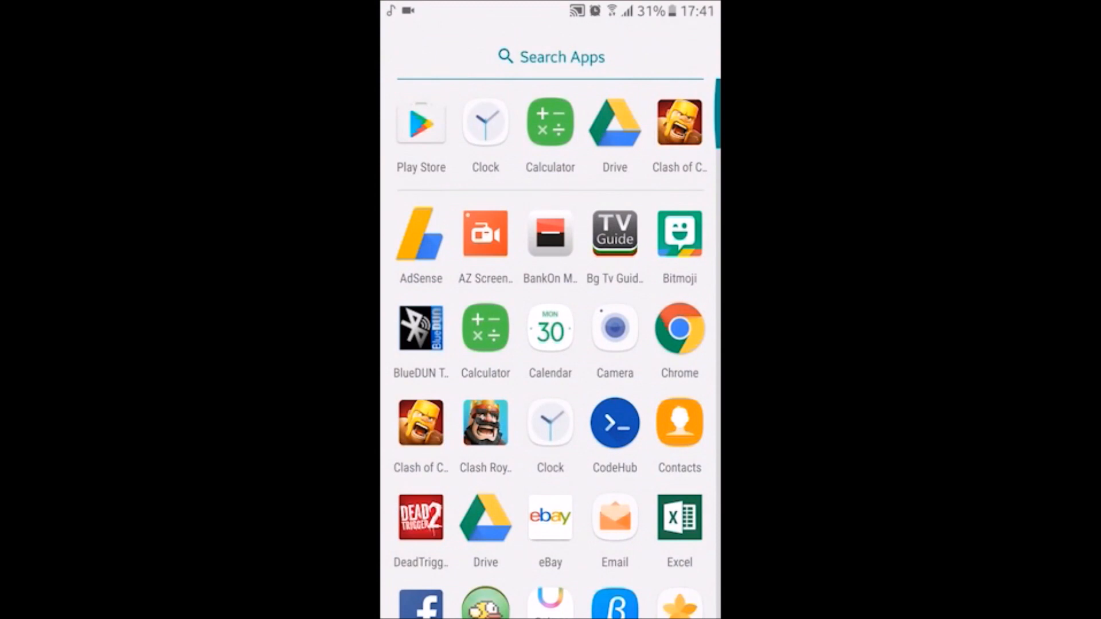
pyautogui.scroll(-3)
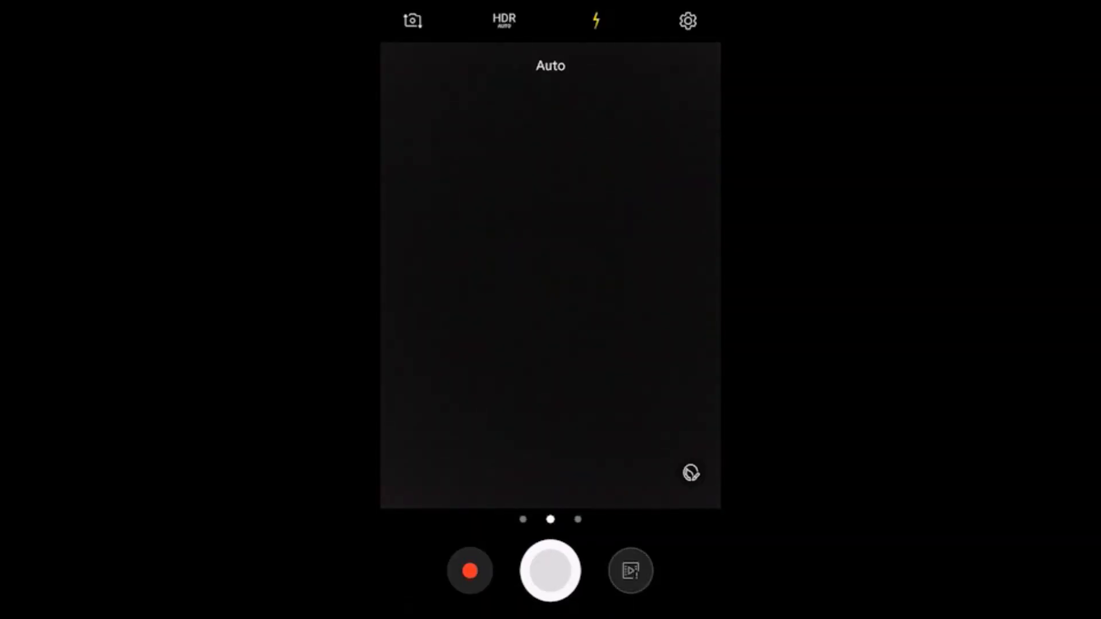
# In Camera settings, check the rear picture size options (4:3 12M)
pyautogui.click(690, 471)
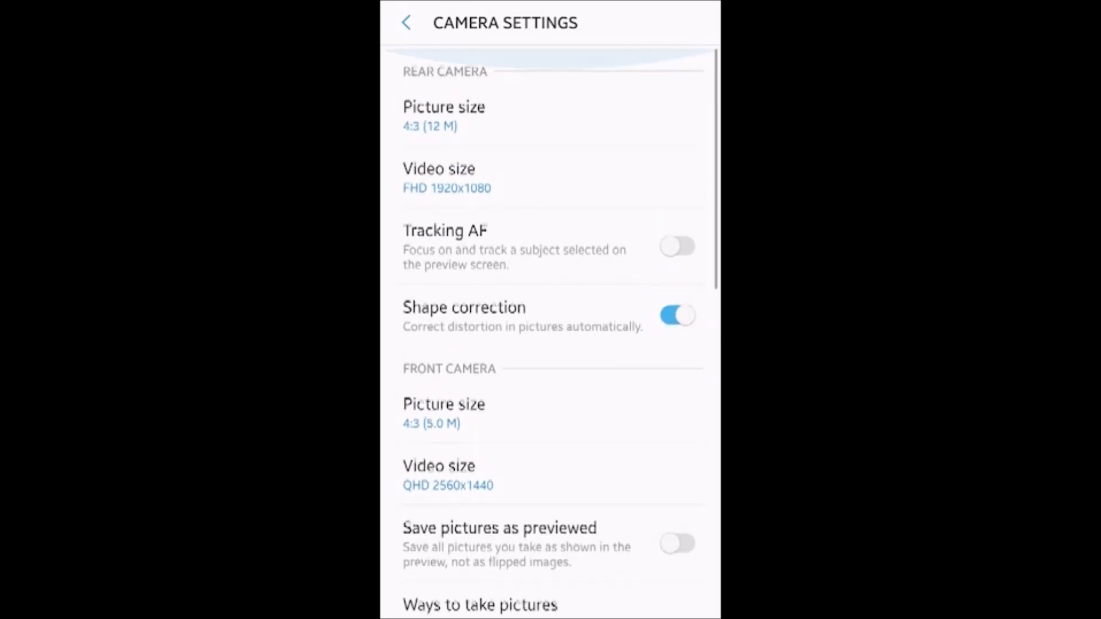
pyautogui.scroll(-3)
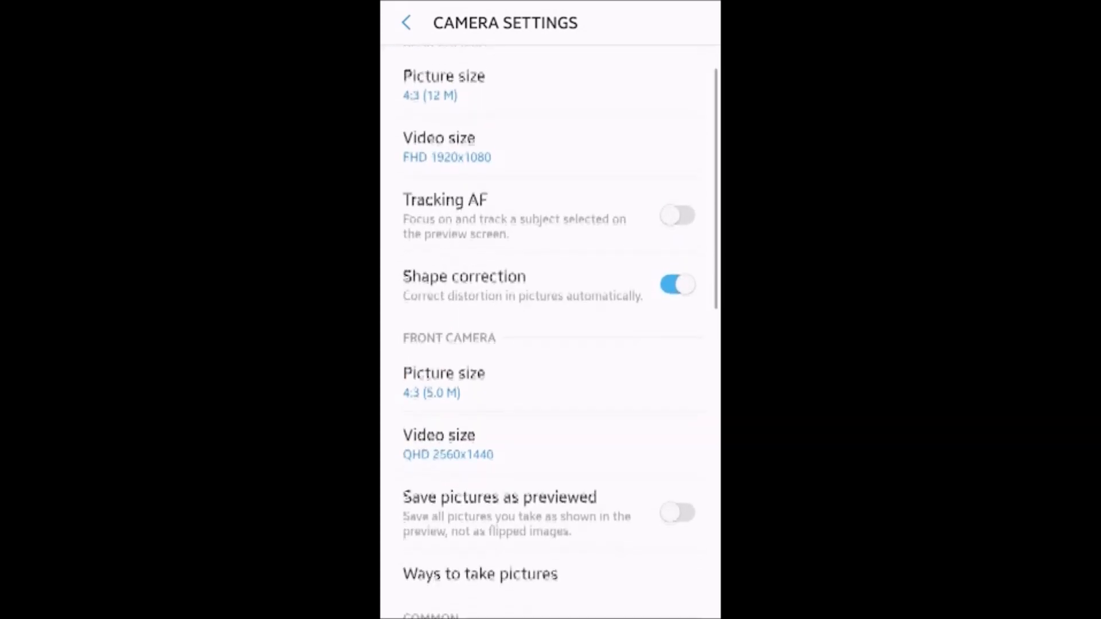
pyautogui.scroll(-3)
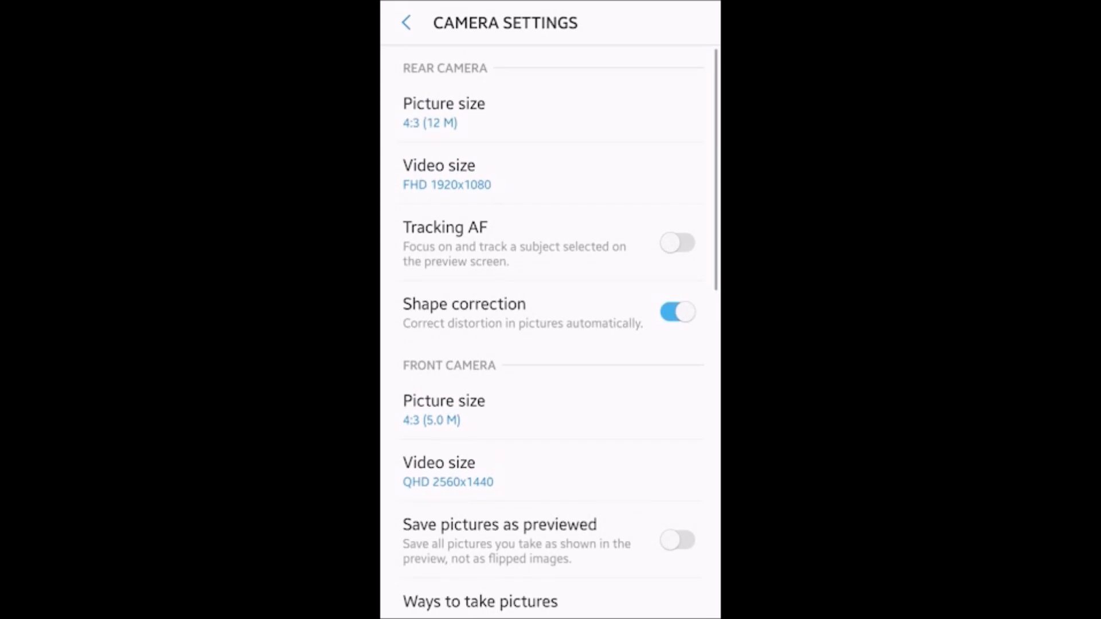
pyautogui.click(442, 112)
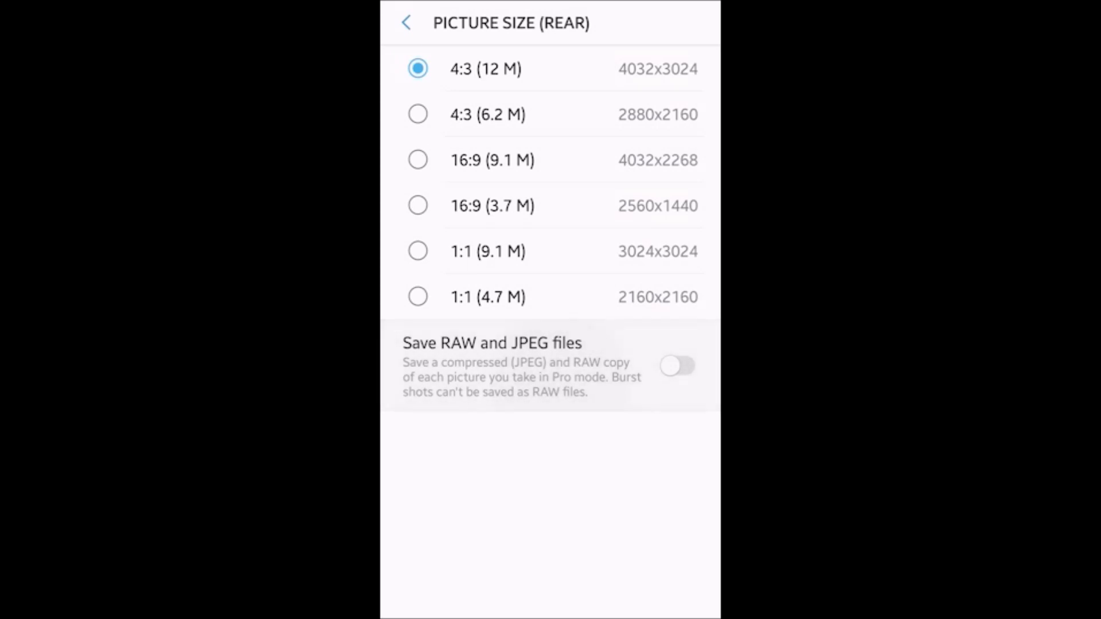
pyautogui.click(407, 21)
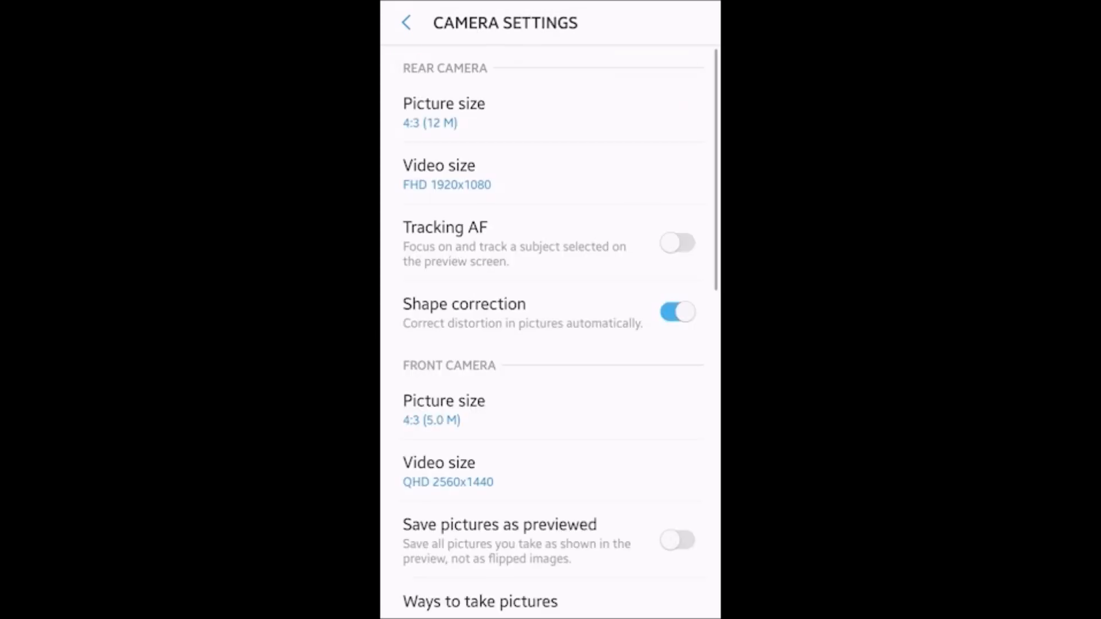
# Check the front video size options (QHD), then scroll the rest of the settings list
pyautogui.scroll(-3)
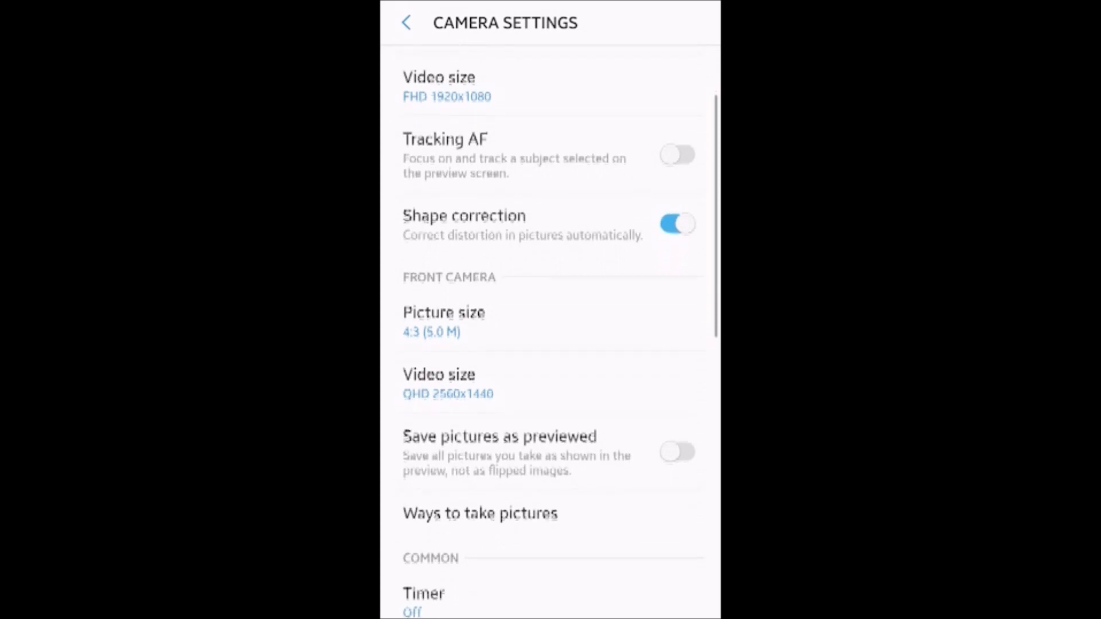
pyautogui.scroll(-3)
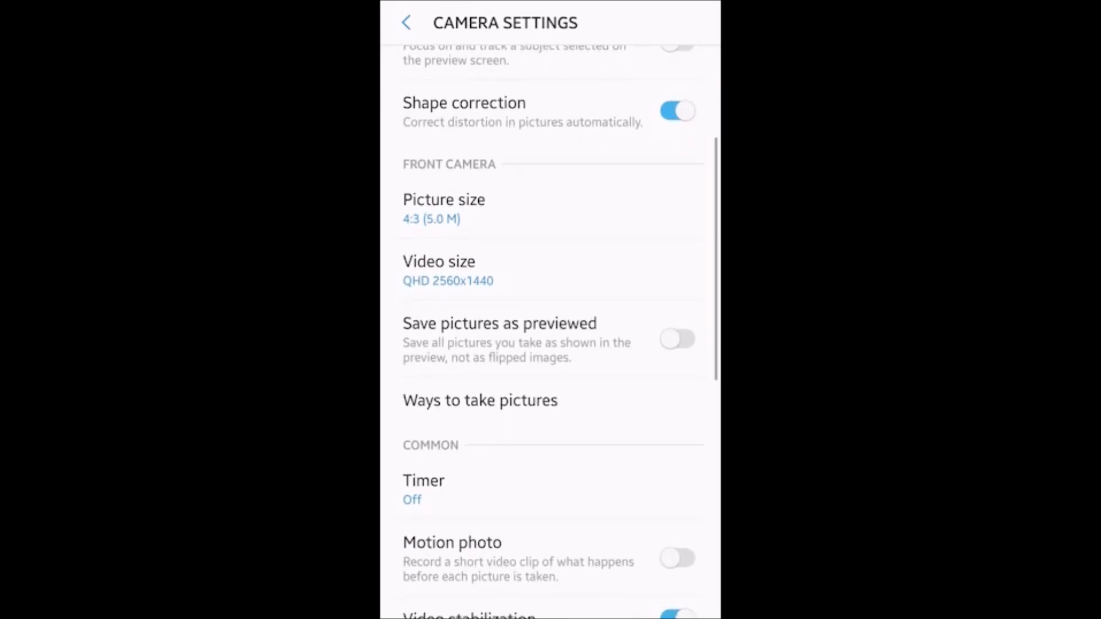
pyautogui.click(438, 271)
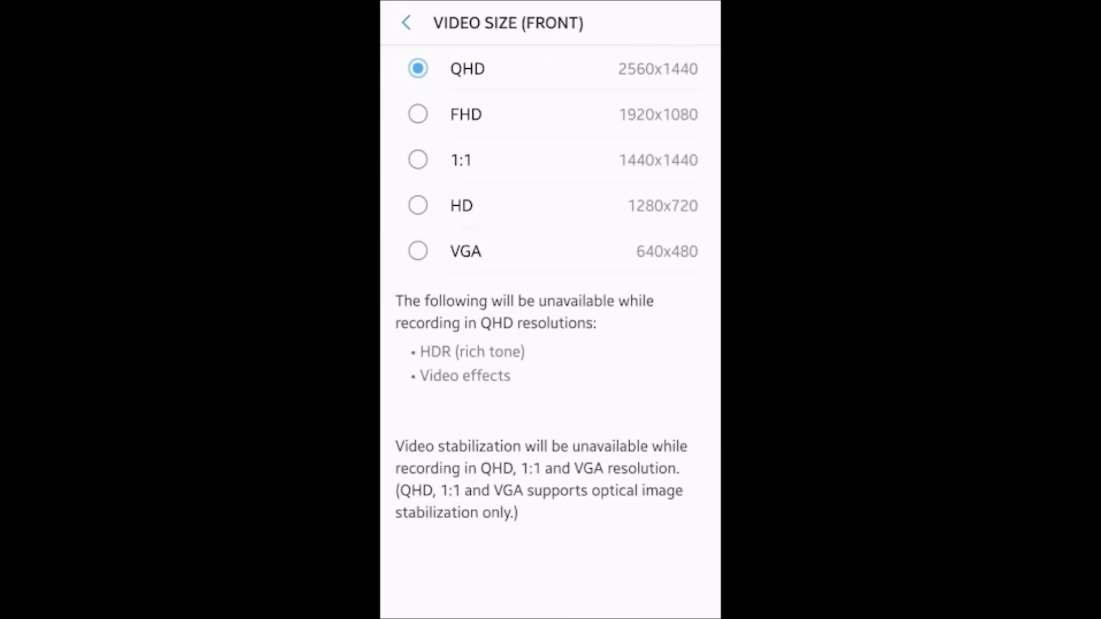
pyautogui.click(407, 23)
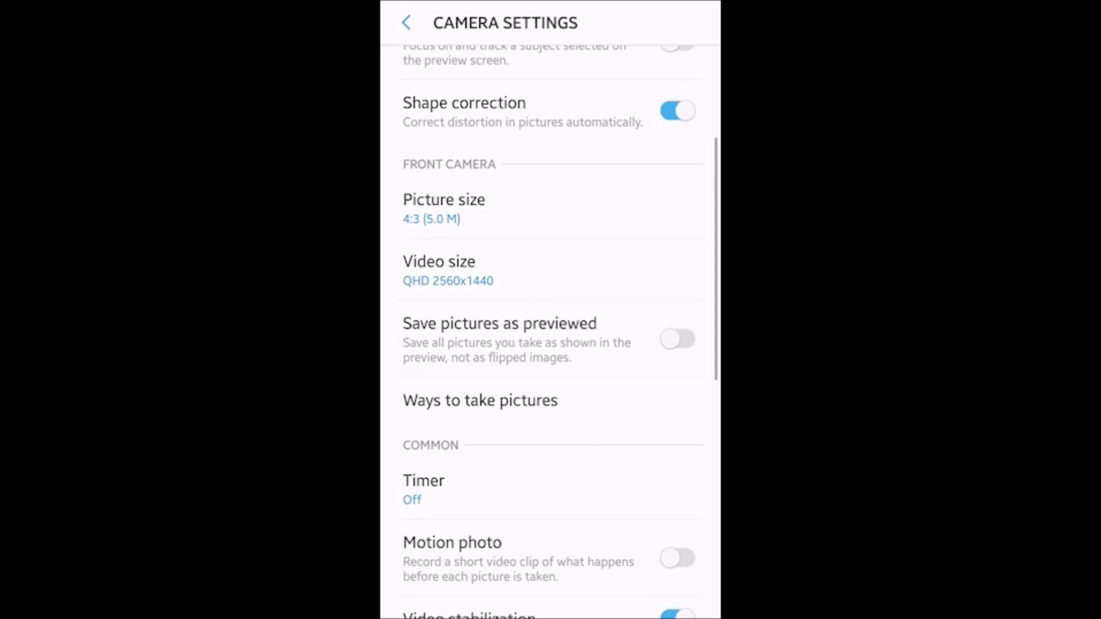
pyautogui.scroll(-3)
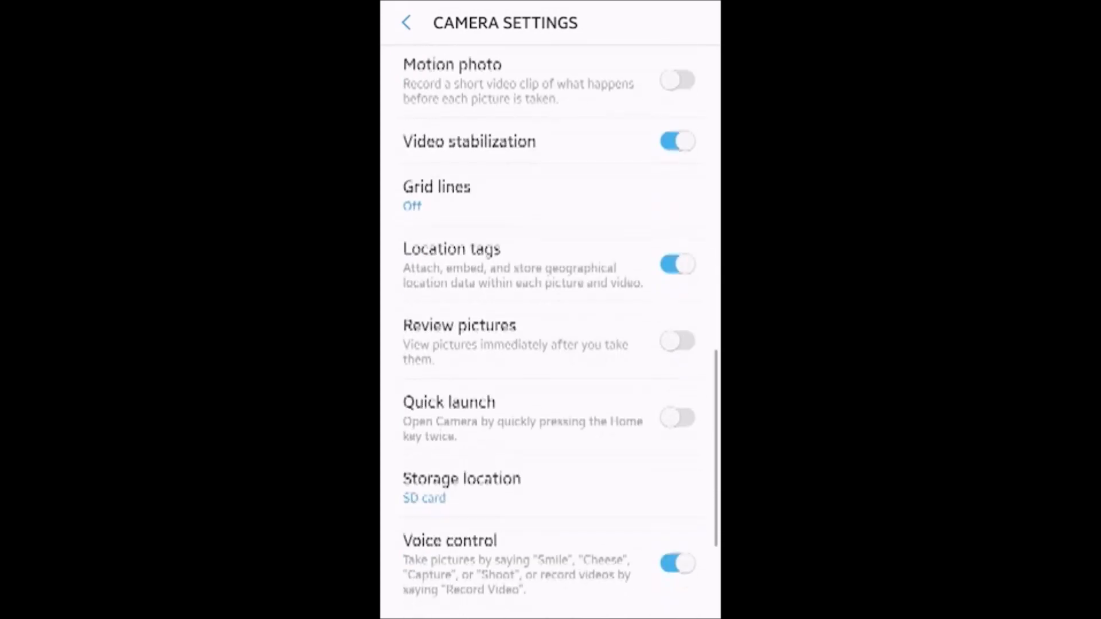
pyautogui.scroll(-3)
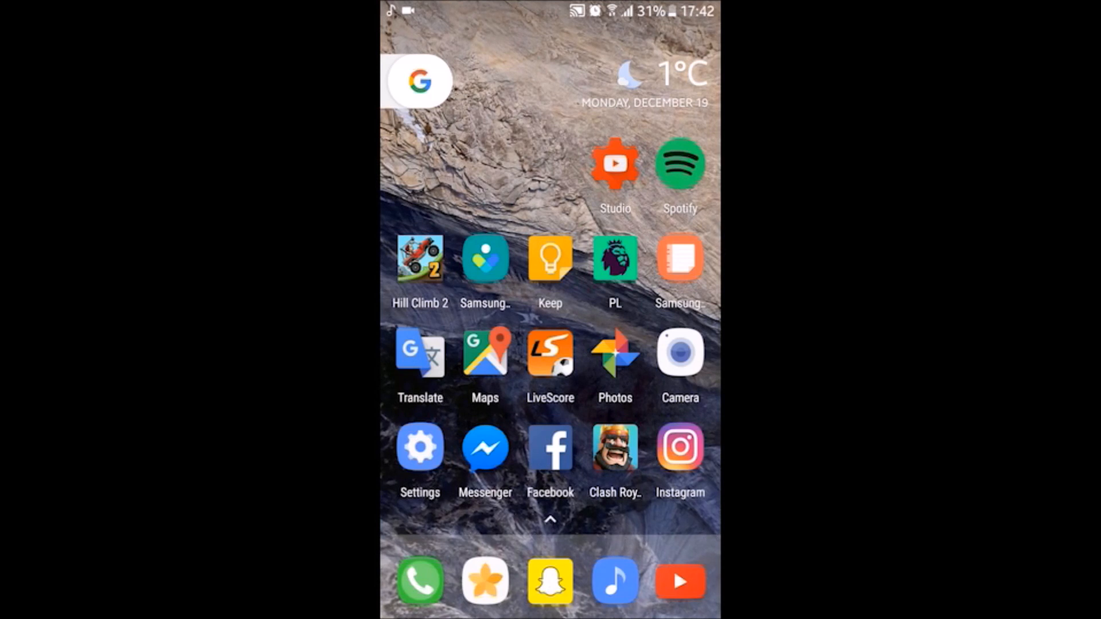
# View Software info showing Android 7.0 again, then bring up recent apps
pyautogui.click(420, 446)
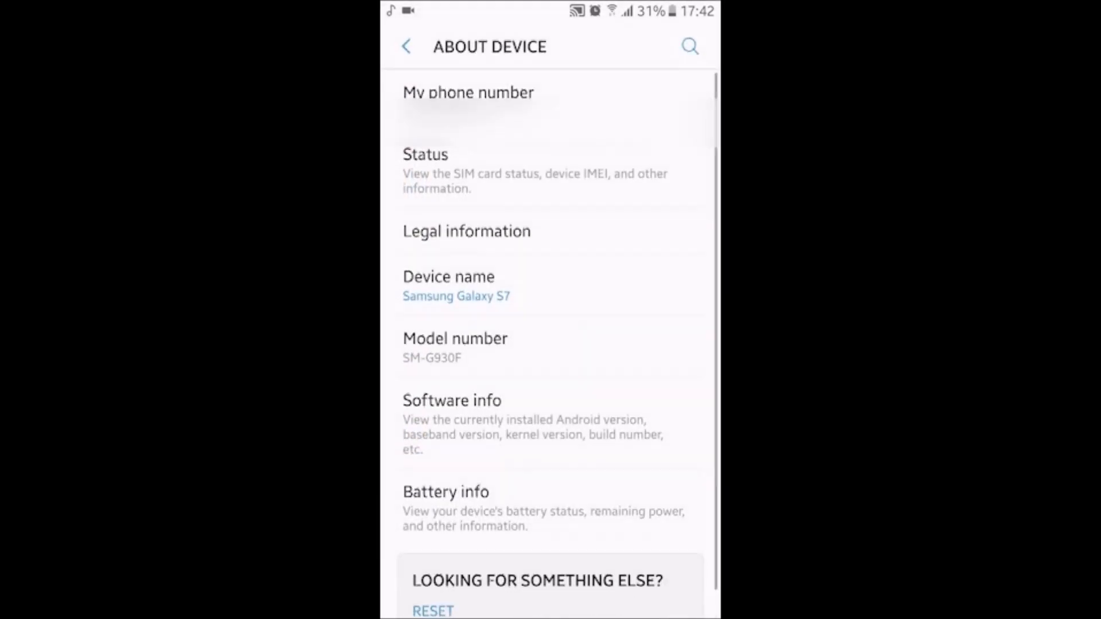
pyautogui.click(451, 402)
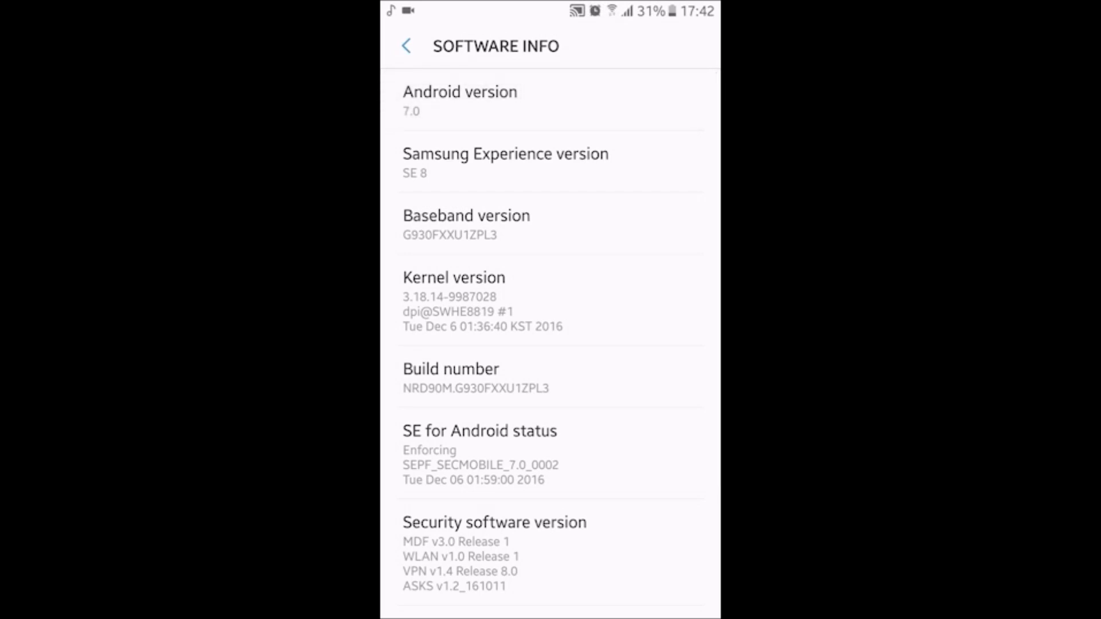
pyautogui.scroll(-3)
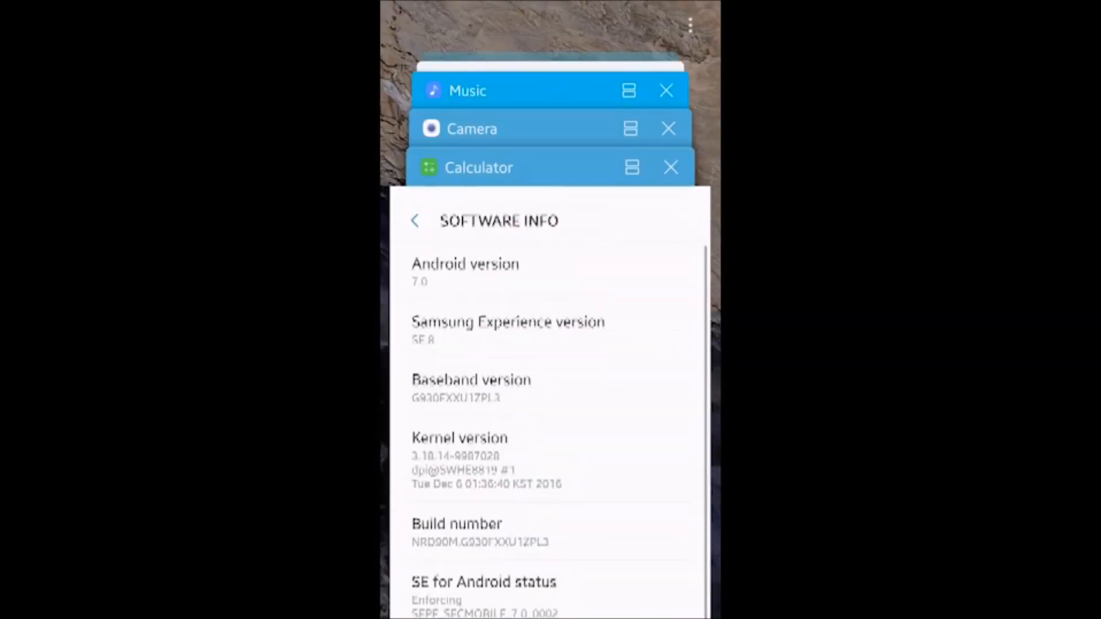
pyautogui.click(479, 167)
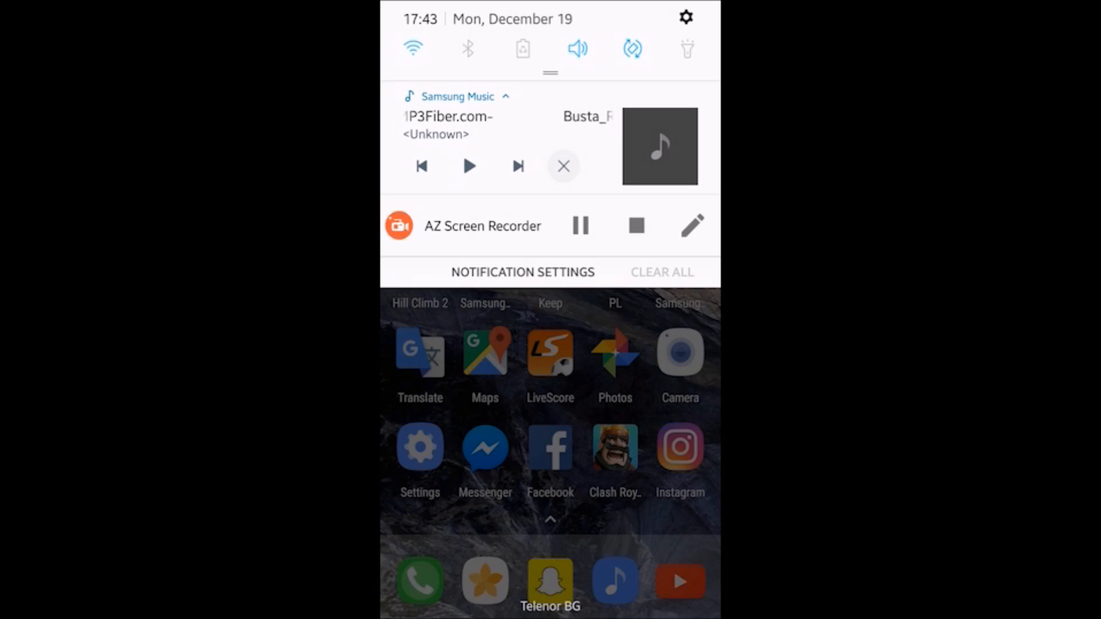
# Expand the full quick toggles and pull the notification shade down
pyautogui.click(563, 166)
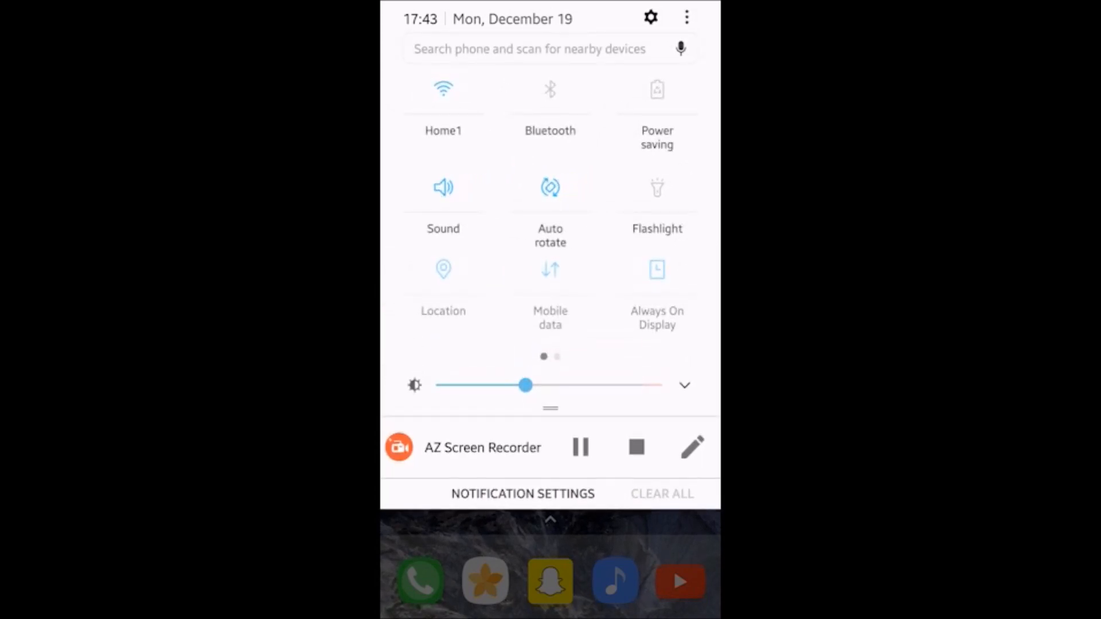
pyautogui.hscroll(-3)
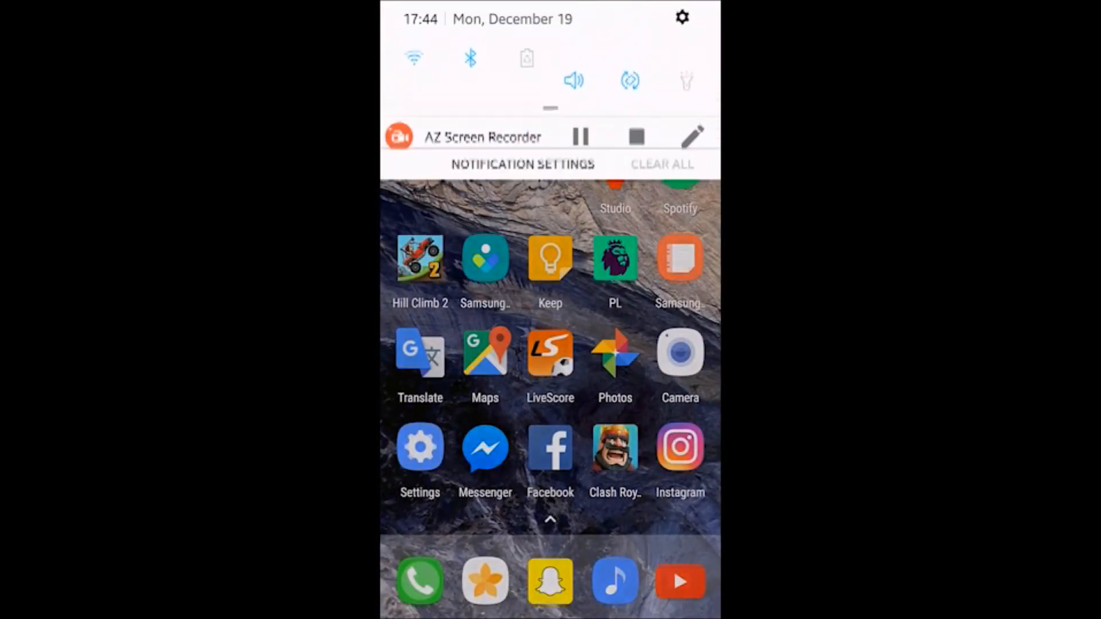
pyautogui.moveTo(549, 105); pyautogui.dragTo(549, 281)
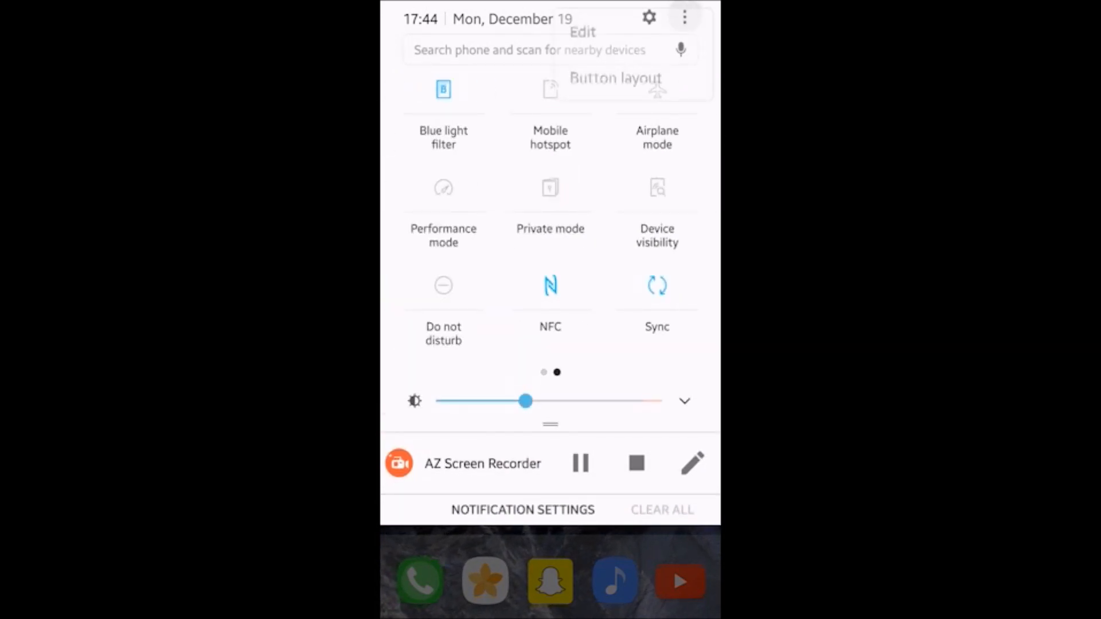
pyautogui.click(614, 78)
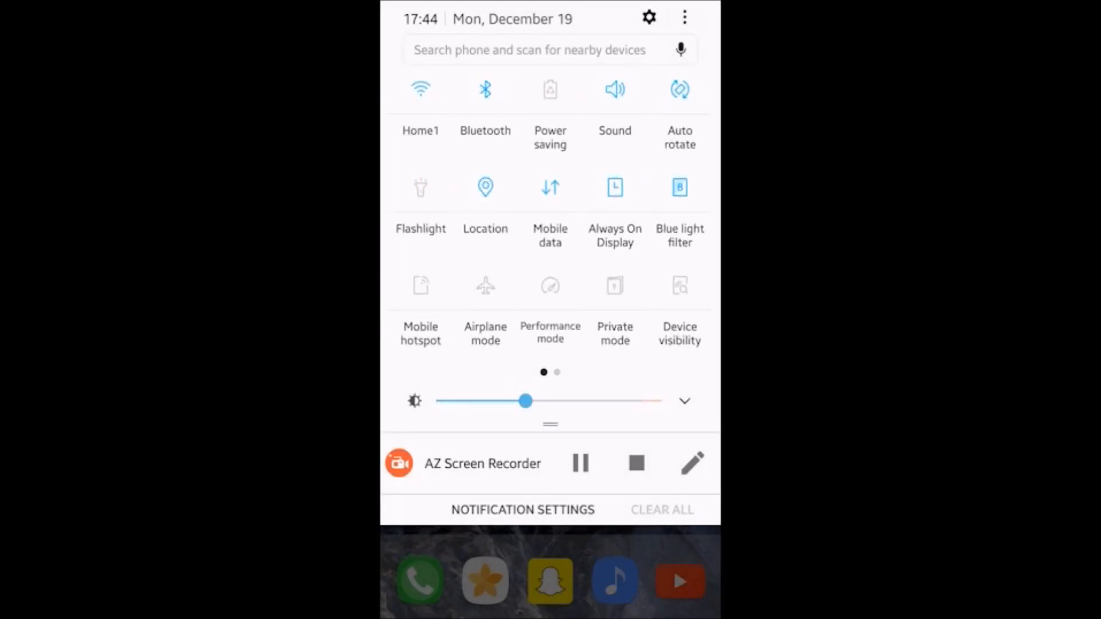
# From Button layout, set the quick toggle grid to 3x3
pyautogui.click(683, 18)
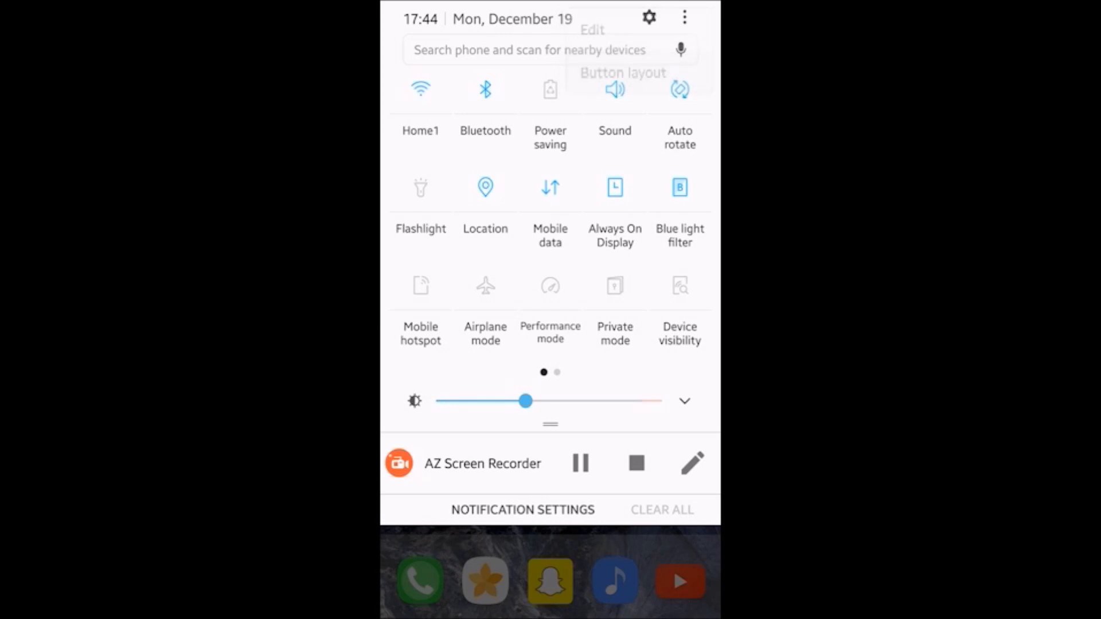
pyautogui.click(622, 73)
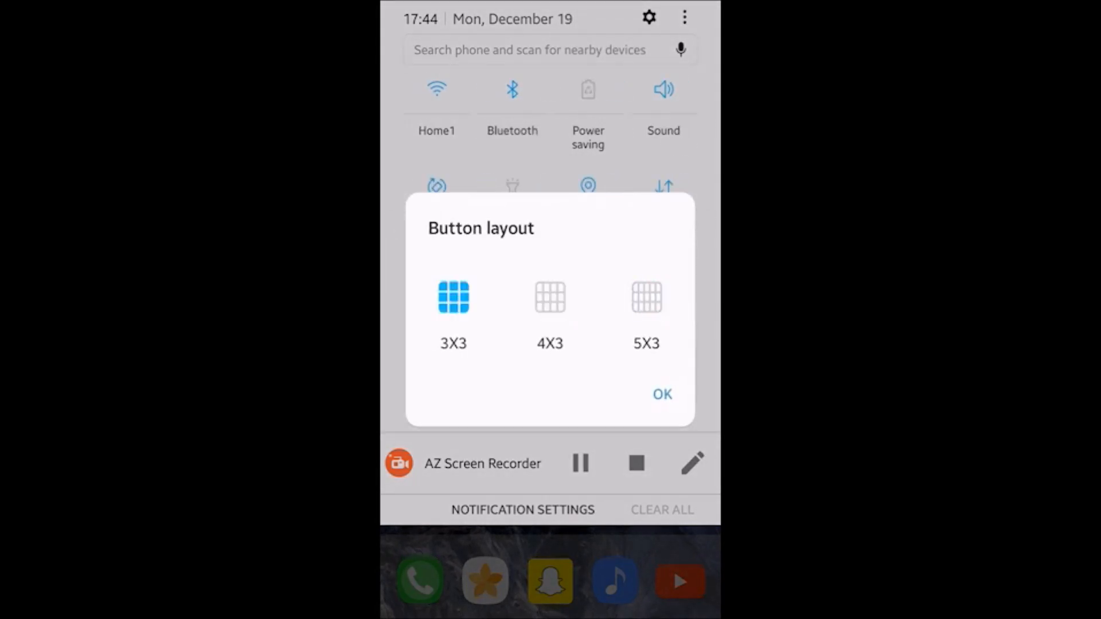
pyautogui.click(661, 394)
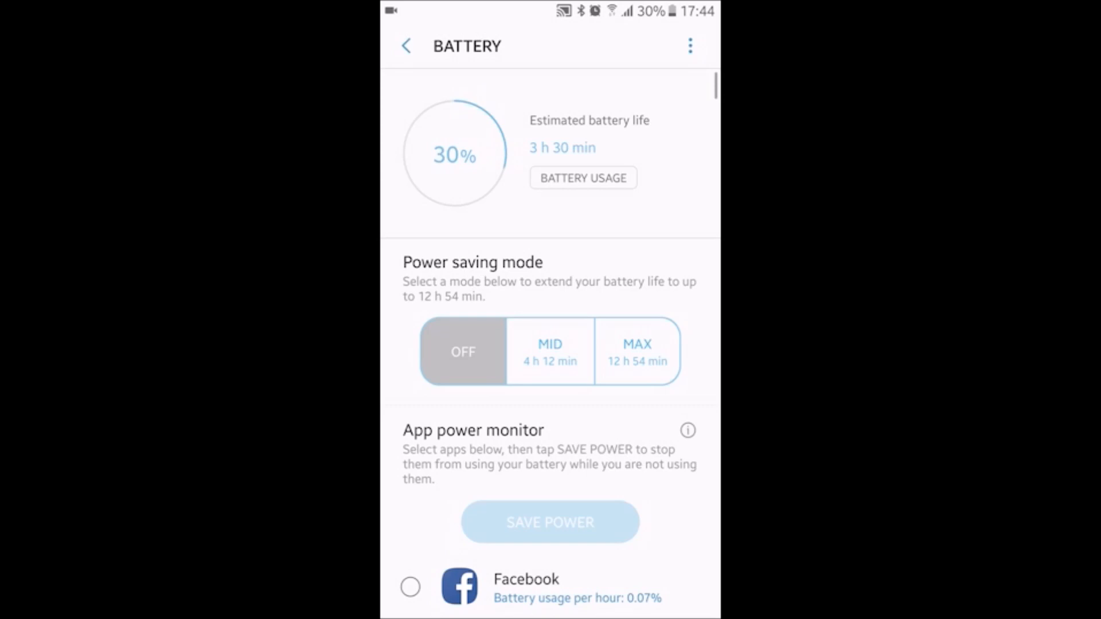
# Review battery usage with Screen at 13% and 2h31m on, then swipe to the toggles' second page
pyautogui.click(582, 177)
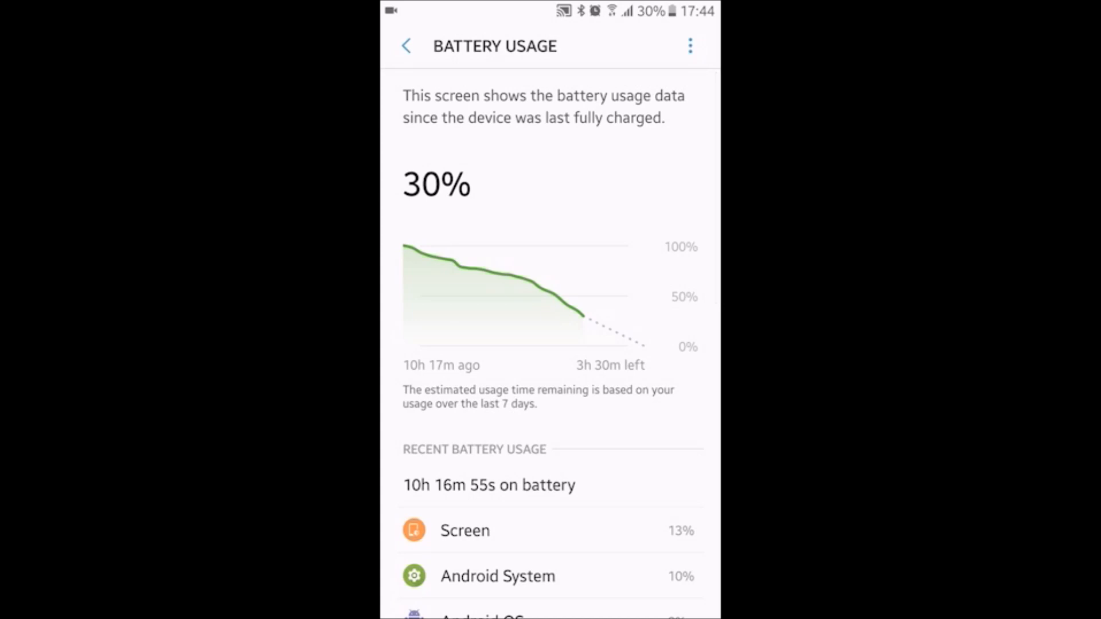
pyautogui.scroll(-3)
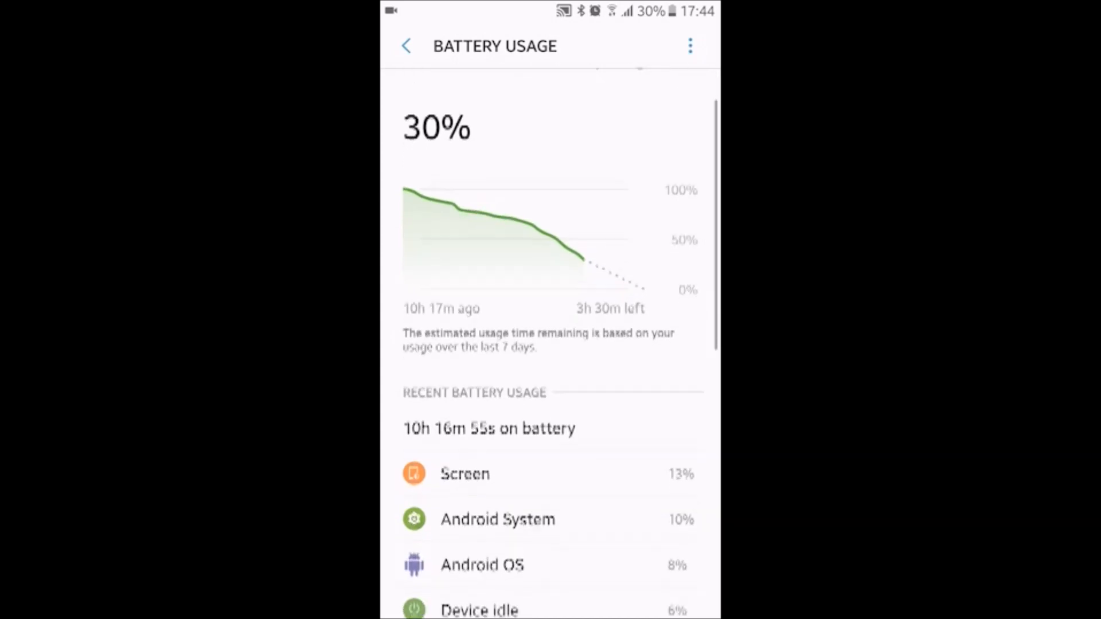
pyautogui.scroll(-3)
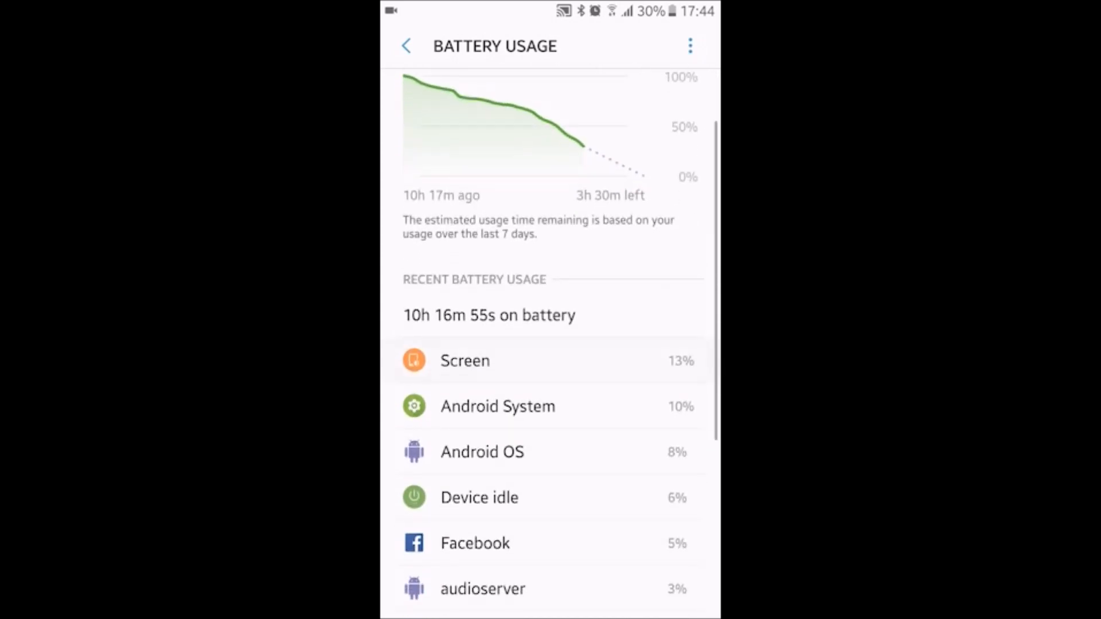
pyautogui.click(464, 360)
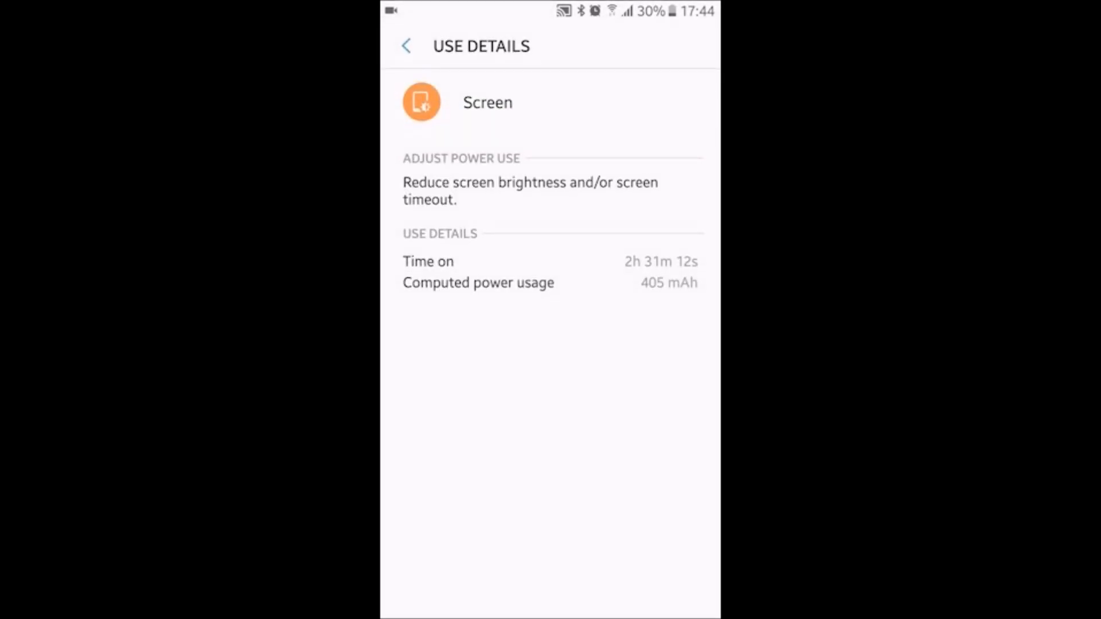
pyautogui.click(406, 46)
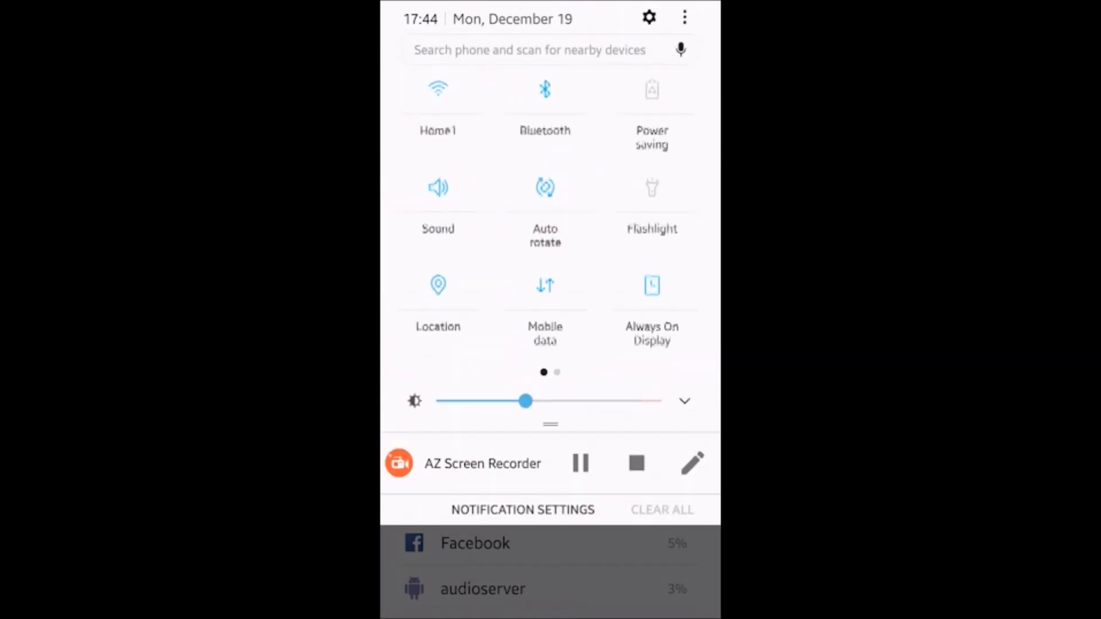
pyautogui.hscroll(-3)
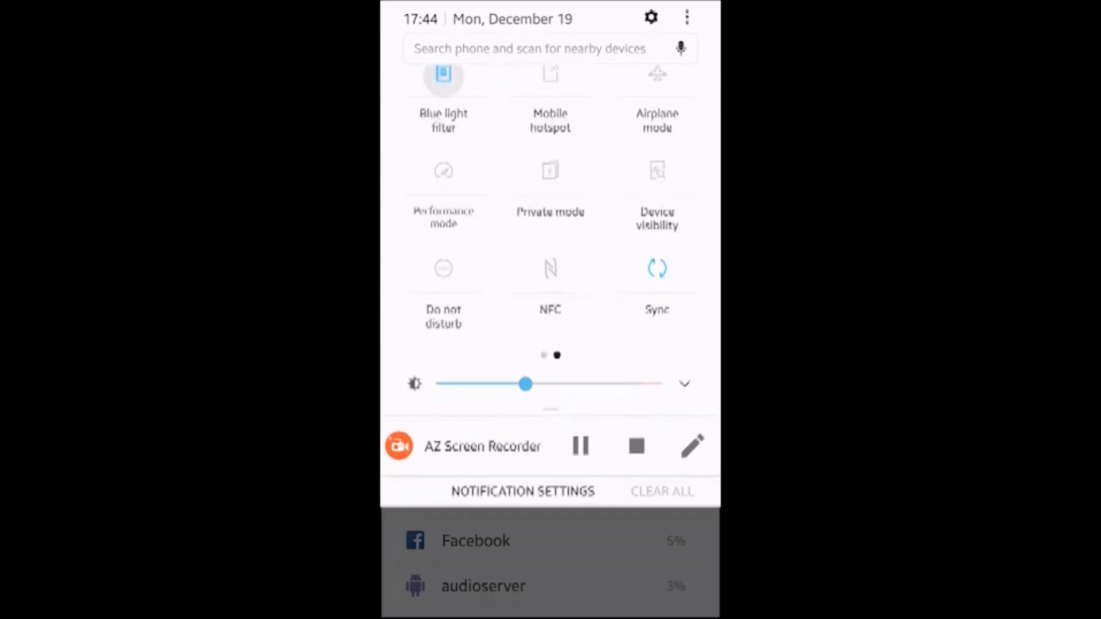
# Toggle the Blue light filter's Turn on now switch off and on twice, leaving it on, then go back
pyautogui.click(442, 80)
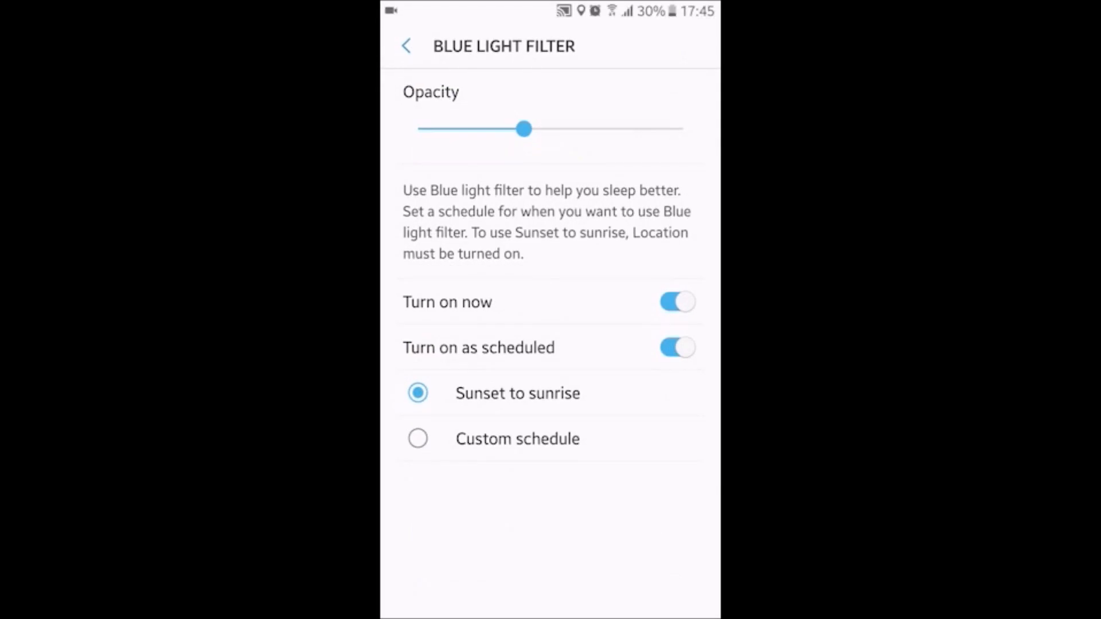
pyautogui.click(676, 301)
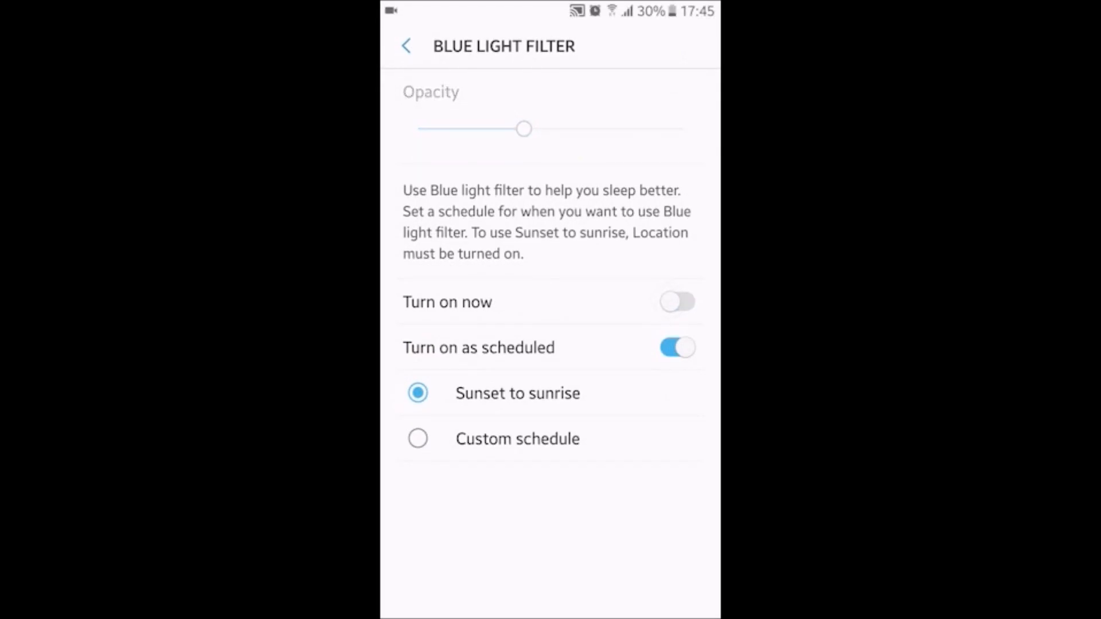
pyautogui.click(676, 302)
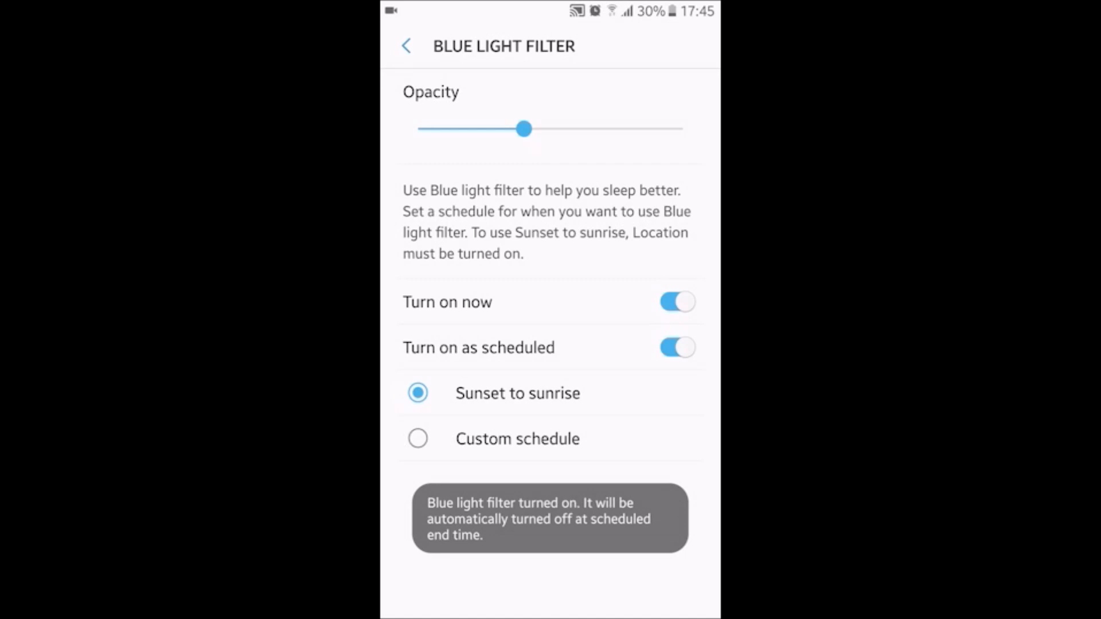
pyautogui.click(676, 302)
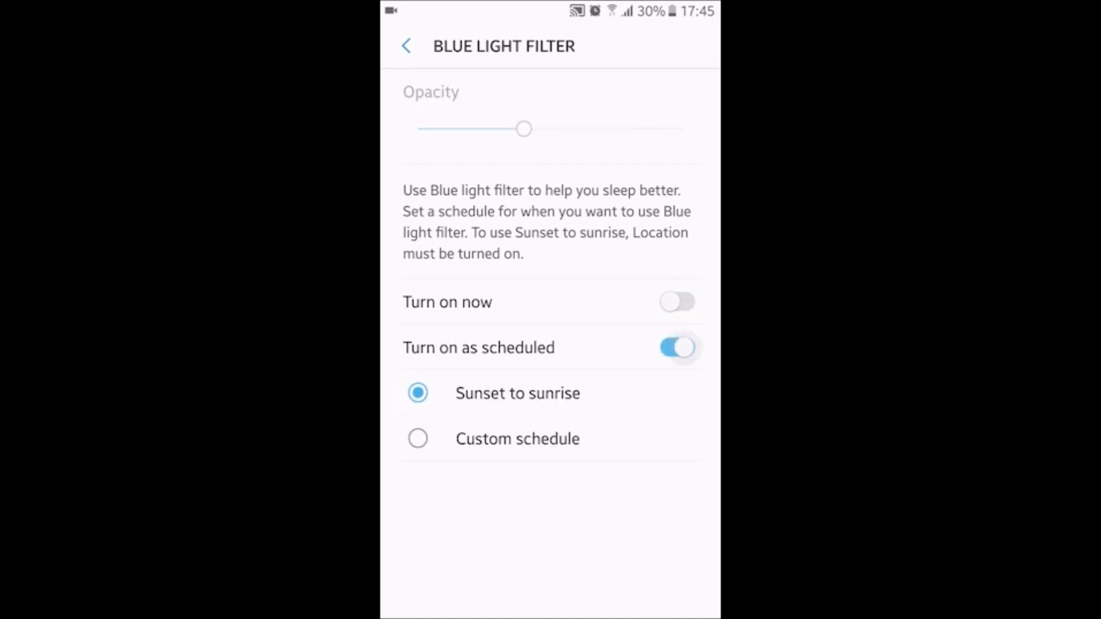
pyautogui.click(676, 302)
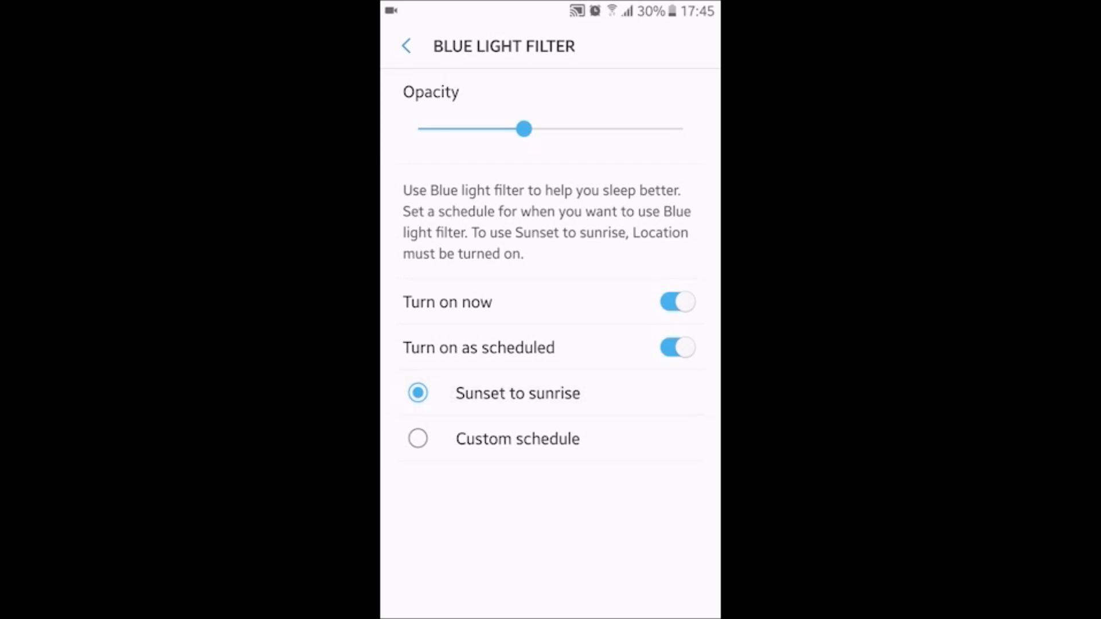
pyautogui.click(406, 46)
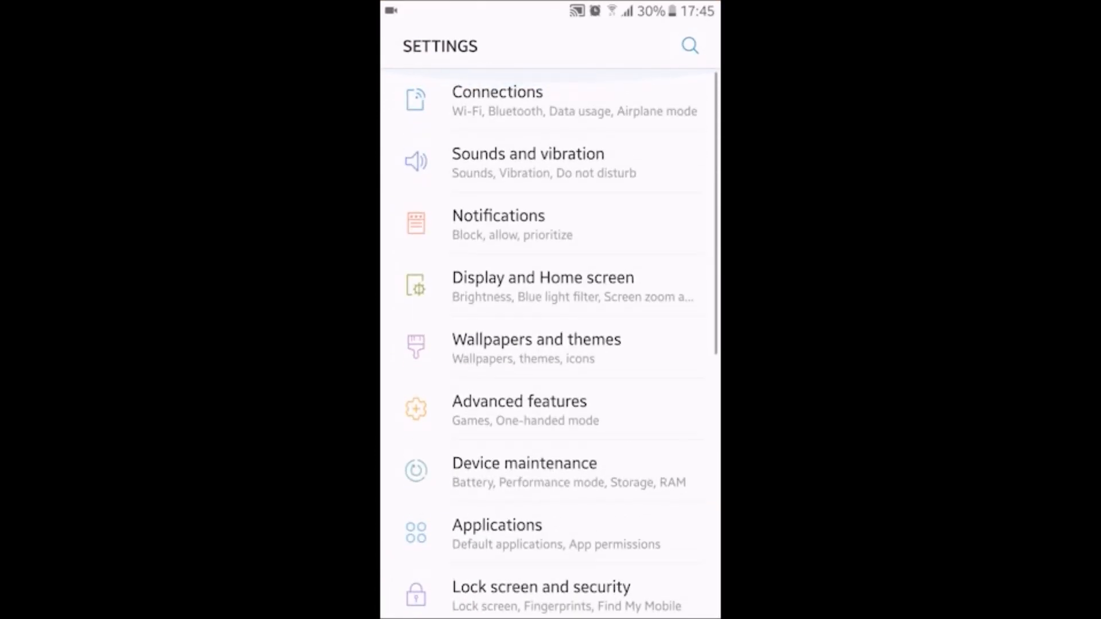
# Browse Display and Device maintenance briefly, then return to the main settings list
pyautogui.click(542, 287)
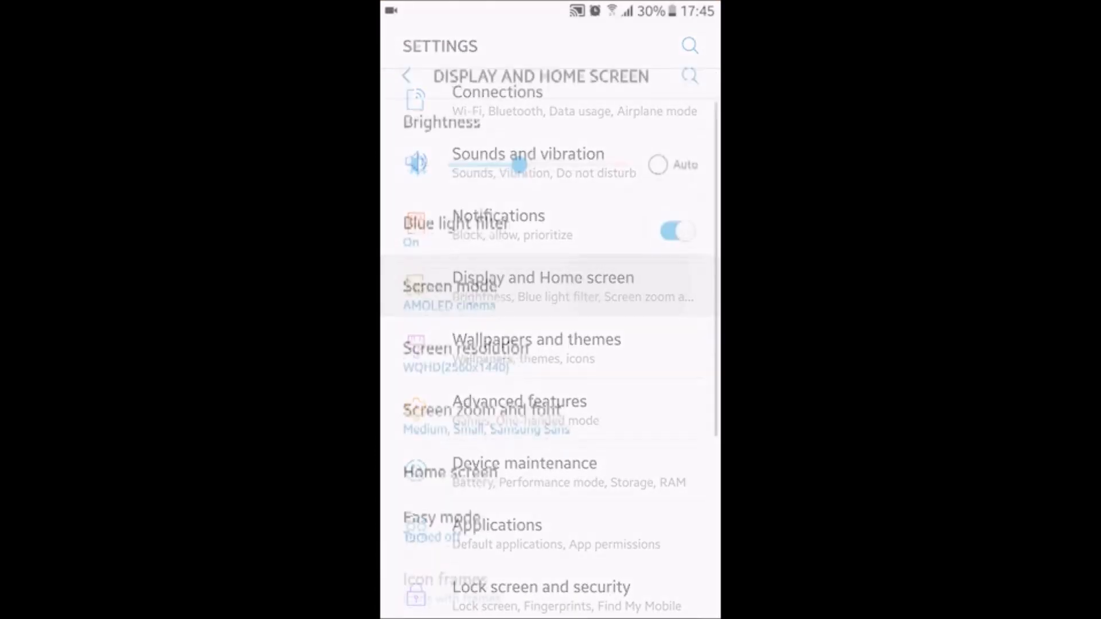
pyautogui.click(542, 286)
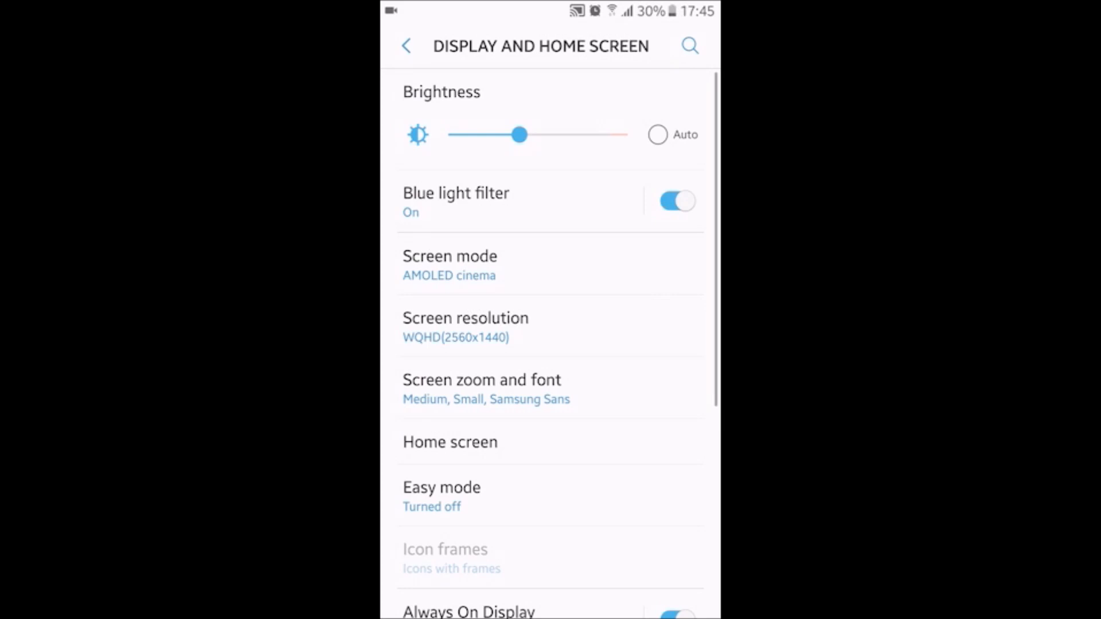
pyautogui.scroll(-3)
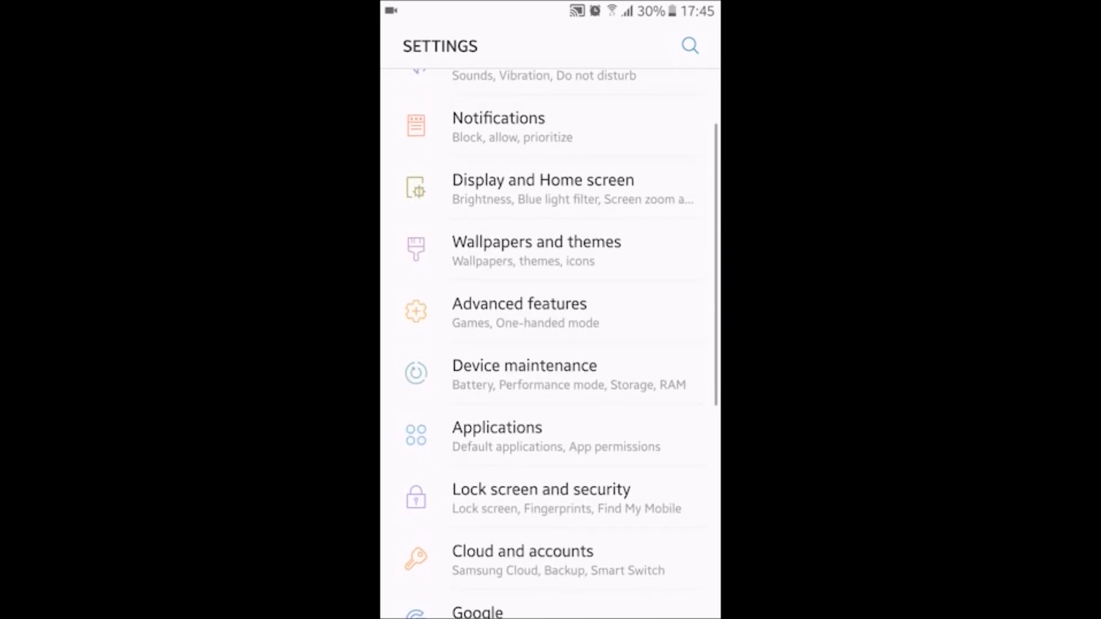
pyautogui.click(524, 373)
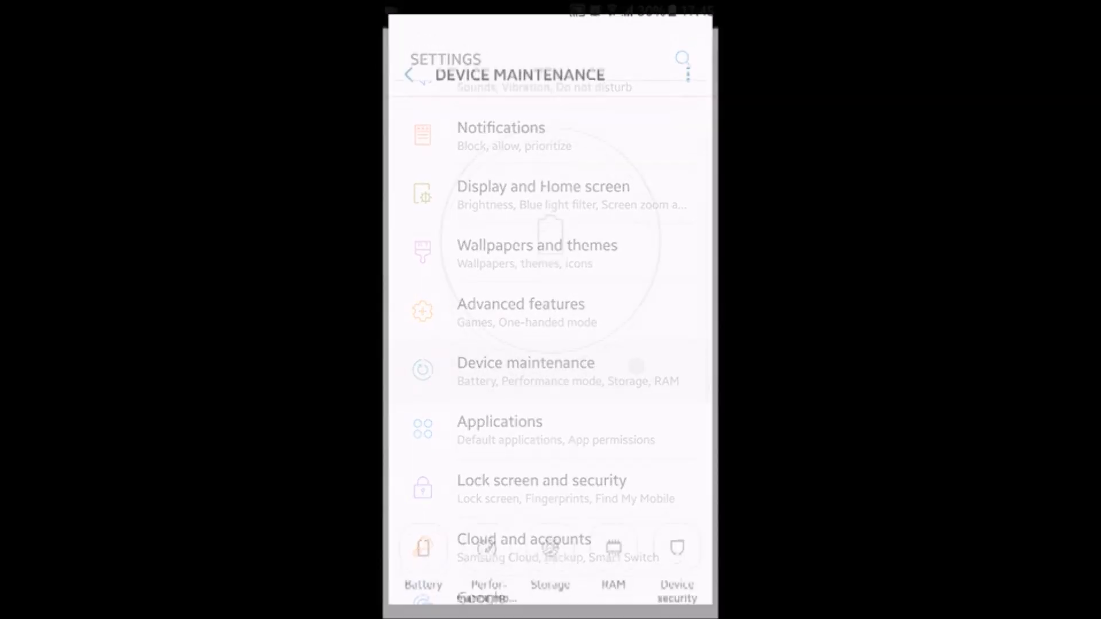
pyautogui.click(411, 75)
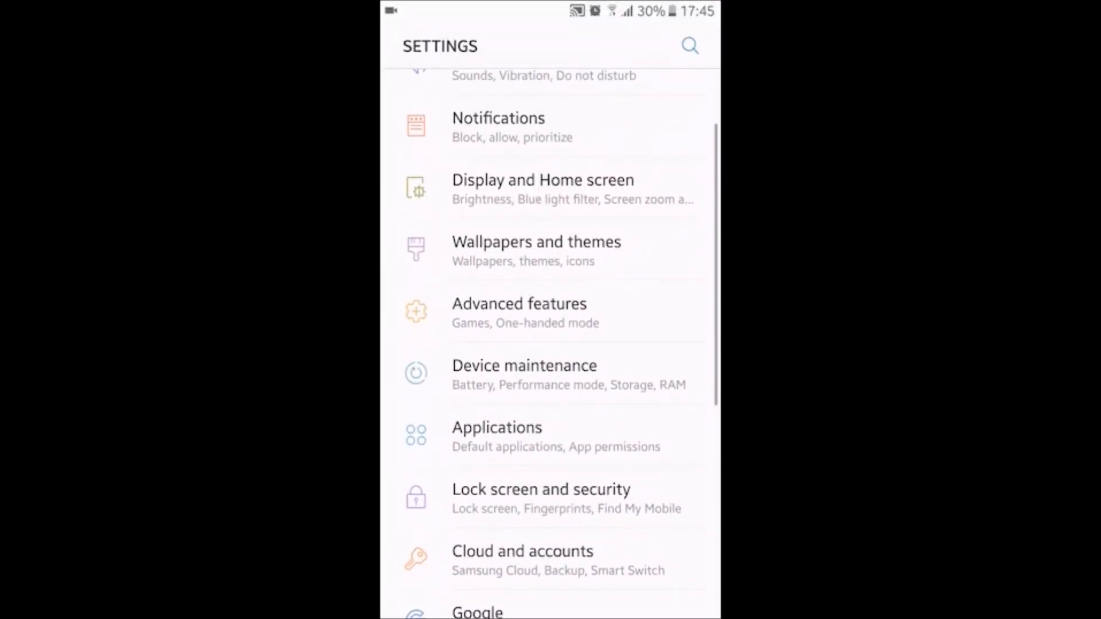
# Reach Default applications via the Applications overflow menu
pyautogui.click(497, 428)
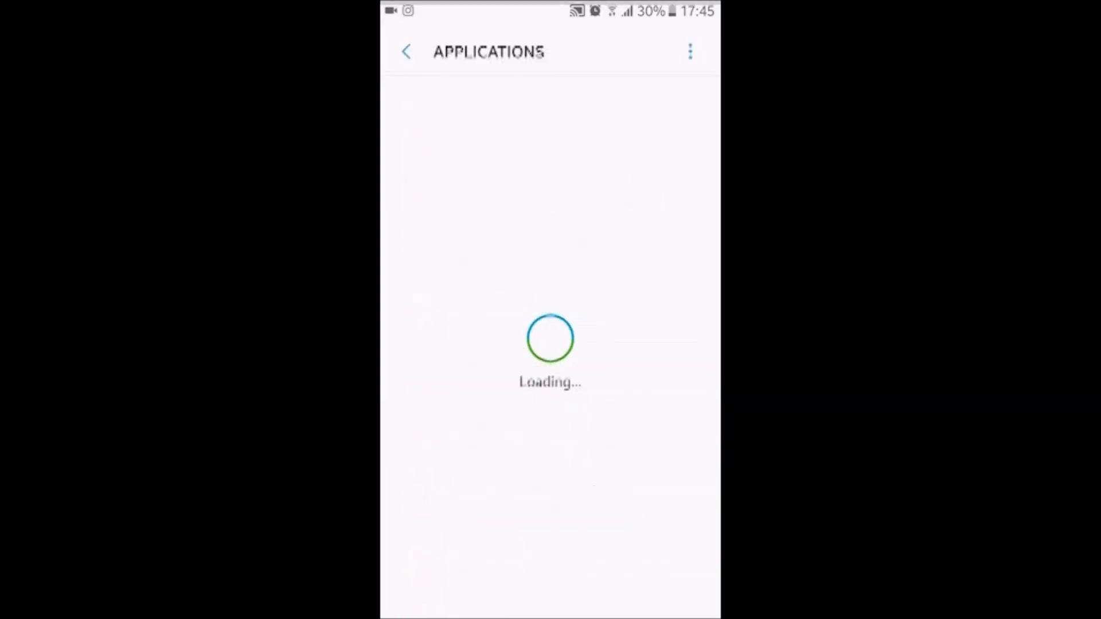
pyautogui.click(689, 50)
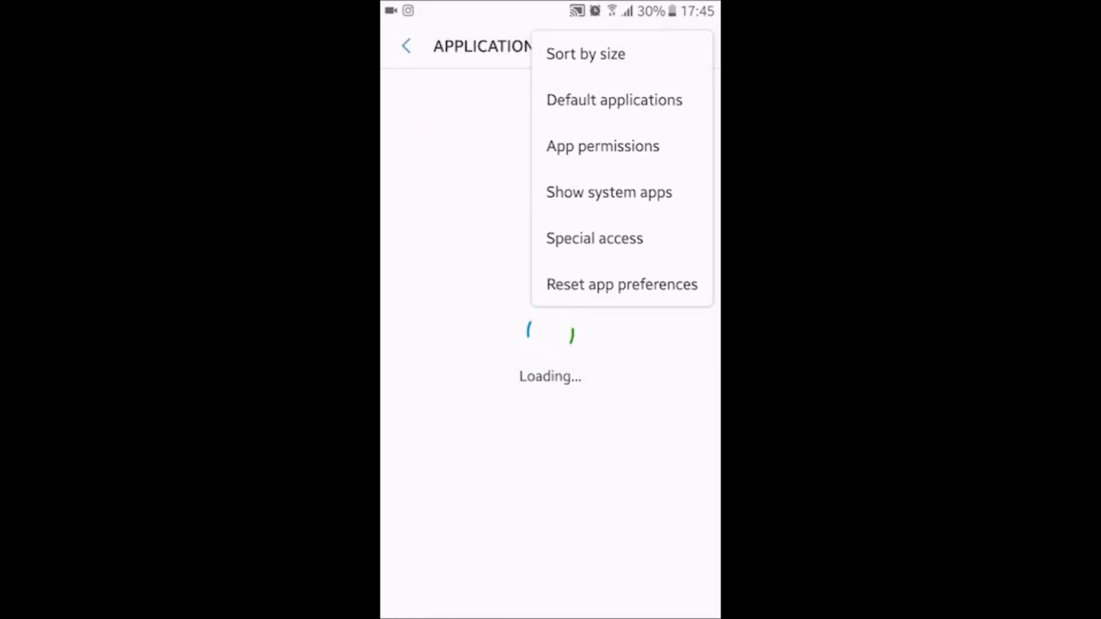
pyautogui.click(613, 99)
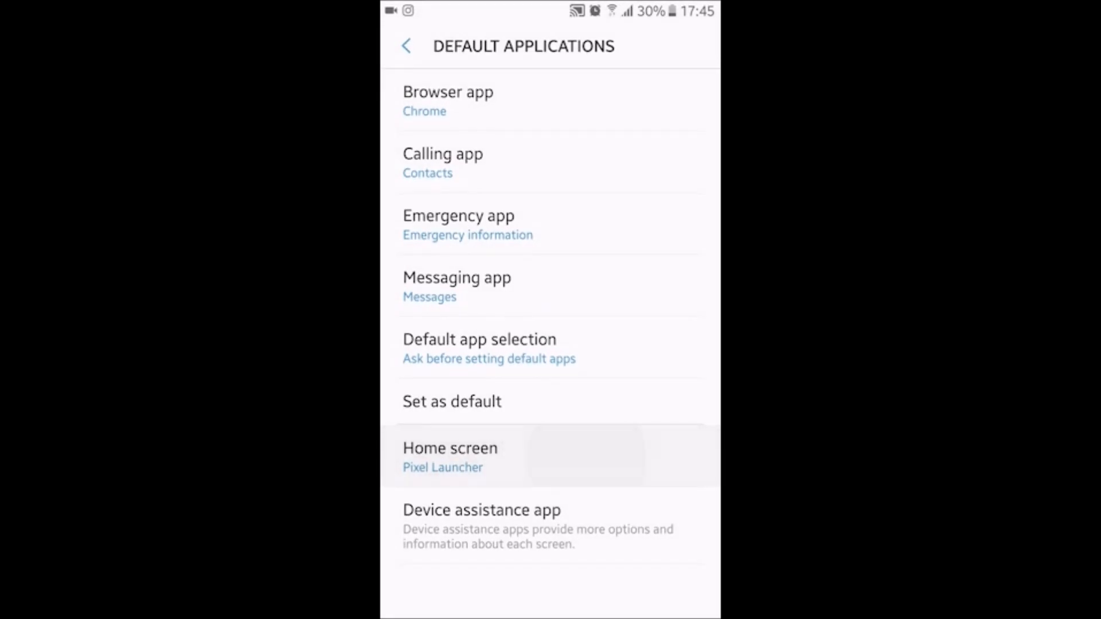
# Make TouchWiz home the default launcher and enter its home screen settings
pyautogui.click(449, 457)
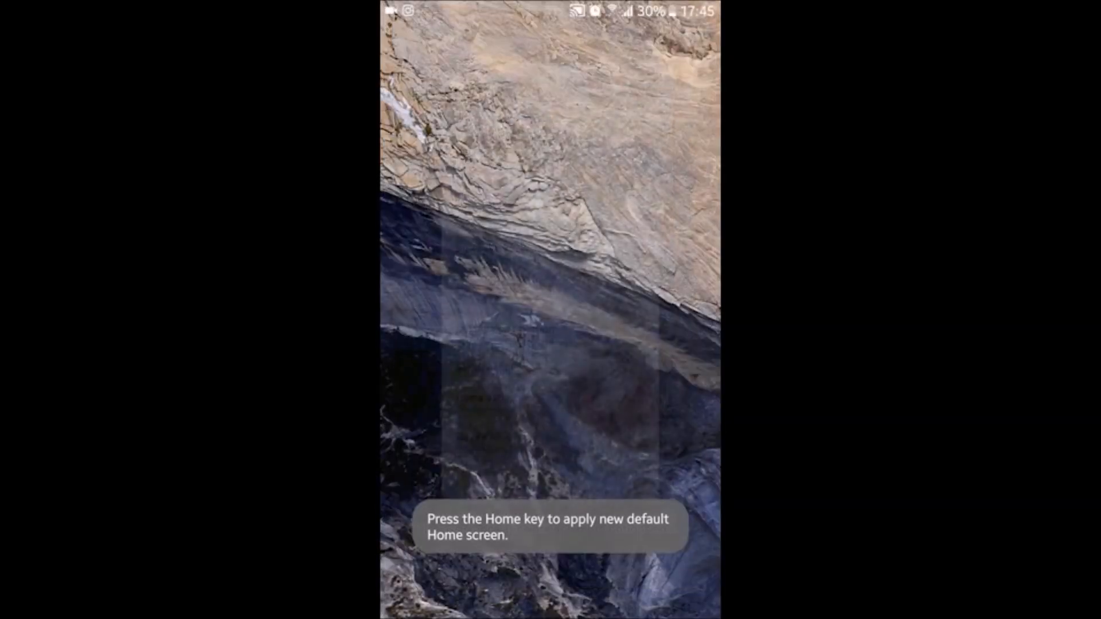
pyautogui.press('Home')
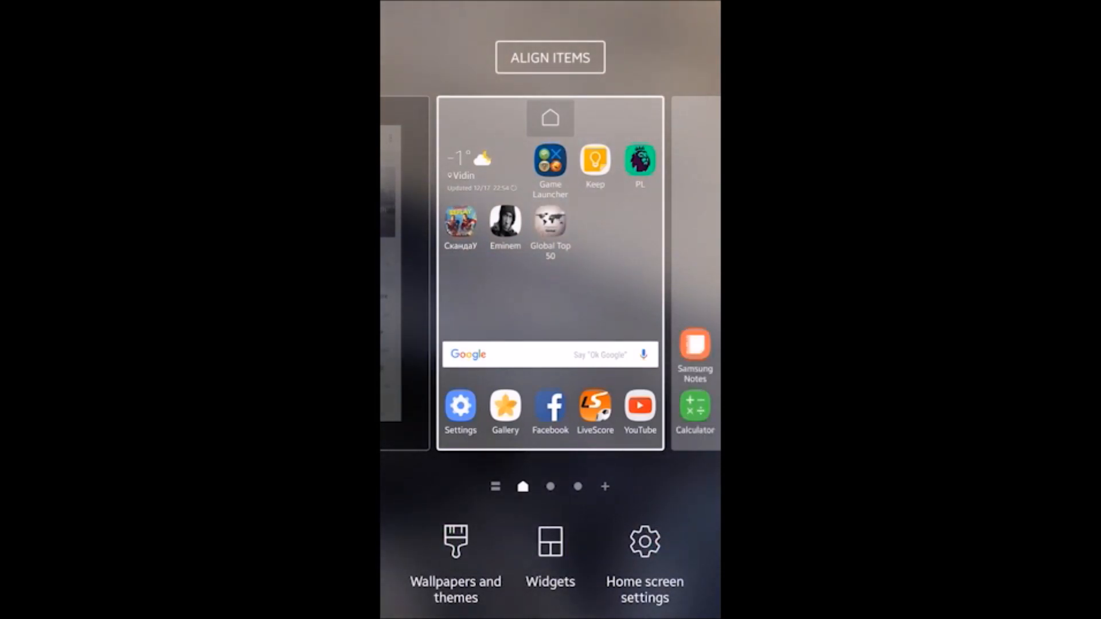
pyautogui.click(643, 562)
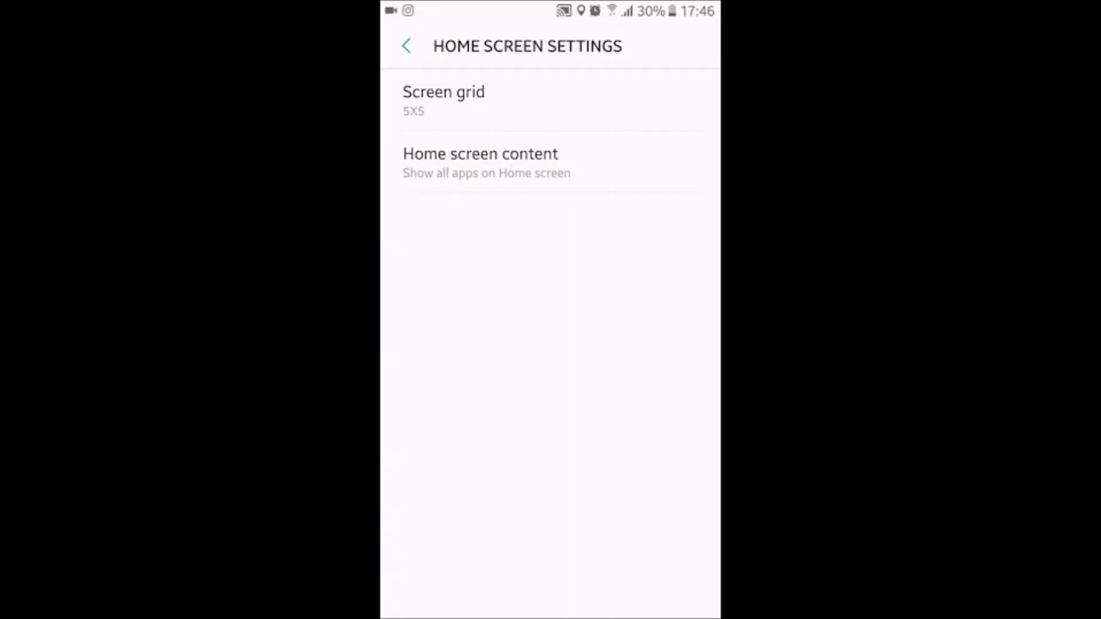
pyautogui.click(442, 100)
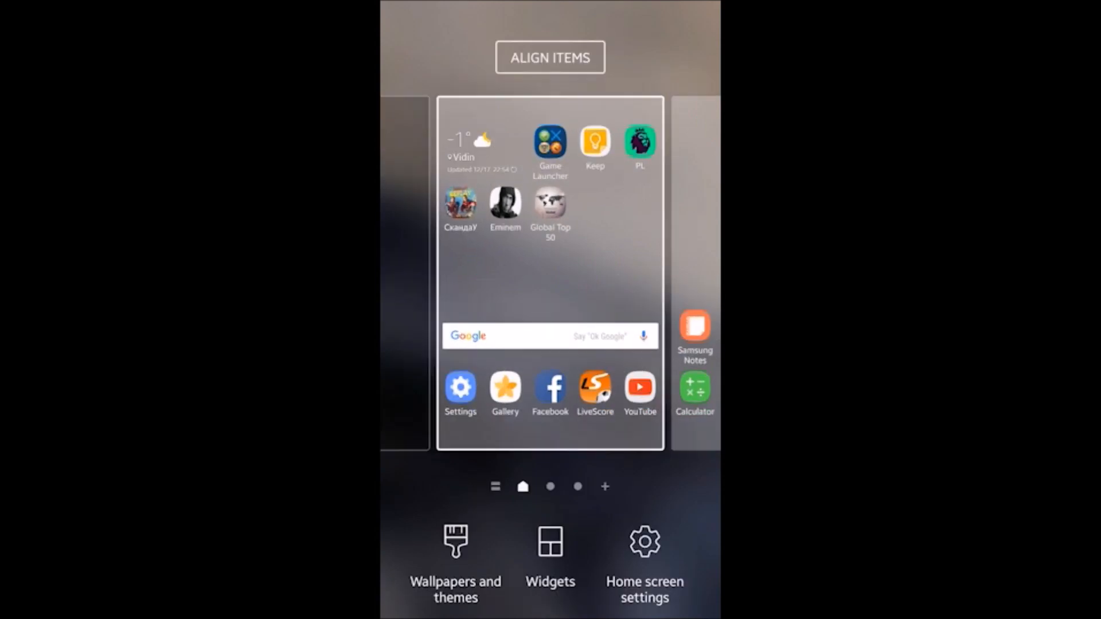
# Choose Show separate Apps screen for home screen content and confirm the warning
pyautogui.click(643, 566)
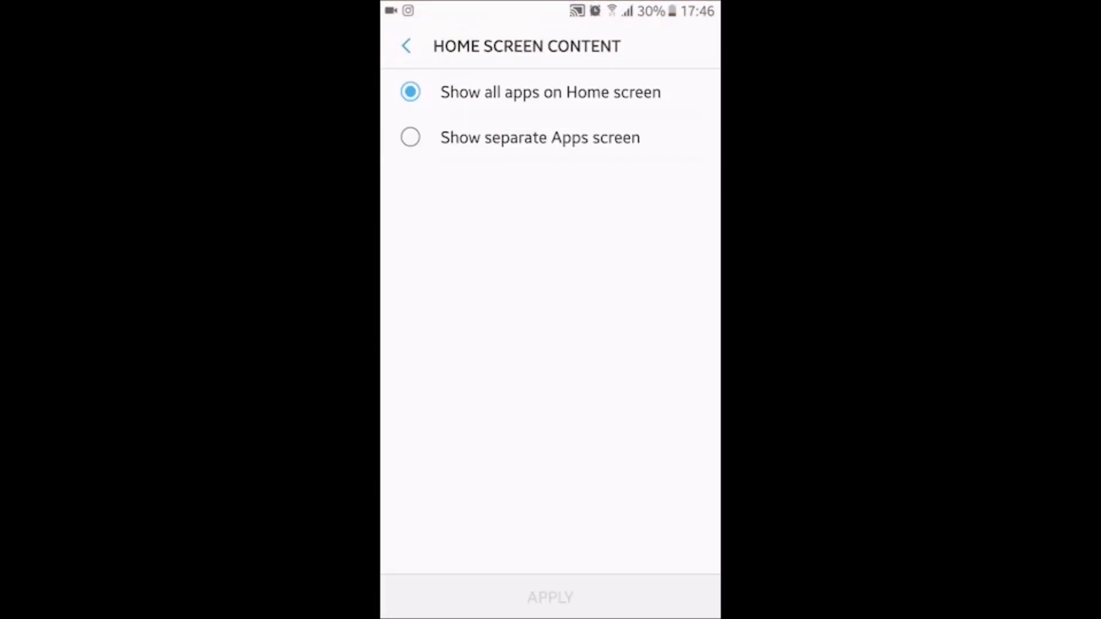
pyautogui.click(411, 137)
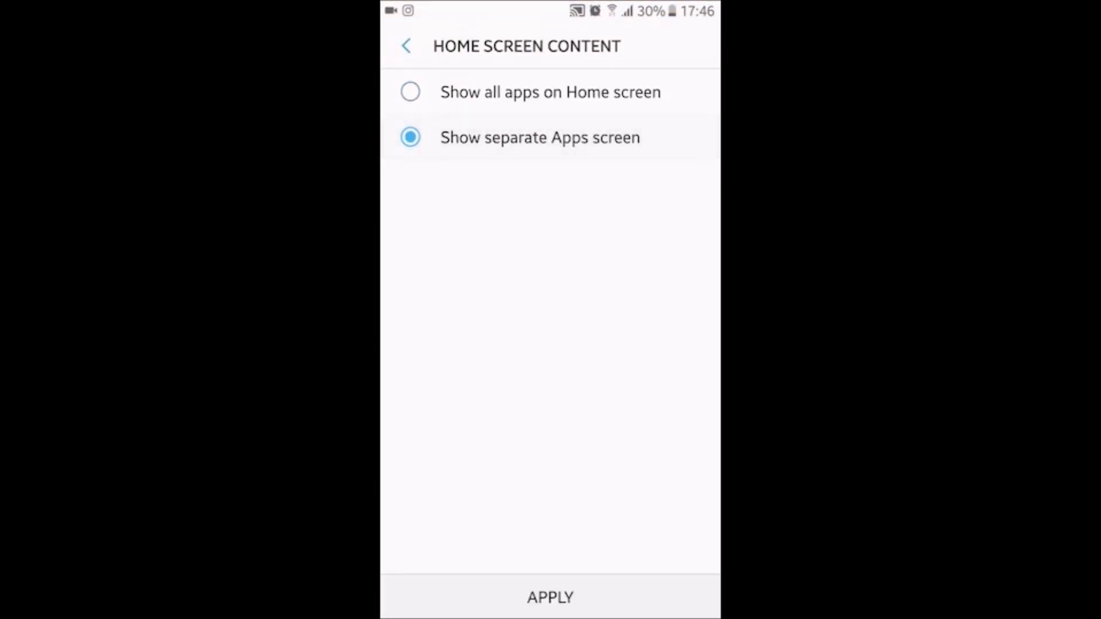
pyautogui.click(549, 597)
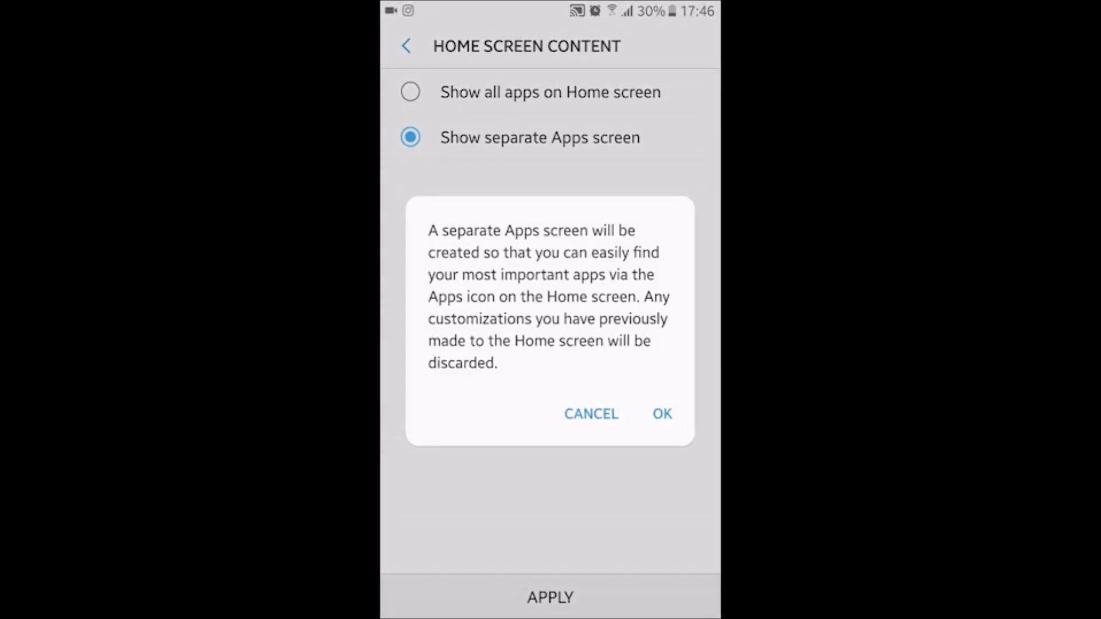
pyautogui.click(661, 414)
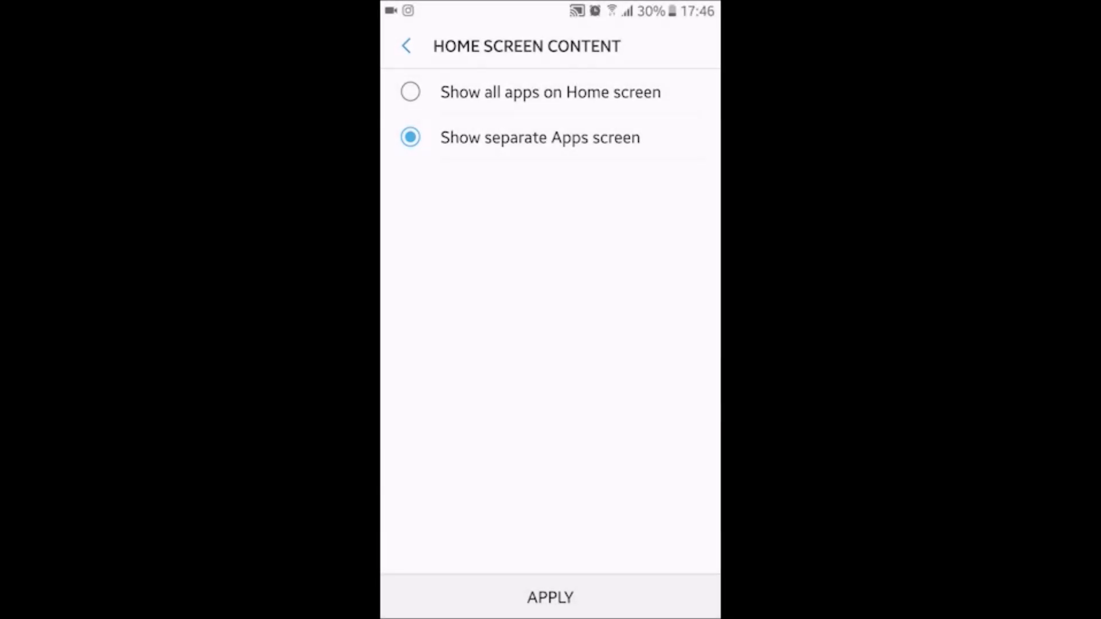
# Apply, then switch home screen content back to Show all apps on Home screen and apply it
pyautogui.click(549, 597)
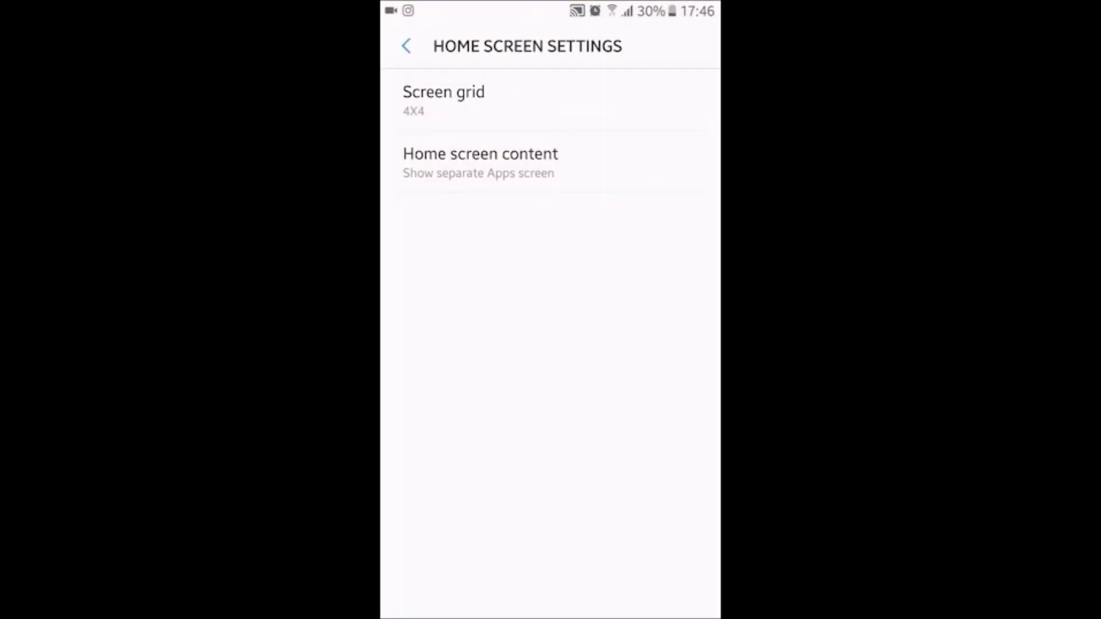
pyautogui.click(480, 153)
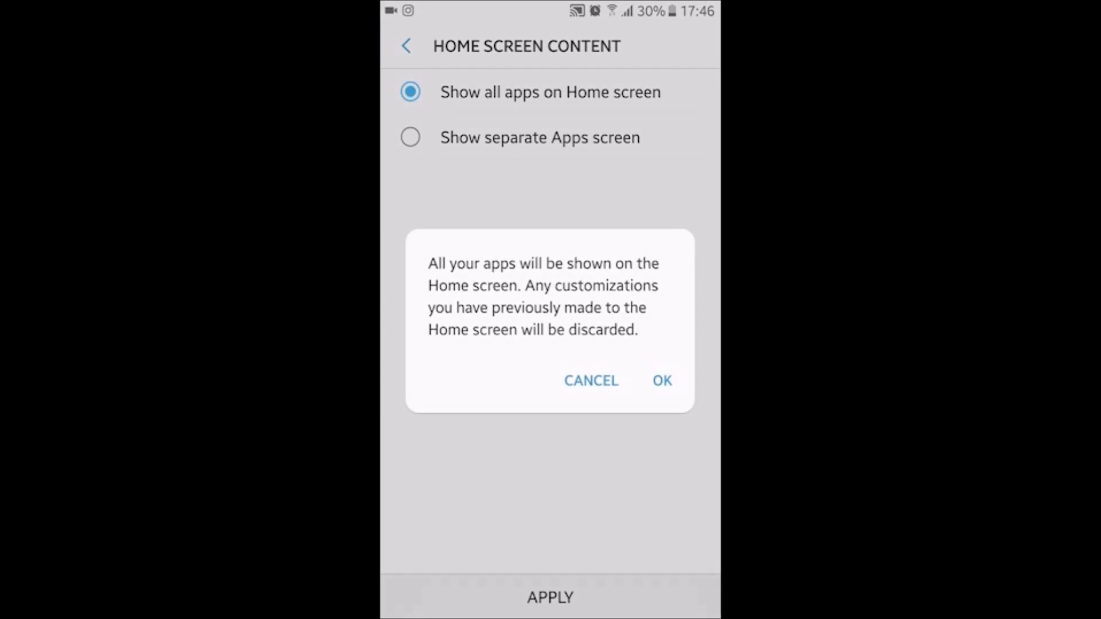
pyautogui.click(660, 380)
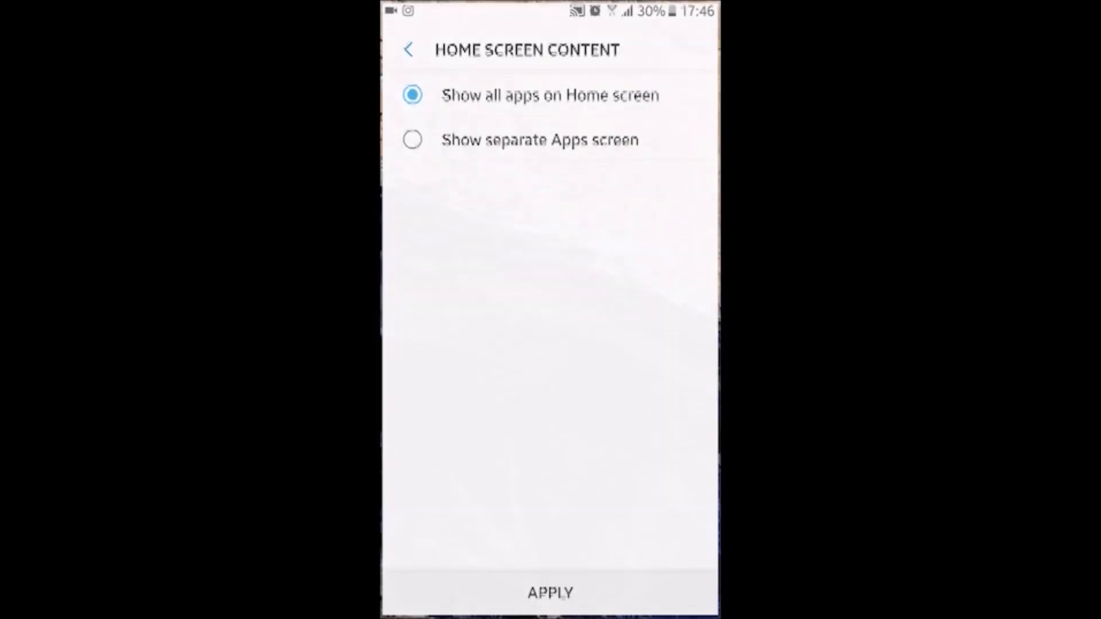
pyautogui.click(549, 591)
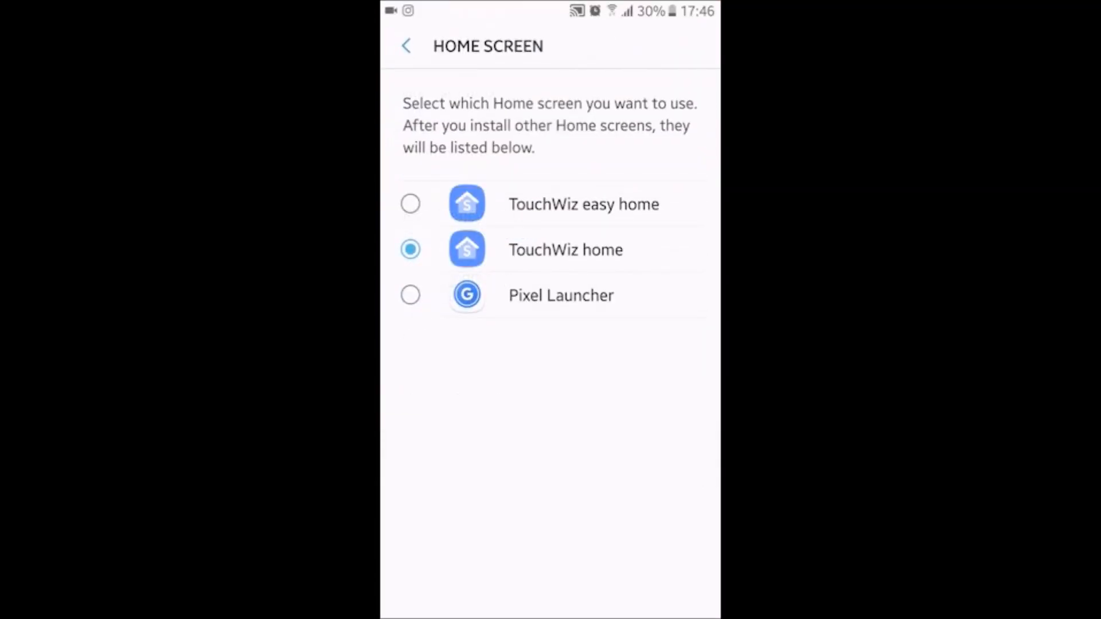
# View the Browser app default and AZ Screen Recorder's app details, then return to the settings list
pyautogui.click(410, 294)
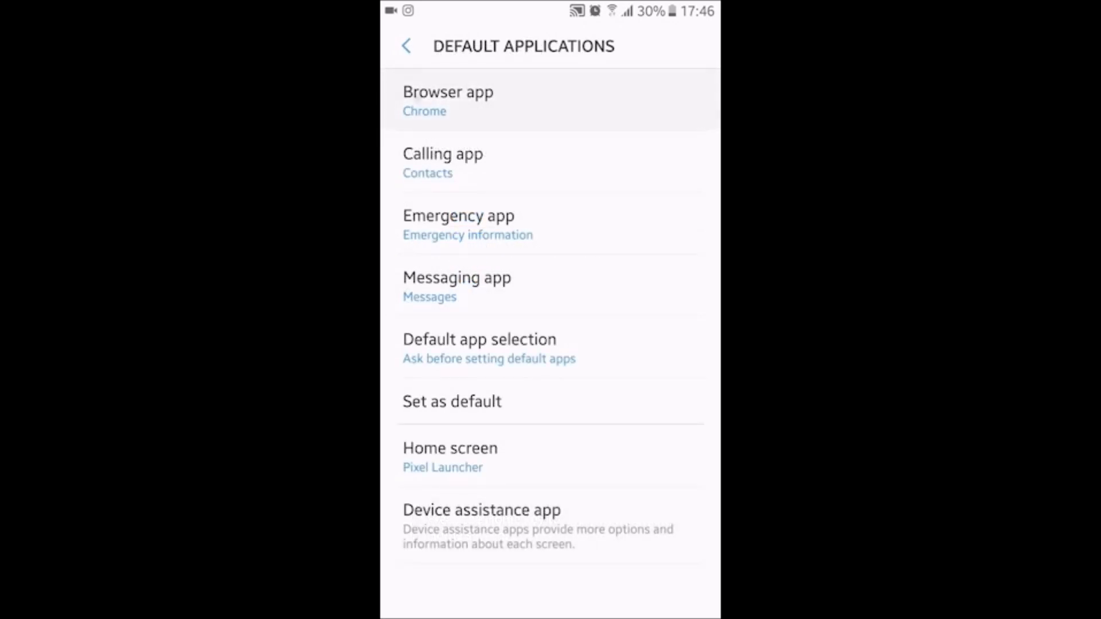
pyautogui.click(447, 101)
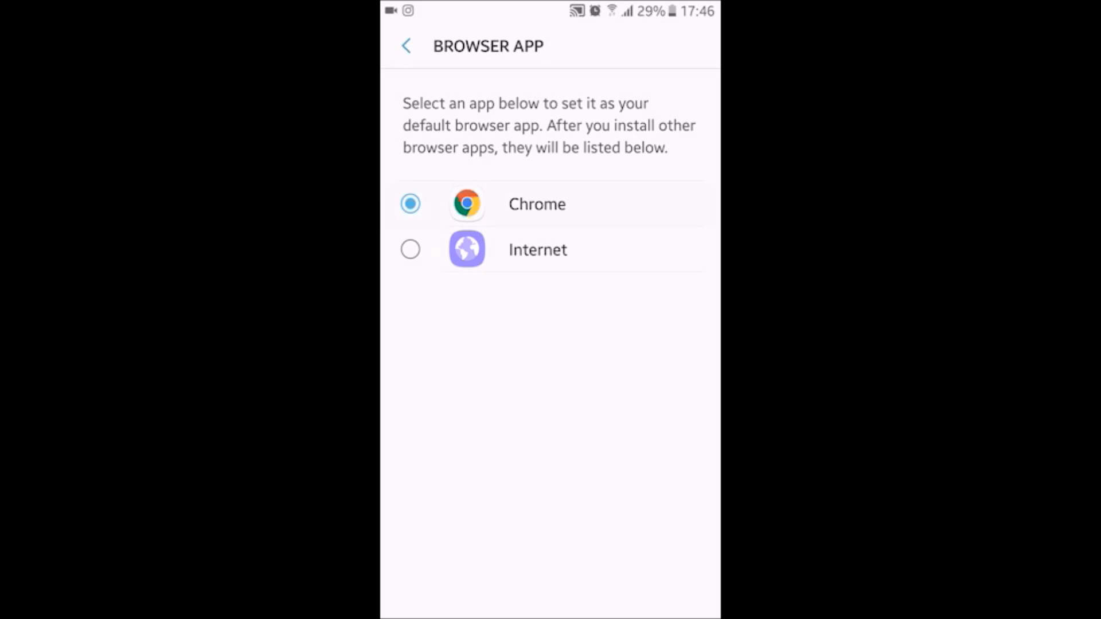
pyautogui.click(408, 46)
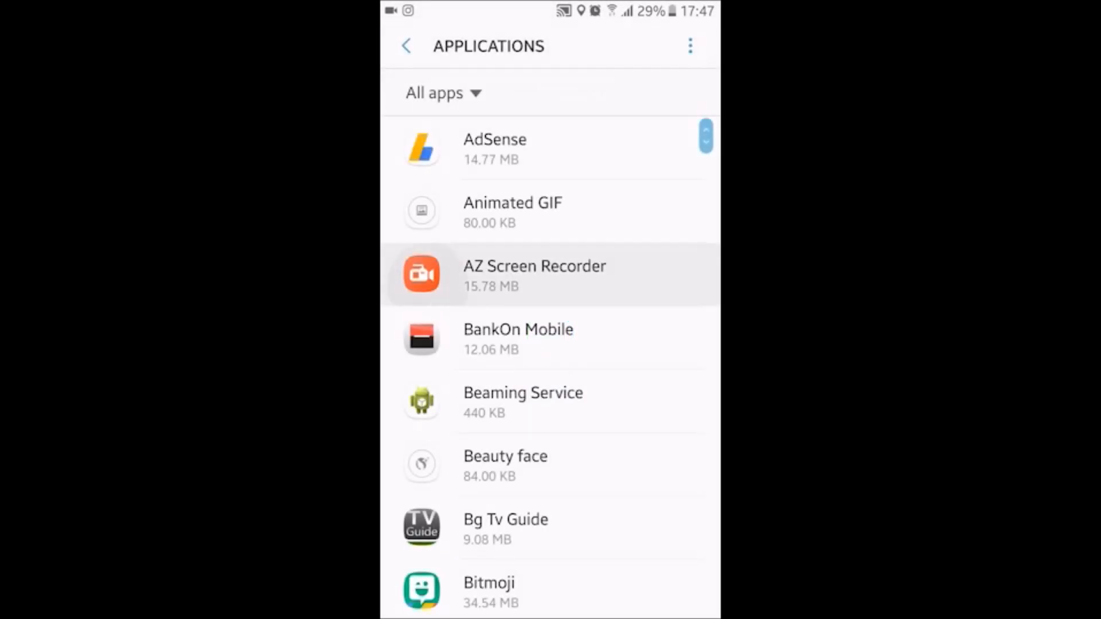
pyautogui.click(534, 273)
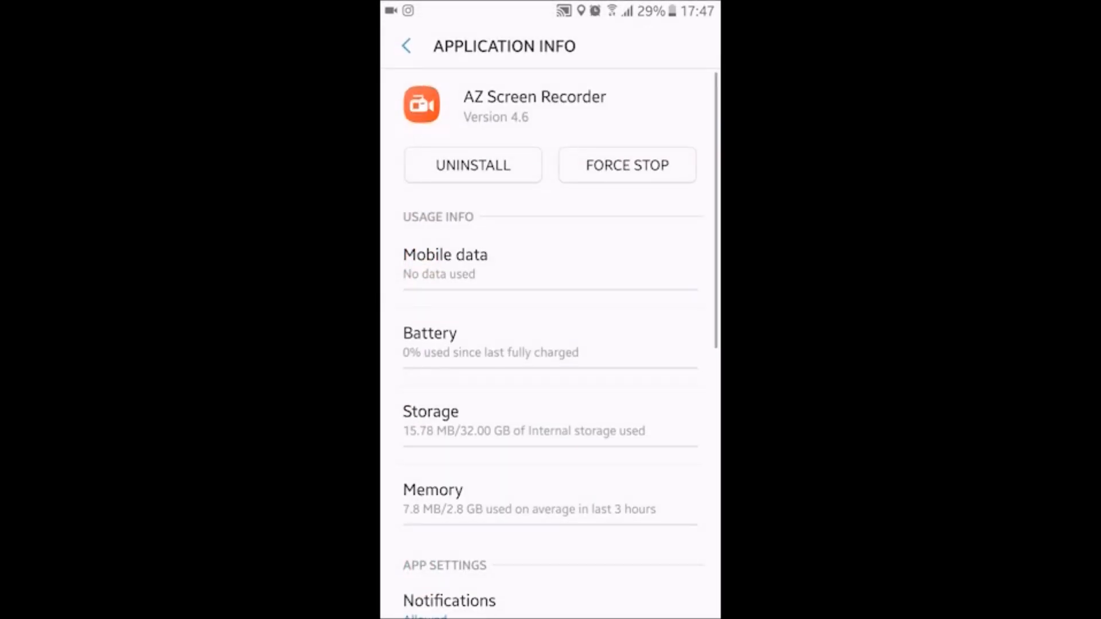
pyautogui.click(405, 46)
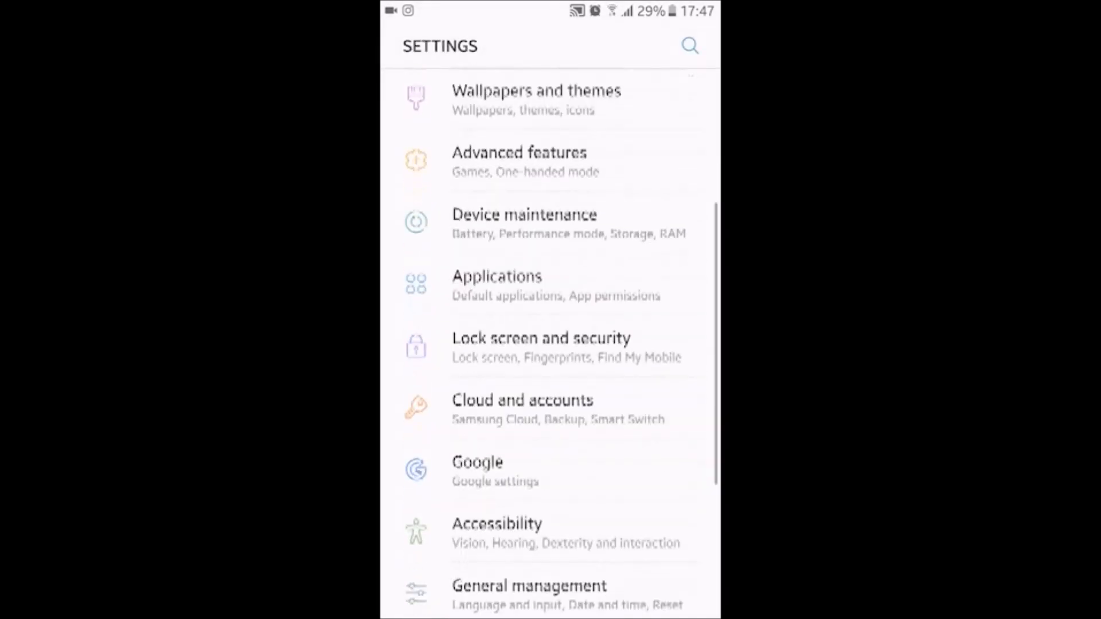
pyautogui.scroll(-3)
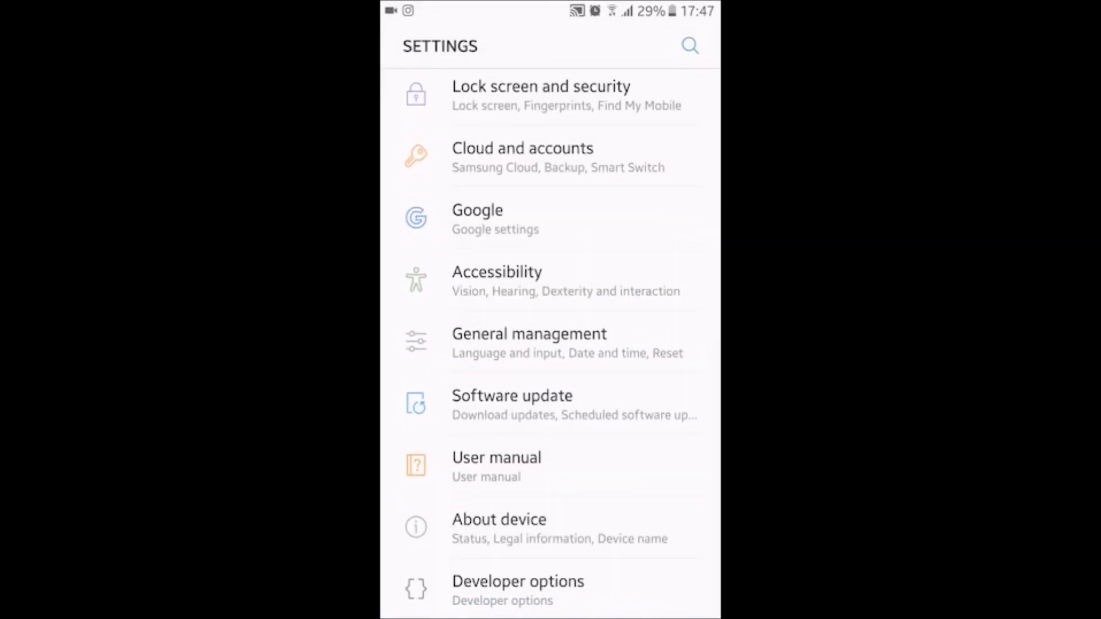
pyautogui.scroll(3)
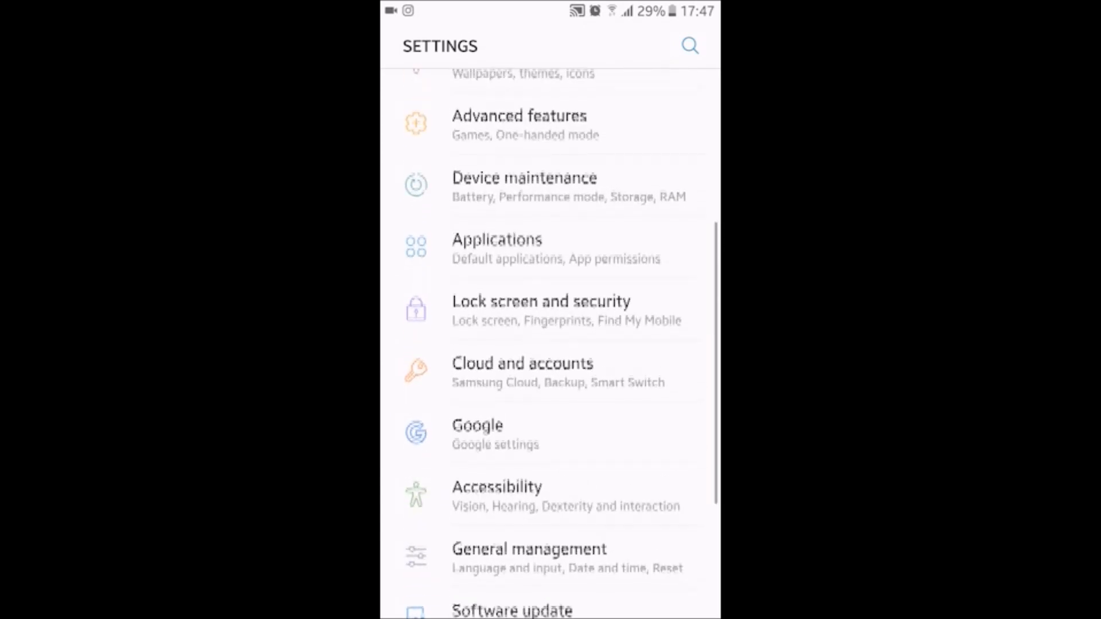
pyautogui.scroll(-3)
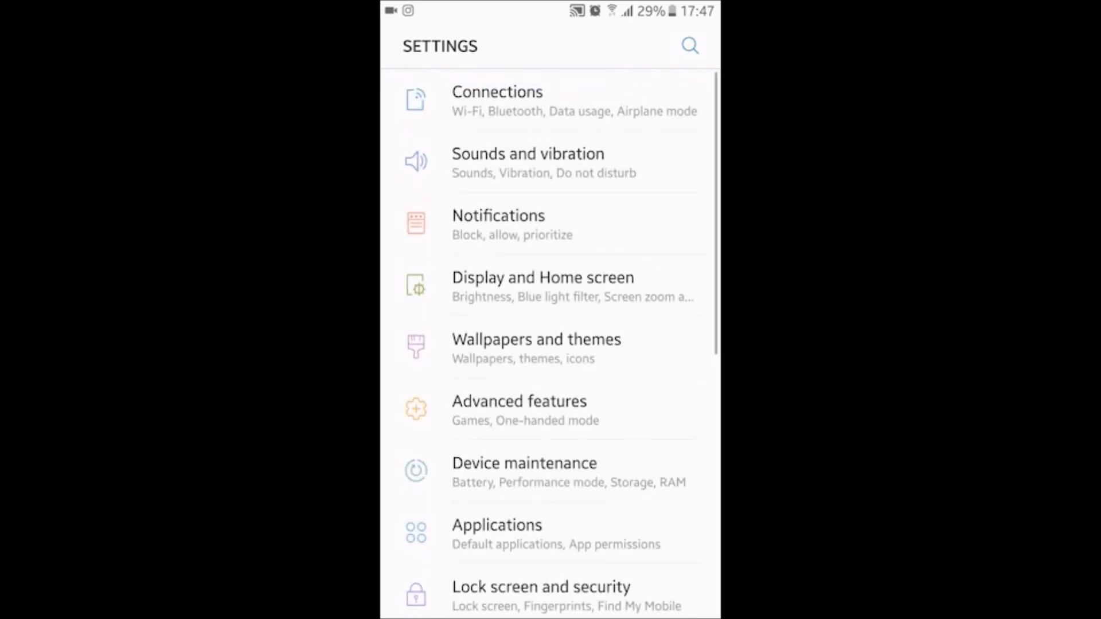
pyautogui.click(496, 101)
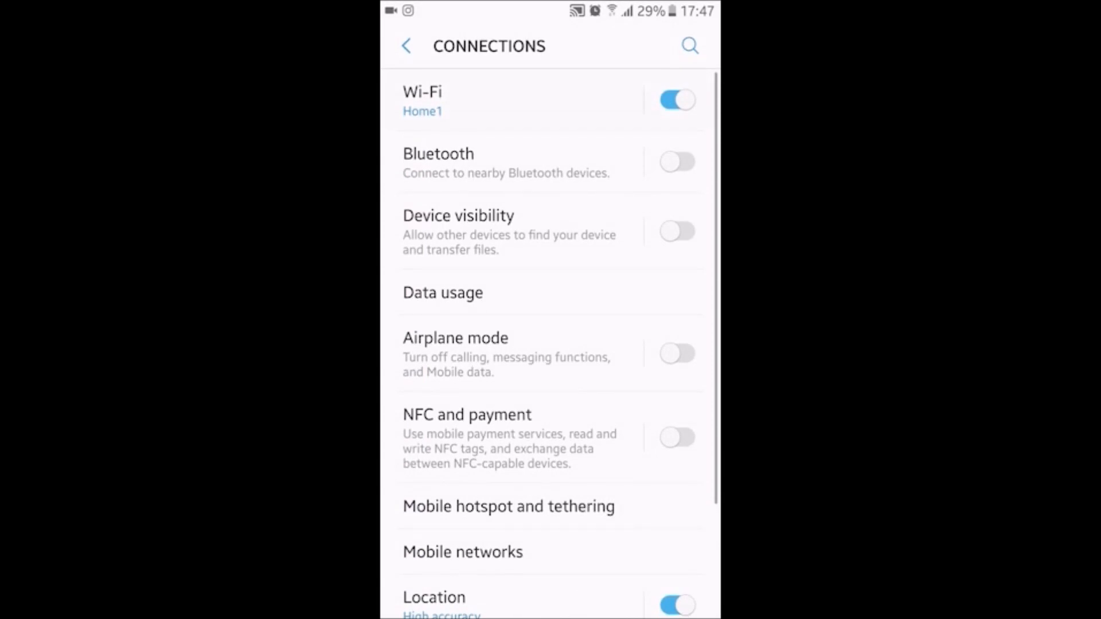
pyautogui.click(422, 91)
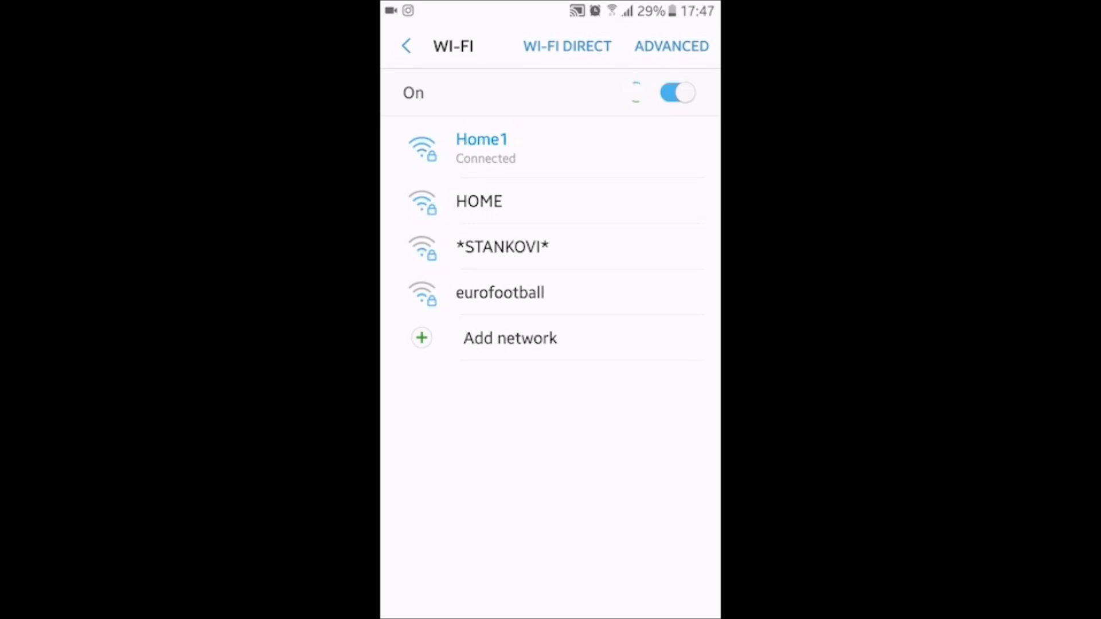
pyautogui.click(406, 46)
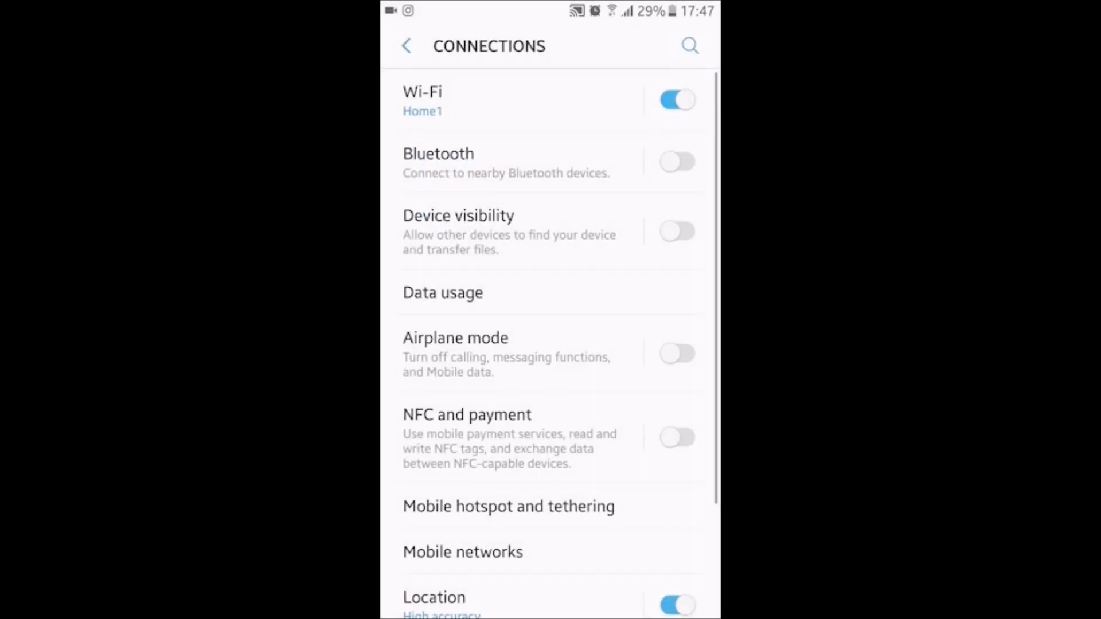
pyautogui.scroll(-3)
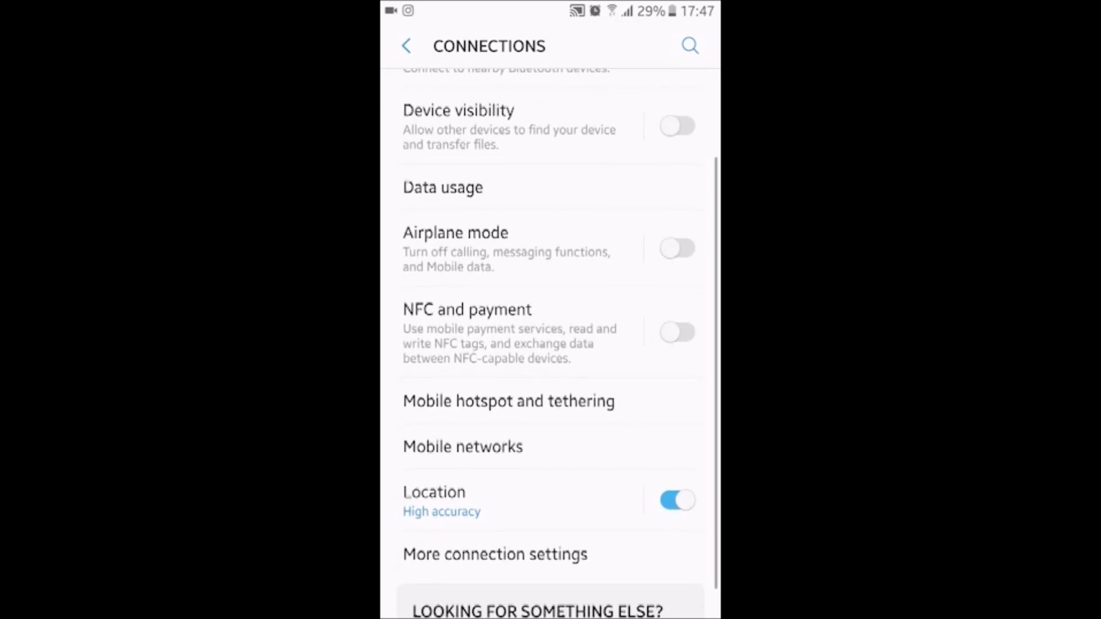
pyautogui.scroll(3)
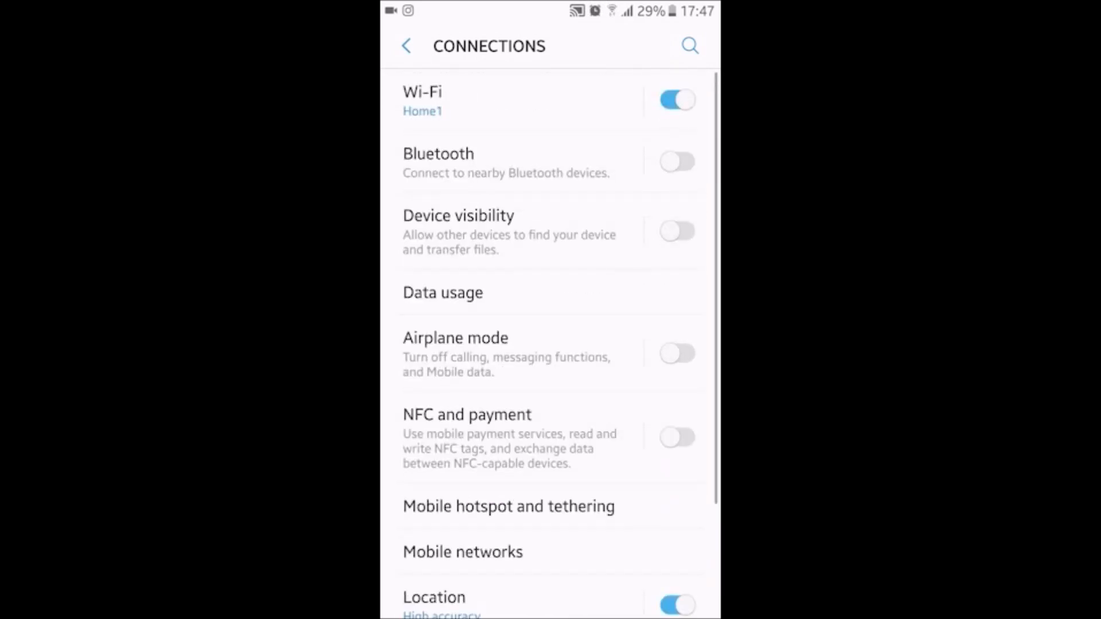
pyautogui.click(405, 46)
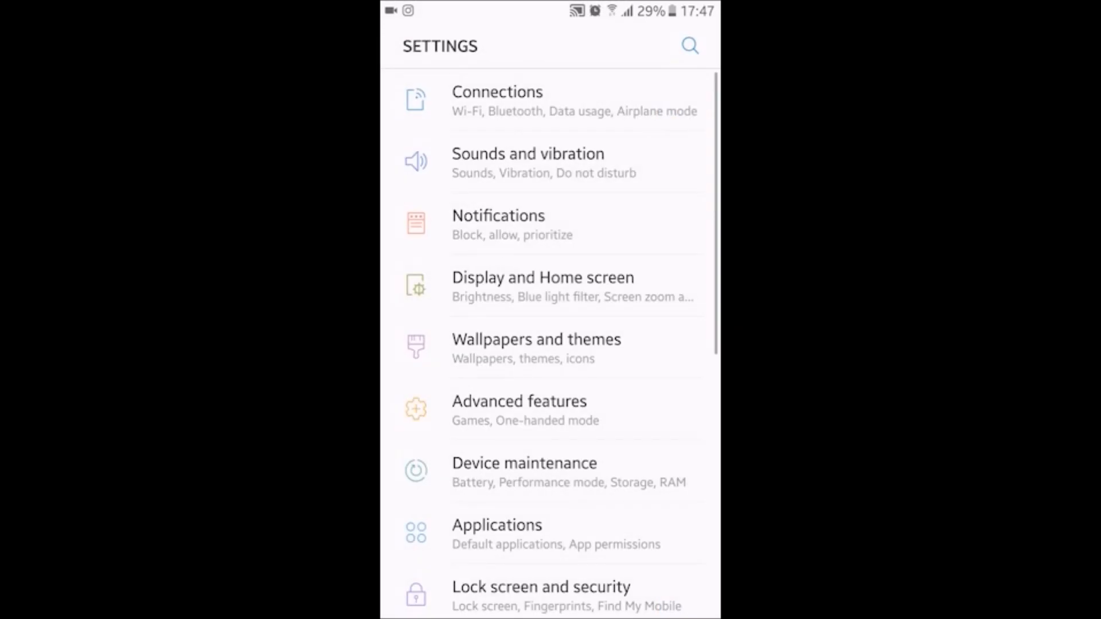
# View Sounds and vibration down to the System sound and feedback toggles
pyautogui.click(527, 162)
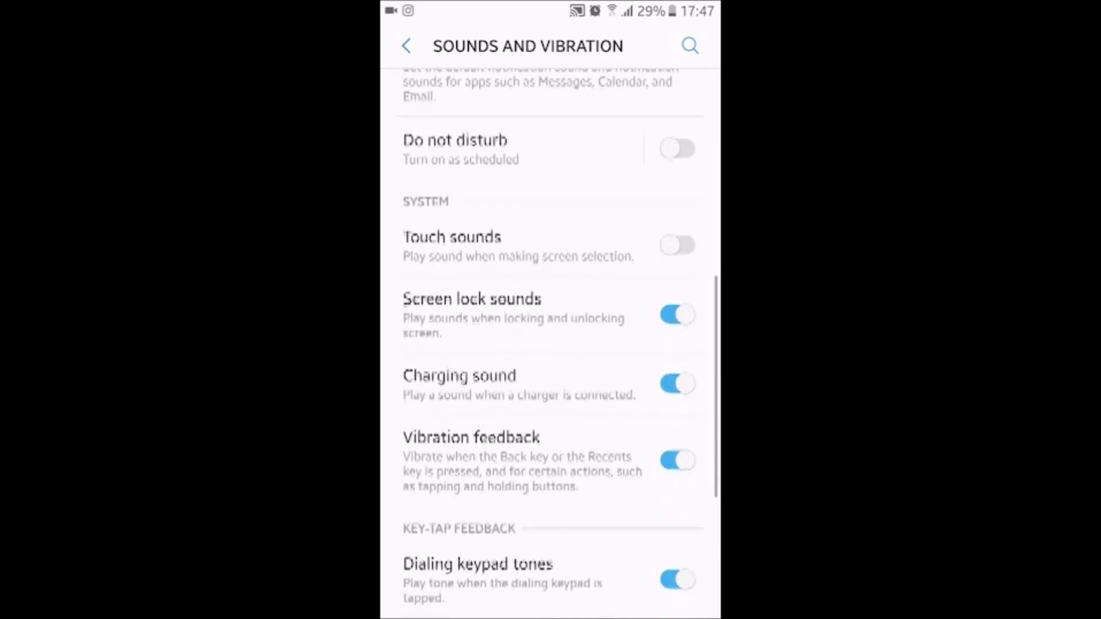
pyautogui.scroll(-3)
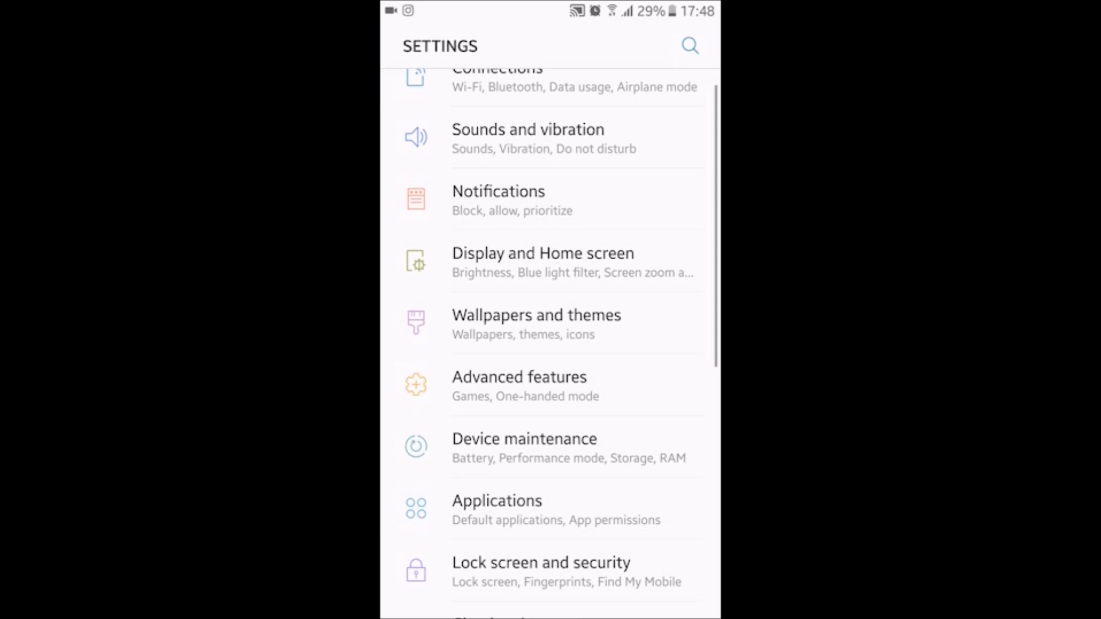
pyautogui.click(518, 377)
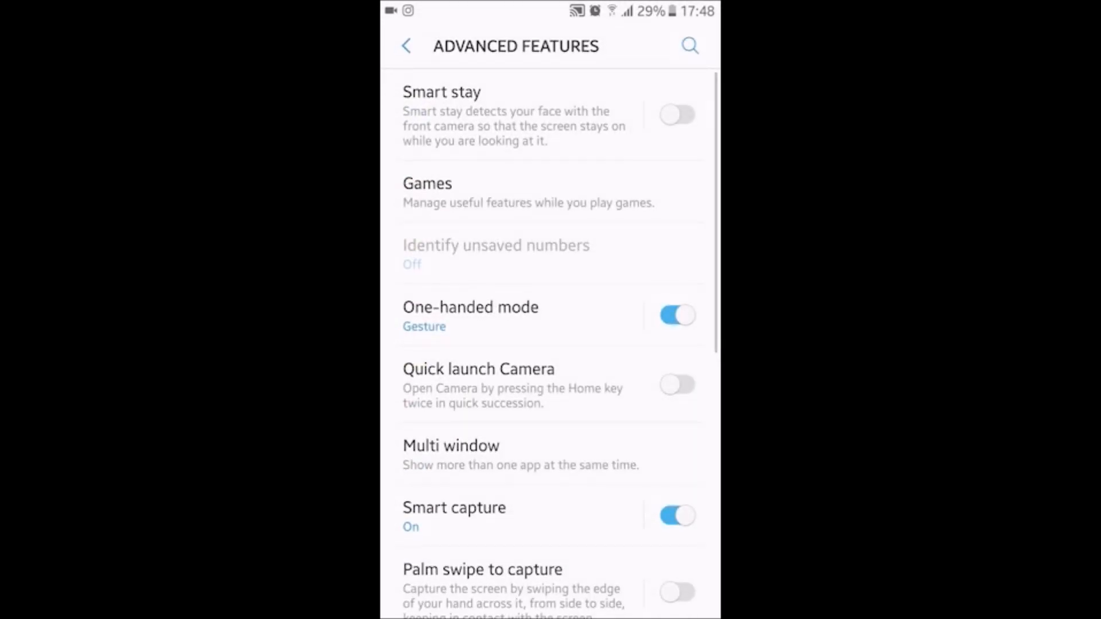
pyautogui.click(470, 307)
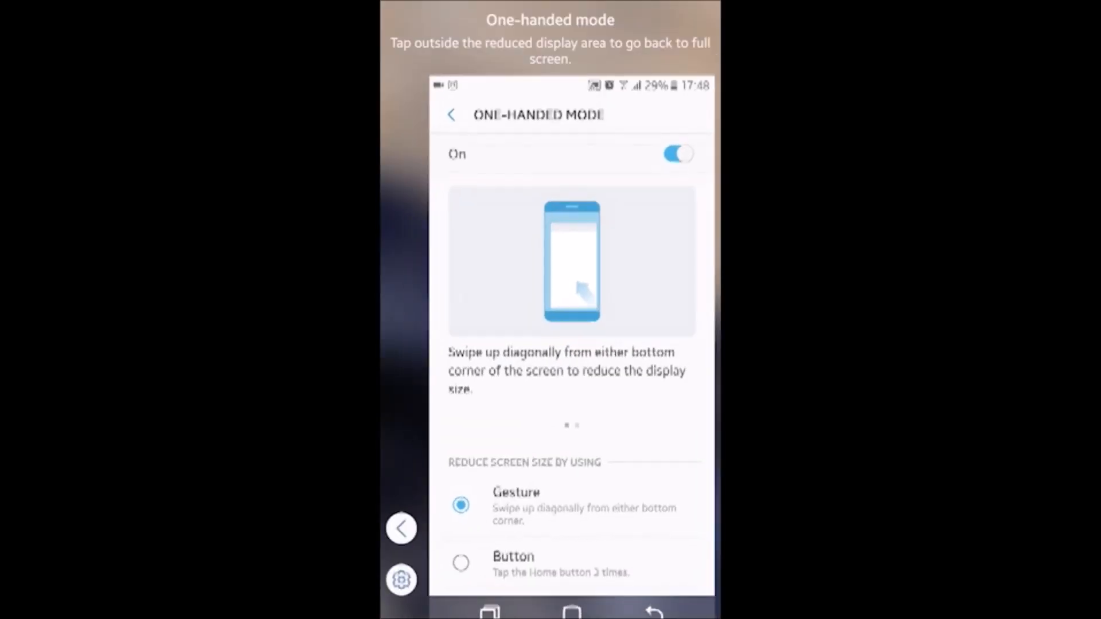
pyautogui.scroll(-3)
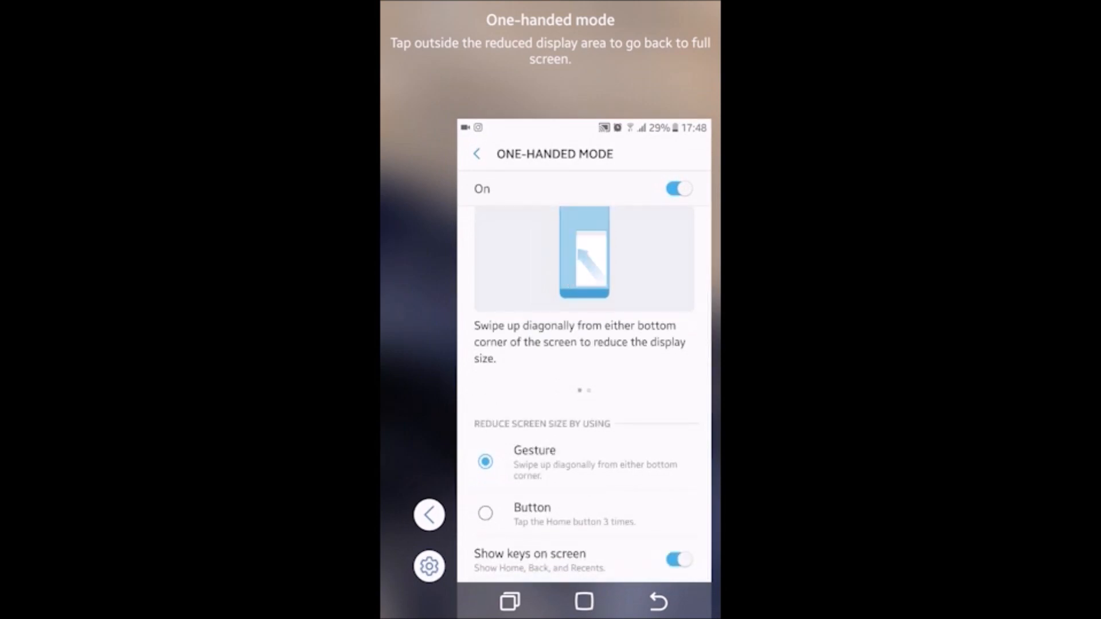
pyautogui.click(477, 154)
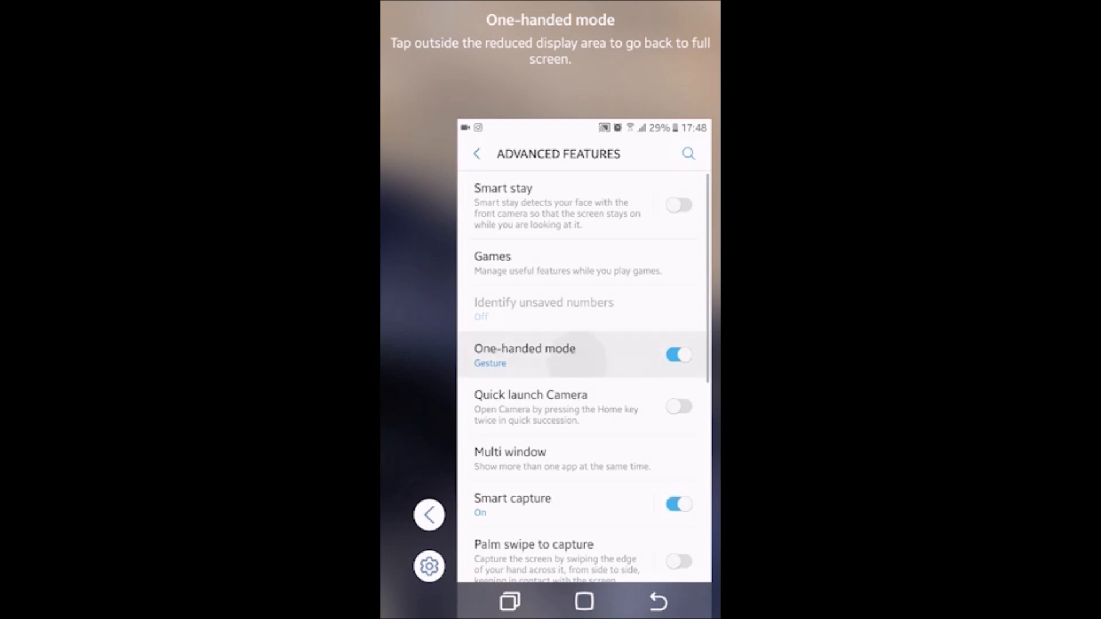
pyautogui.click(524, 354)
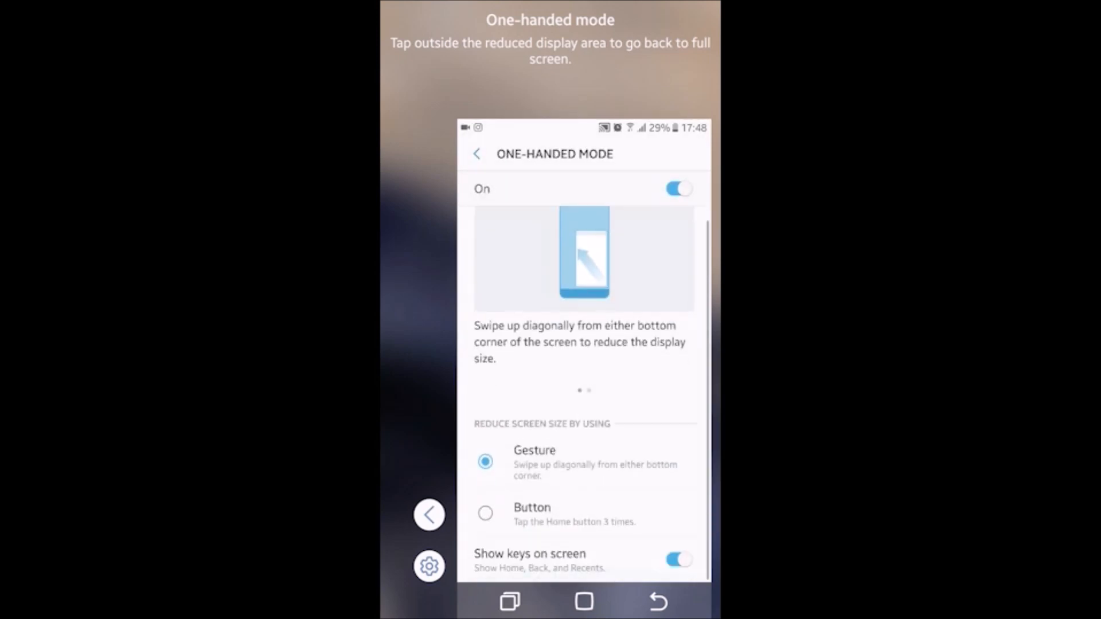
pyautogui.scroll(-3)
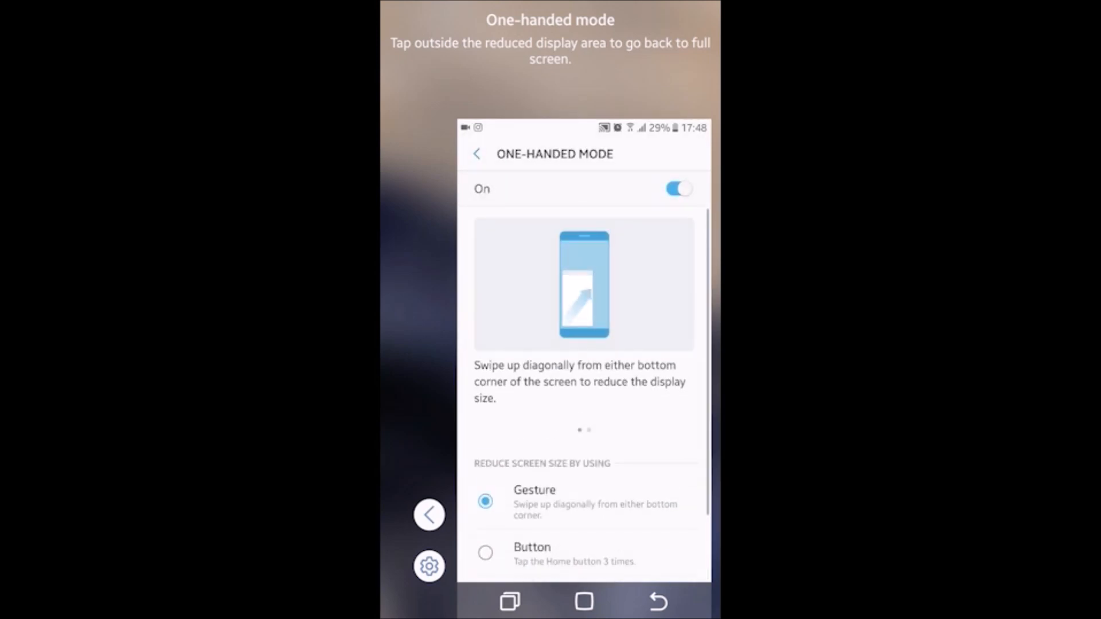
pyautogui.scroll(-3)
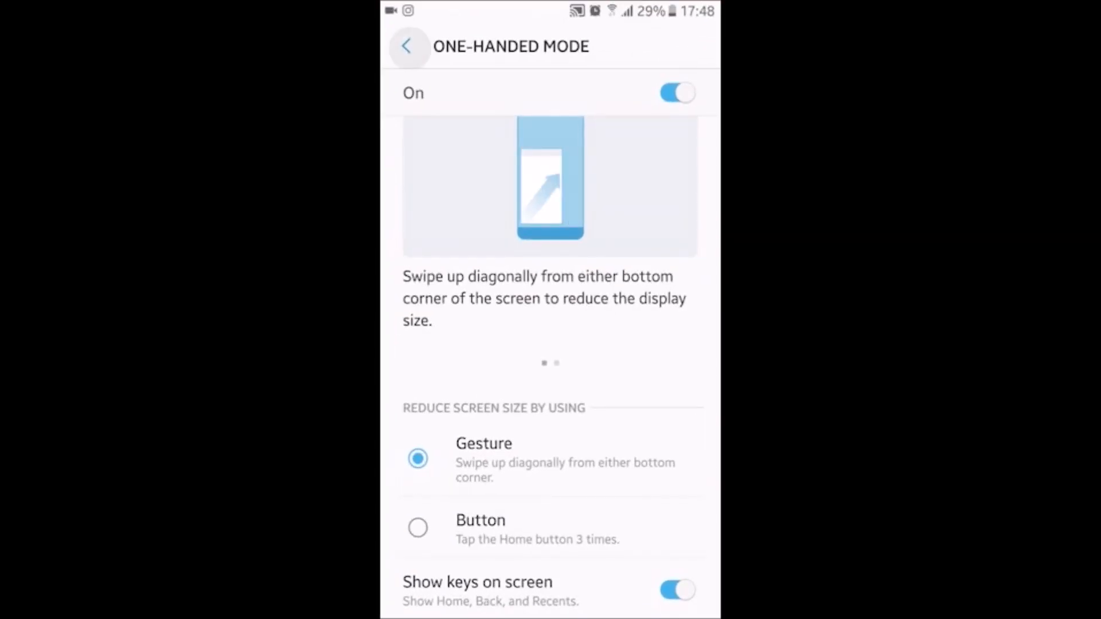
pyautogui.click(408, 46)
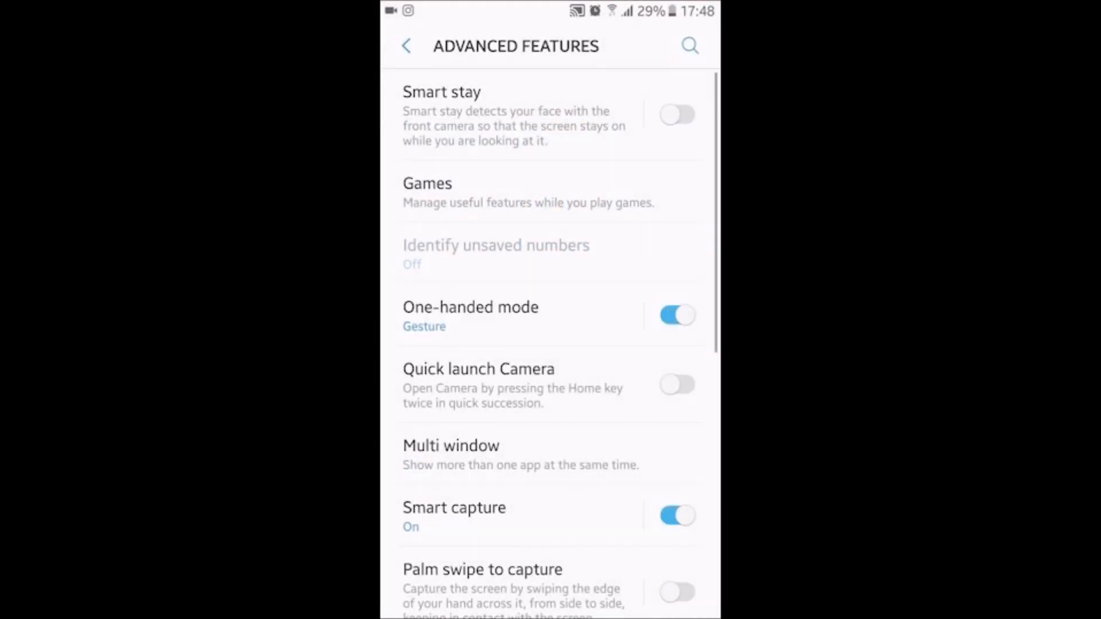
pyautogui.scroll(-3)
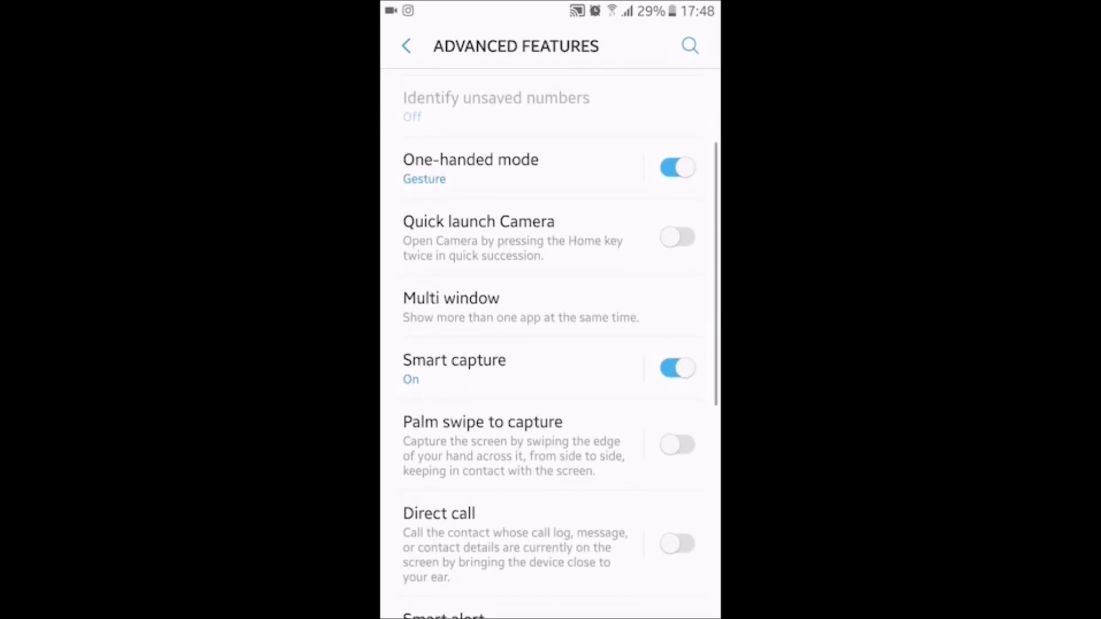
pyautogui.scroll(-3)
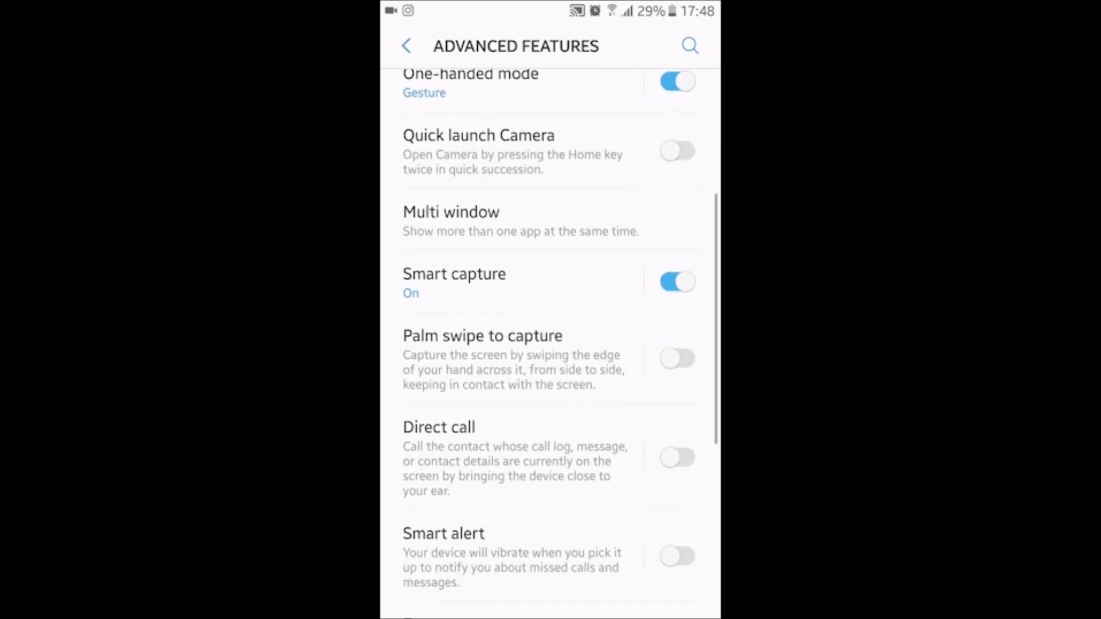
pyautogui.click(451, 222)
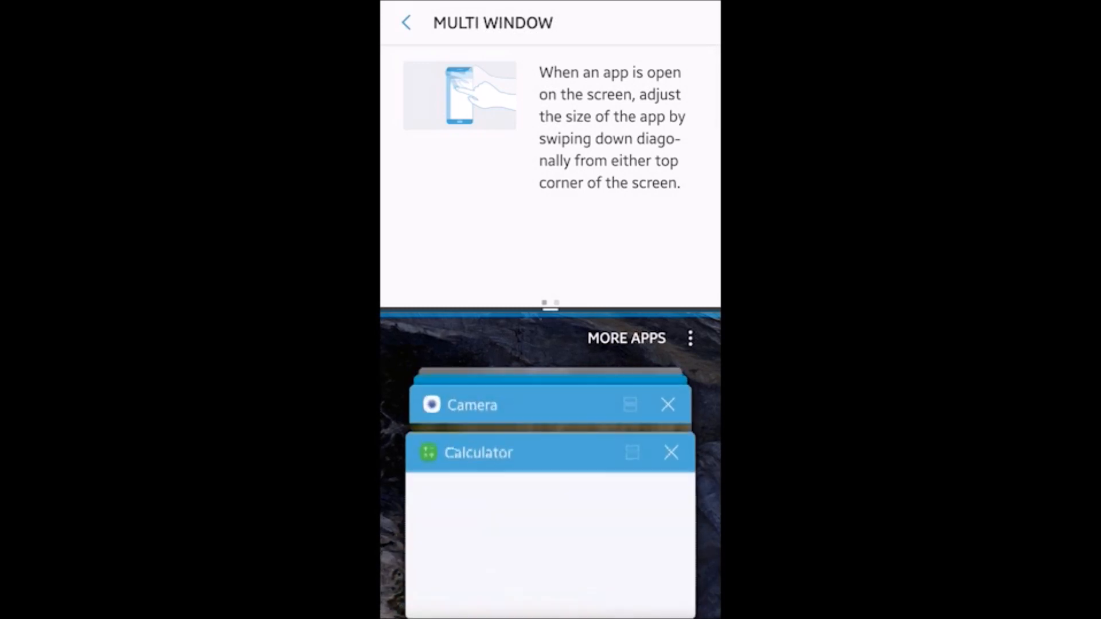
pyautogui.scroll(-3)
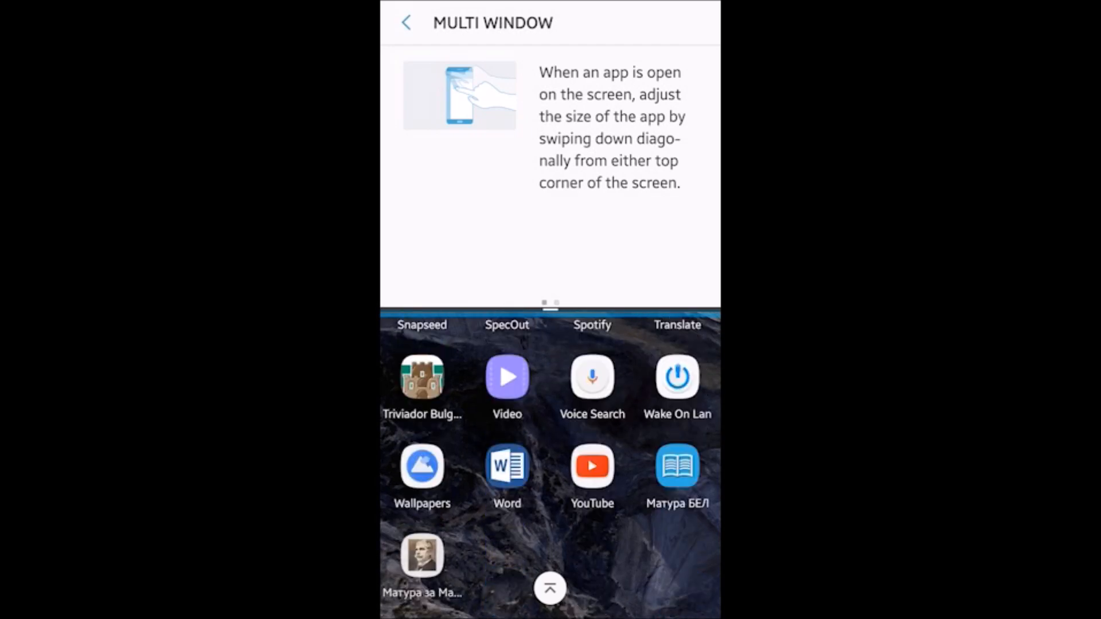
pyautogui.scroll(-3)
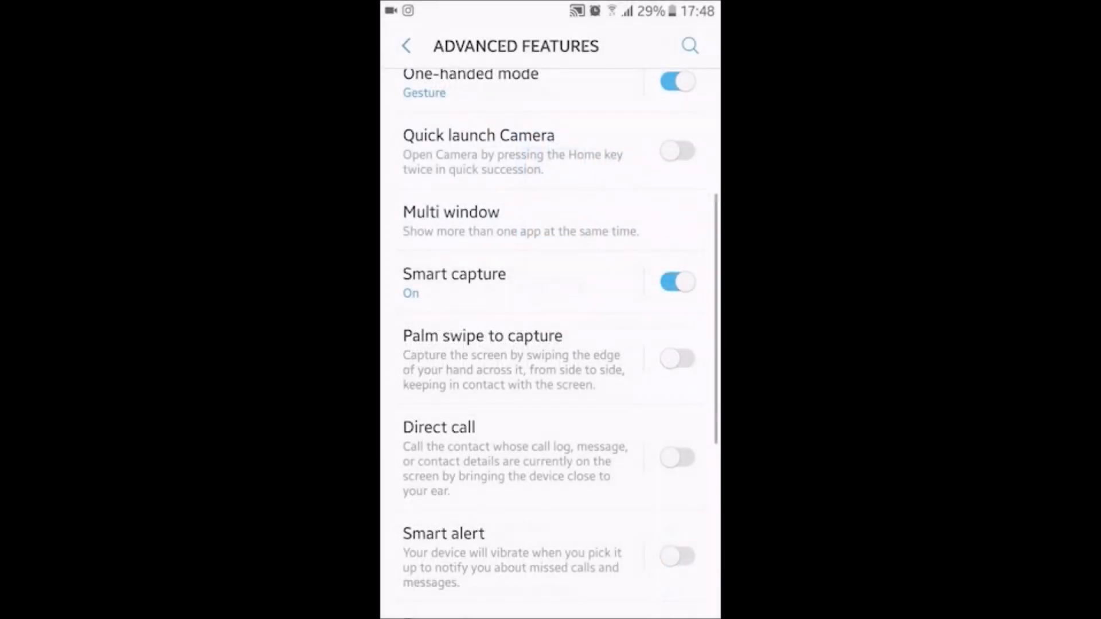
pyautogui.scroll(-3)
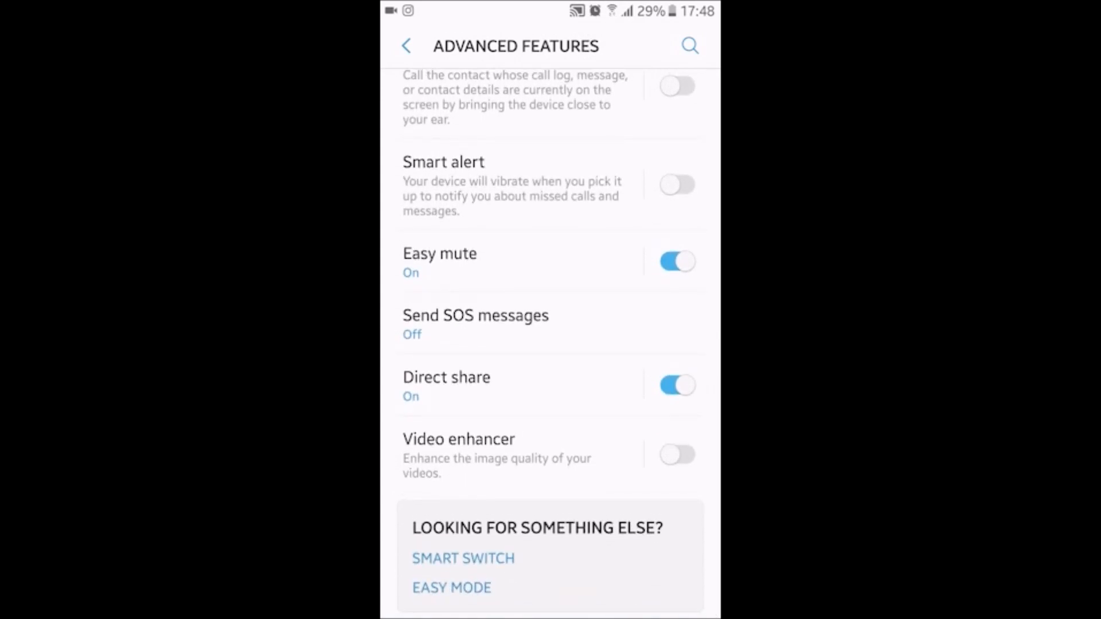
# View Device maintenance's 85/100 score and Performance mode (Normal), then return to the settings list
pyautogui.click(406, 46)
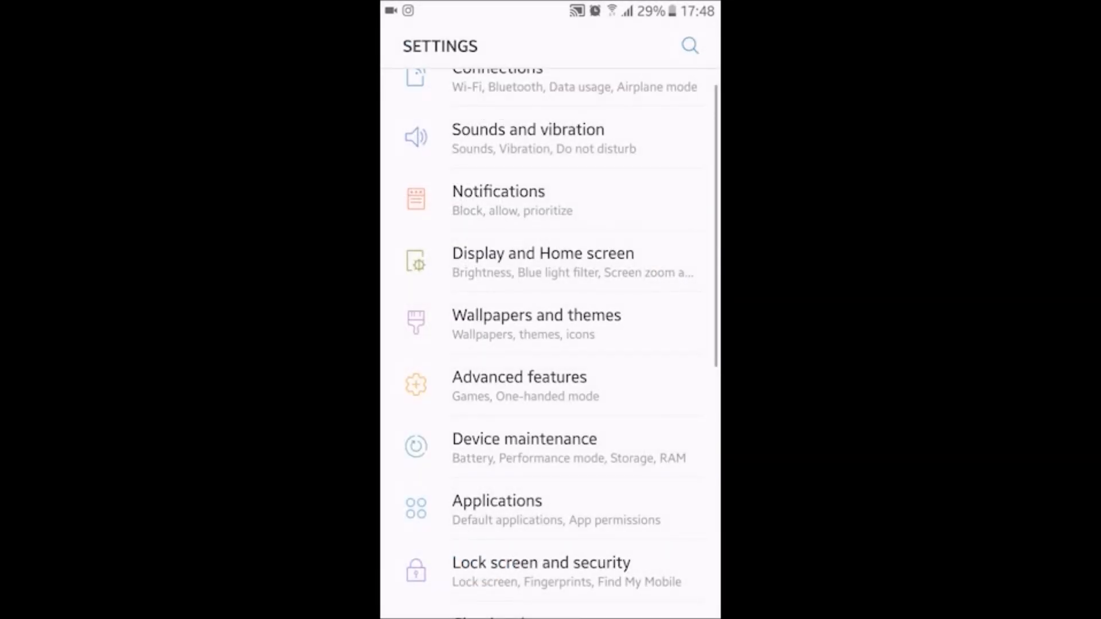
pyautogui.scroll(-3)
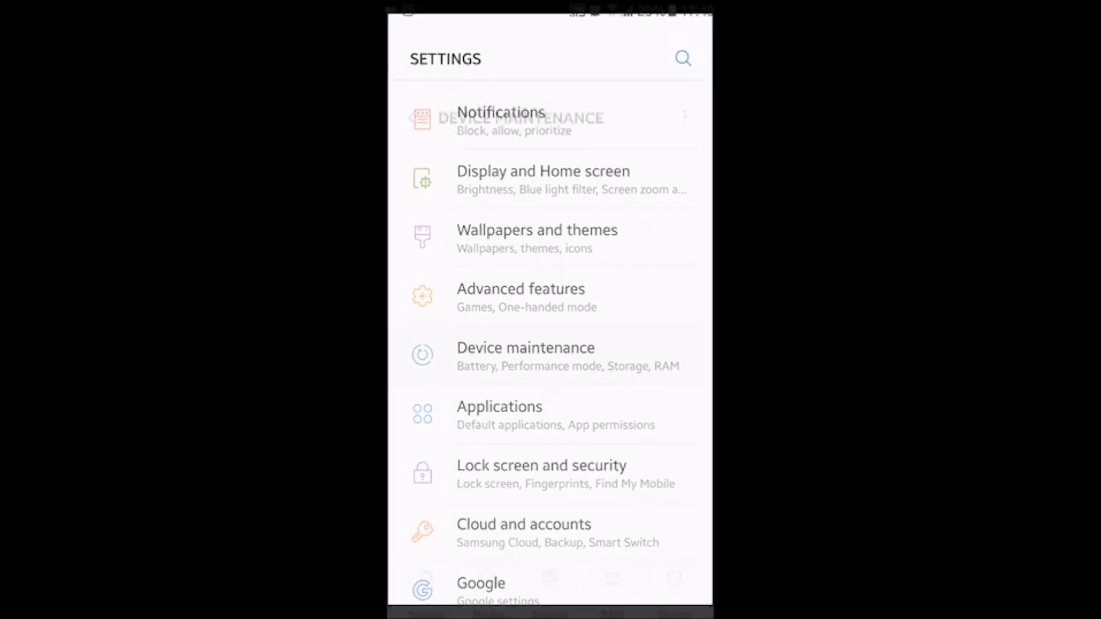
pyautogui.click(525, 356)
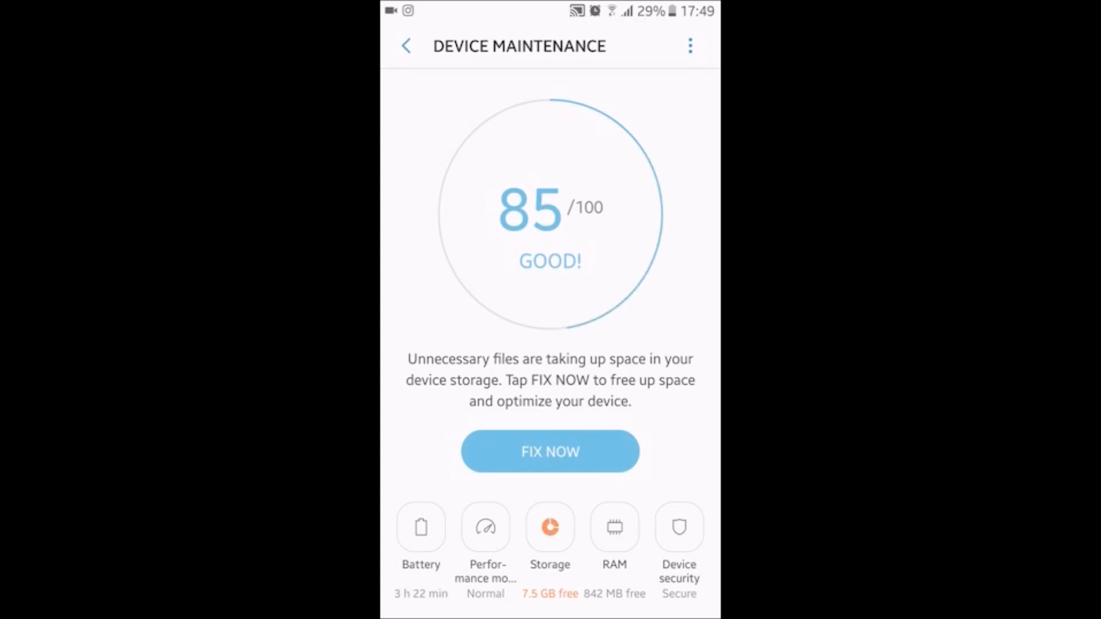
pyautogui.click(485, 528)
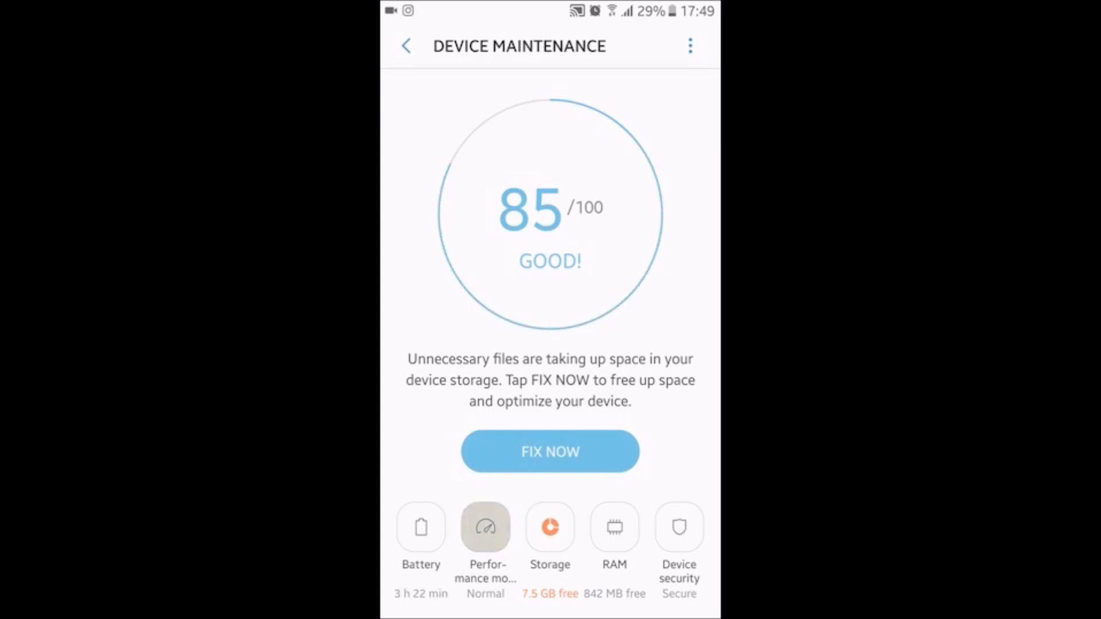
pyautogui.click(485, 526)
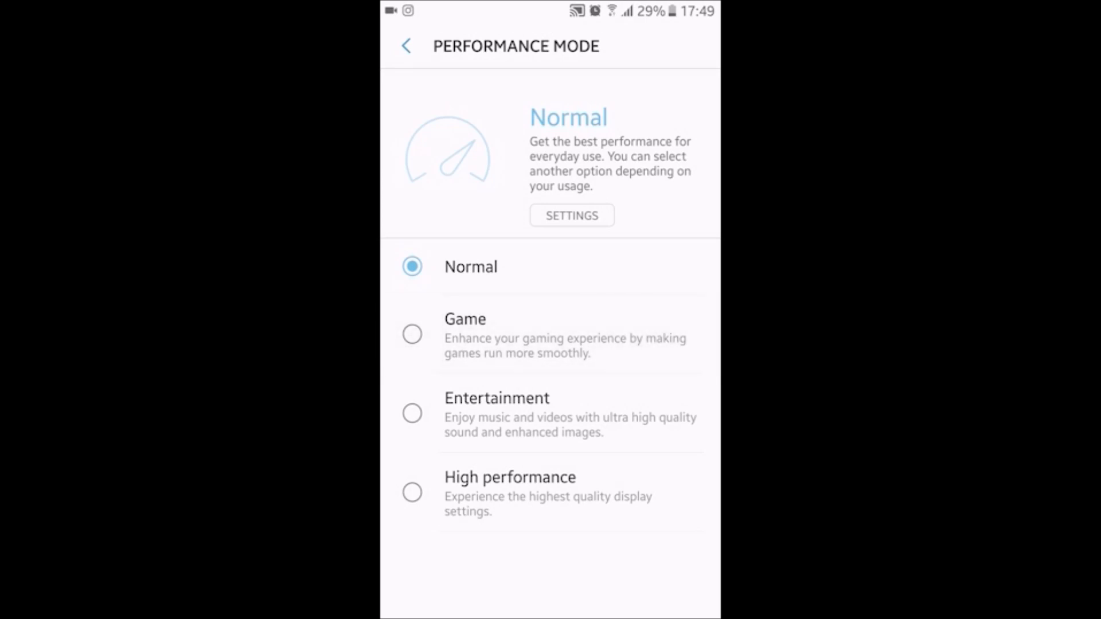
pyautogui.click(406, 45)
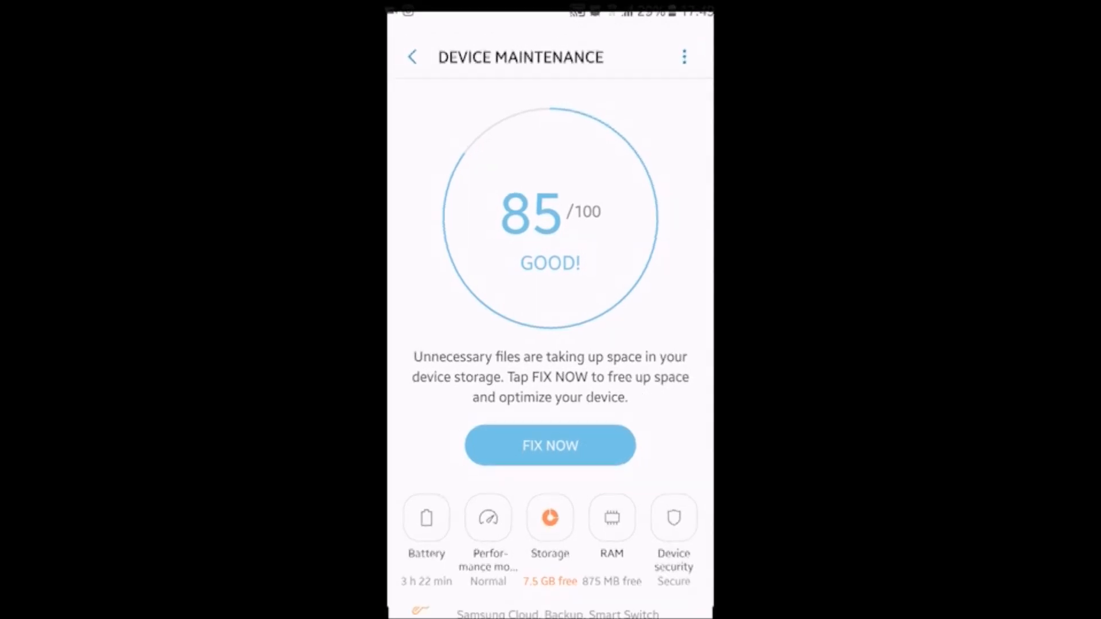
pyautogui.click(412, 56)
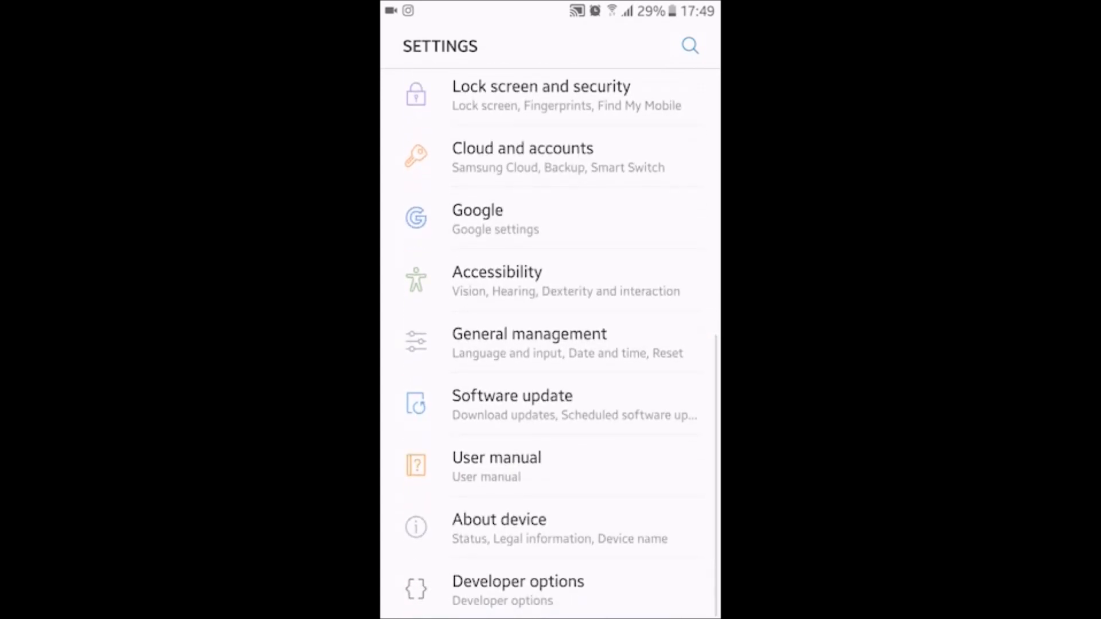
# View the Software update options, then go to the home screen
pyautogui.click(511, 404)
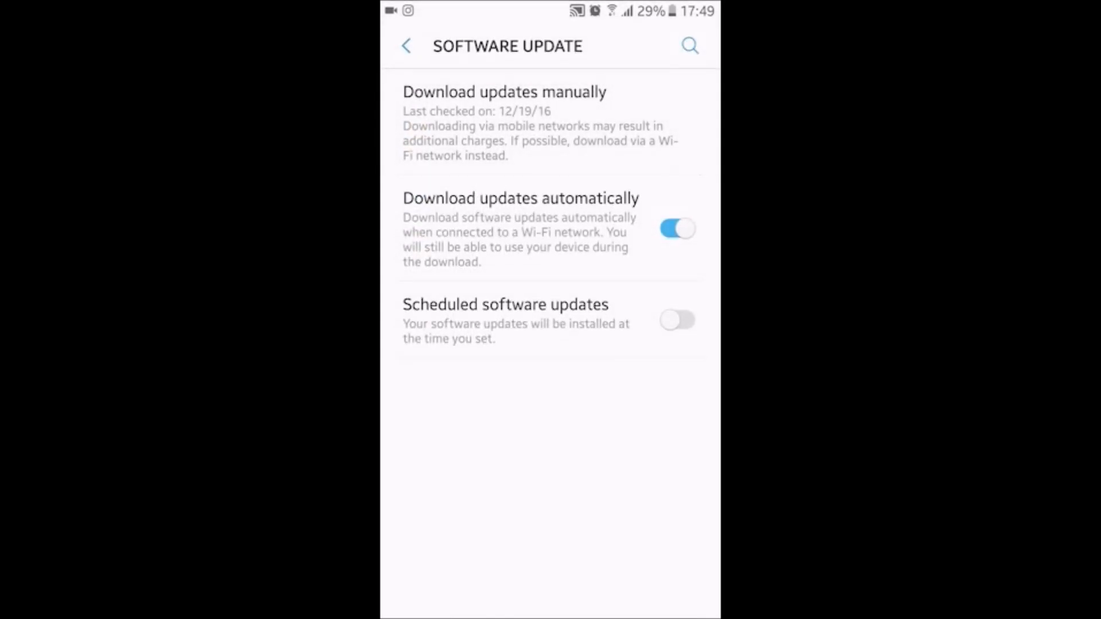
pyautogui.click(505, 91)
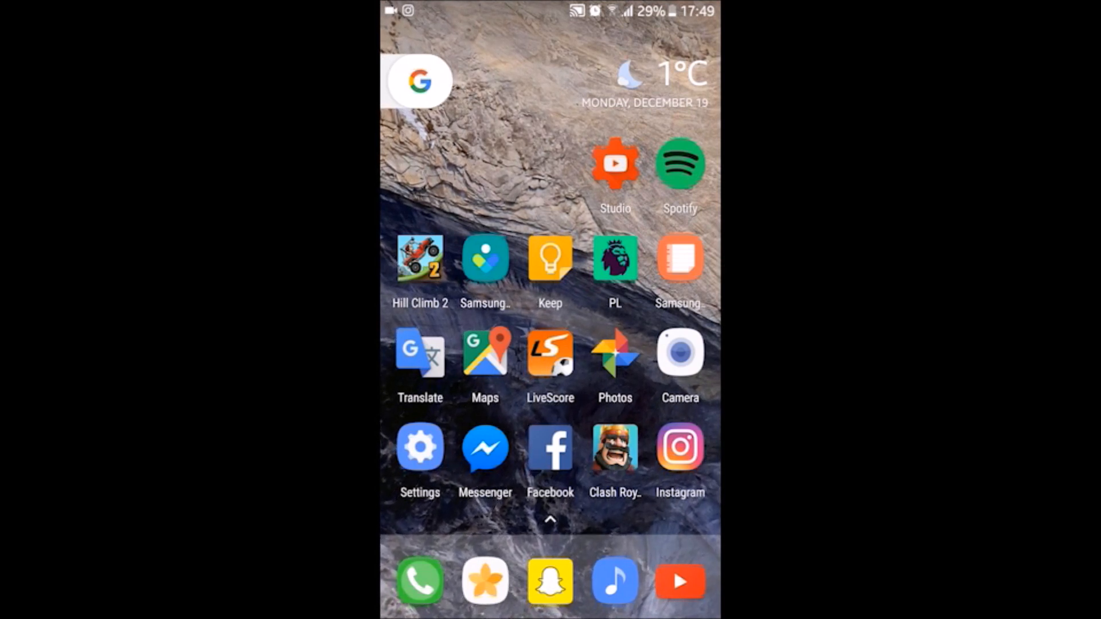
# Browse Developer options from Settings, then return to the home screen
pyautogui.click(420, 447)
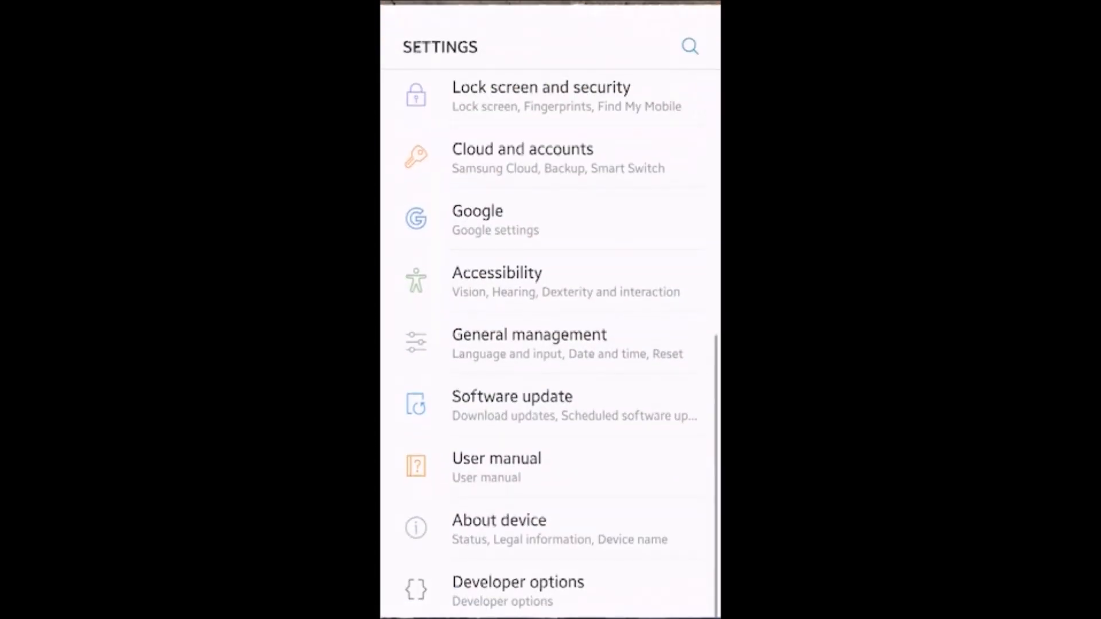
pyautogui.click(549, 589)
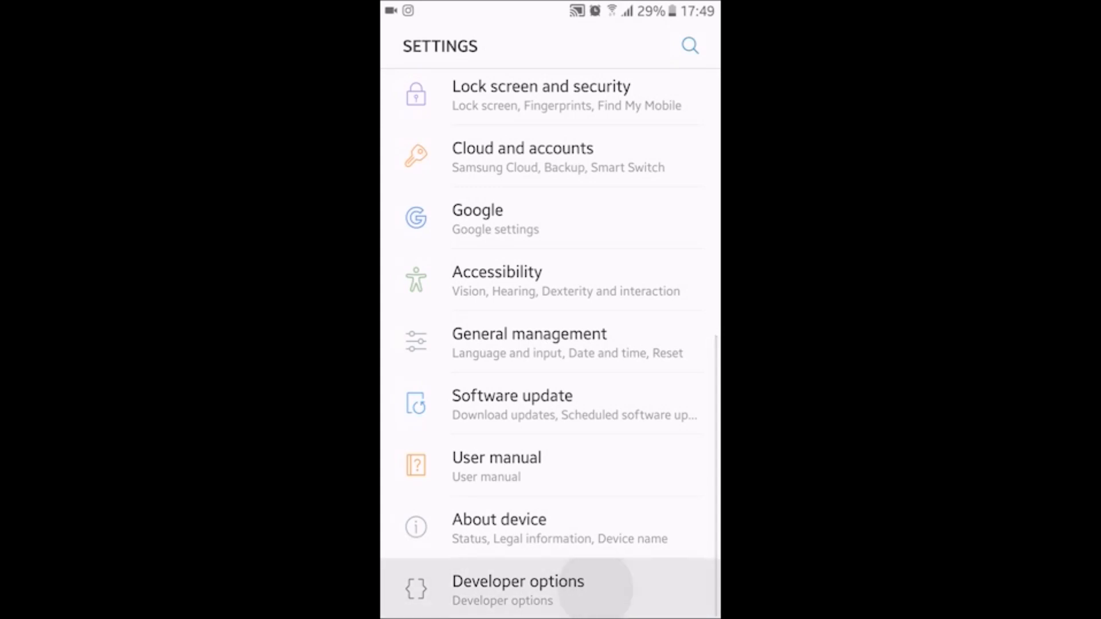
pyautogui.click(517, 589)
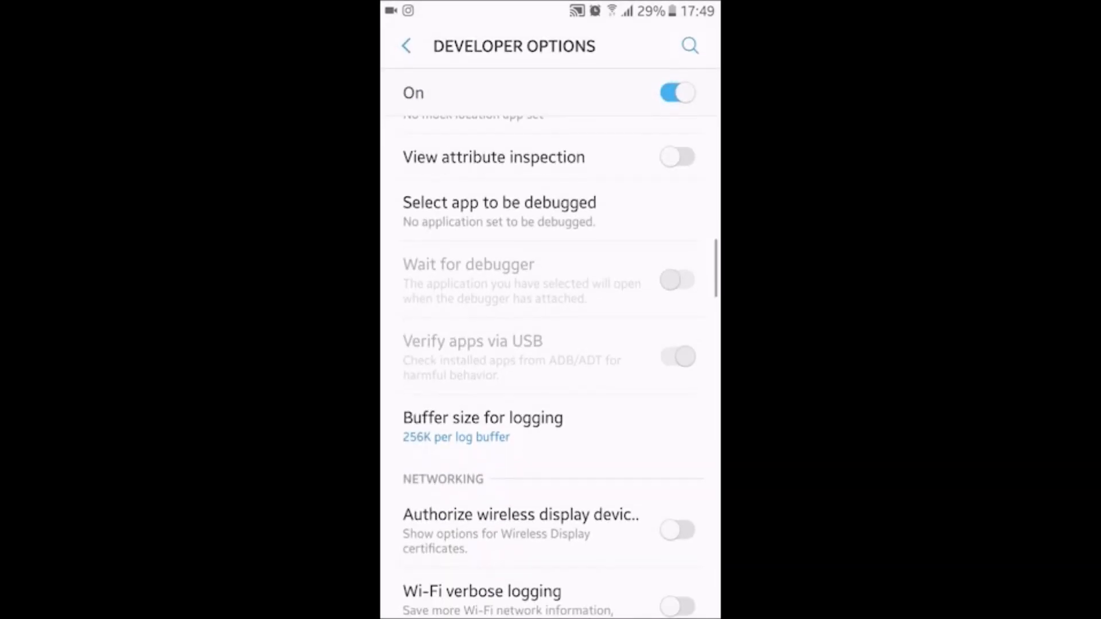
pyautogui.scroll(-3)
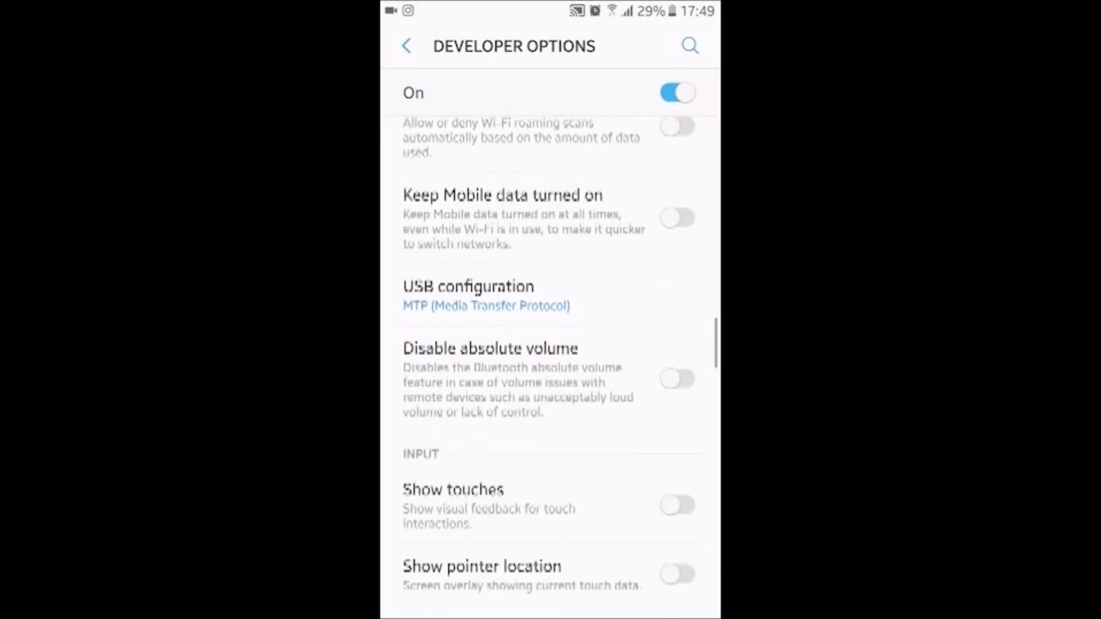
pyautogui.scroll(-3)
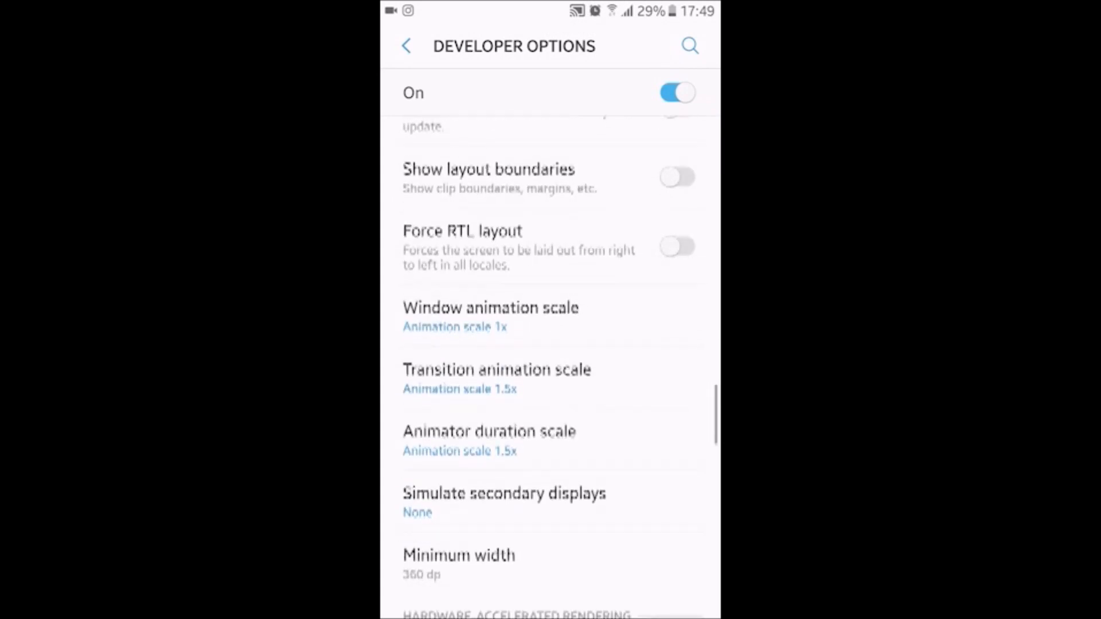
pyautogui.scroll(-3)
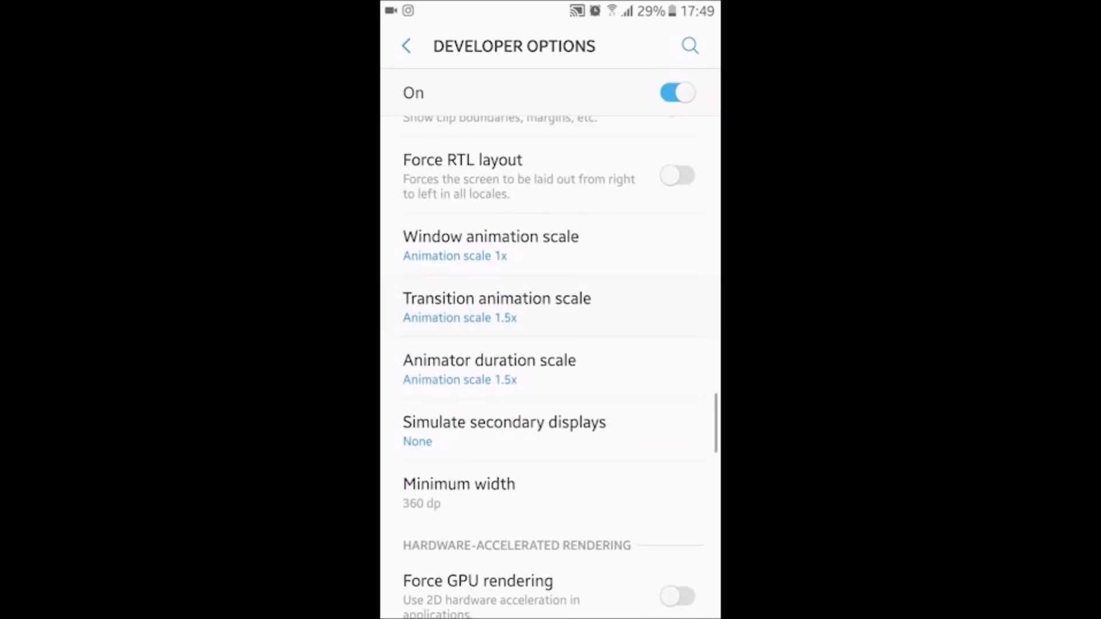
pyautogui.click(497, 307)
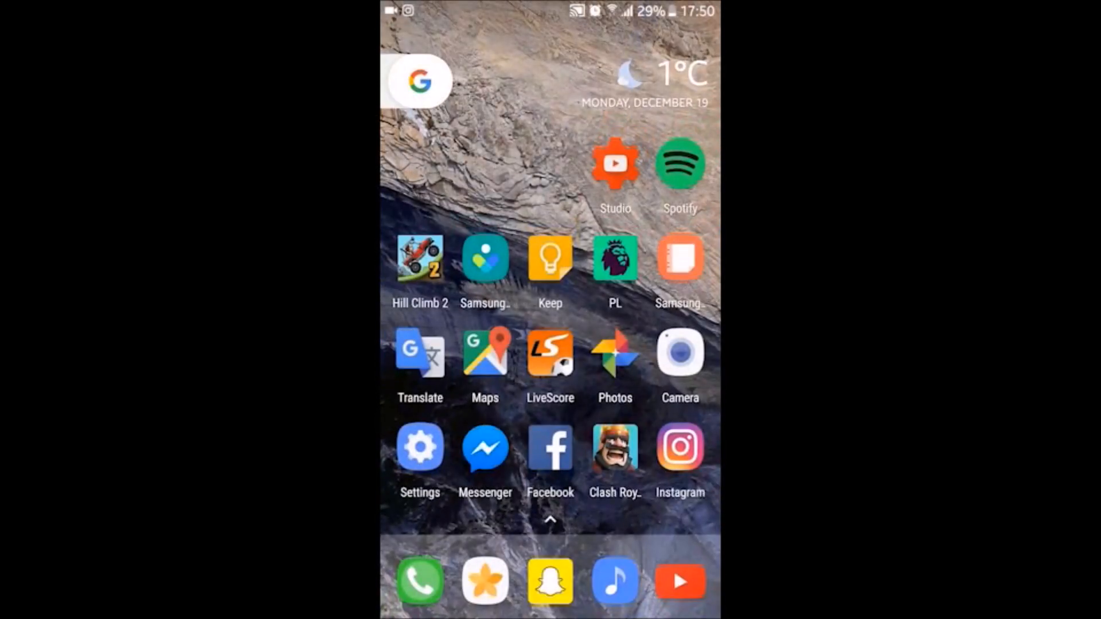
pyautogui.click(419, 447)
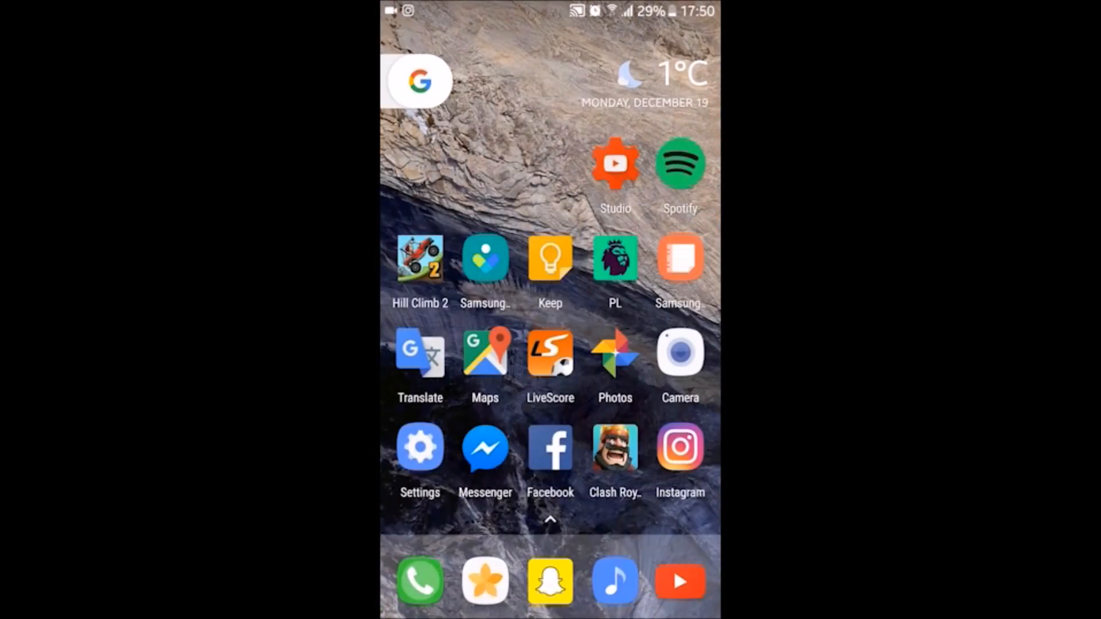
# Reopen Developer options and bring up the Transition animation scale choices (1x set)
pyautogui.click(420, 447)
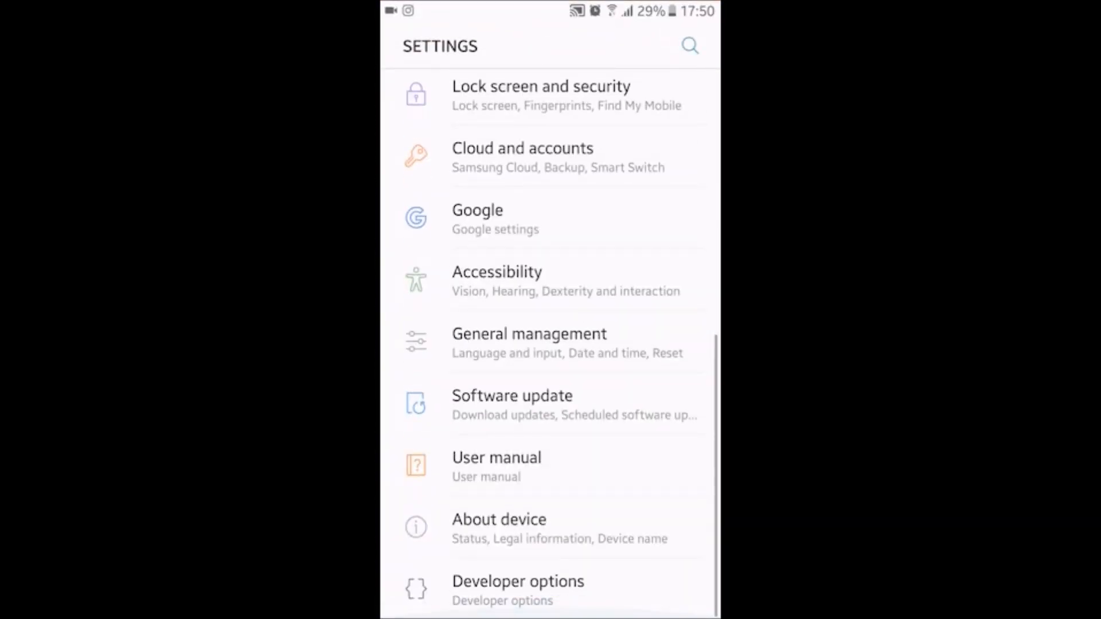
pyautogui.click(517, 581)
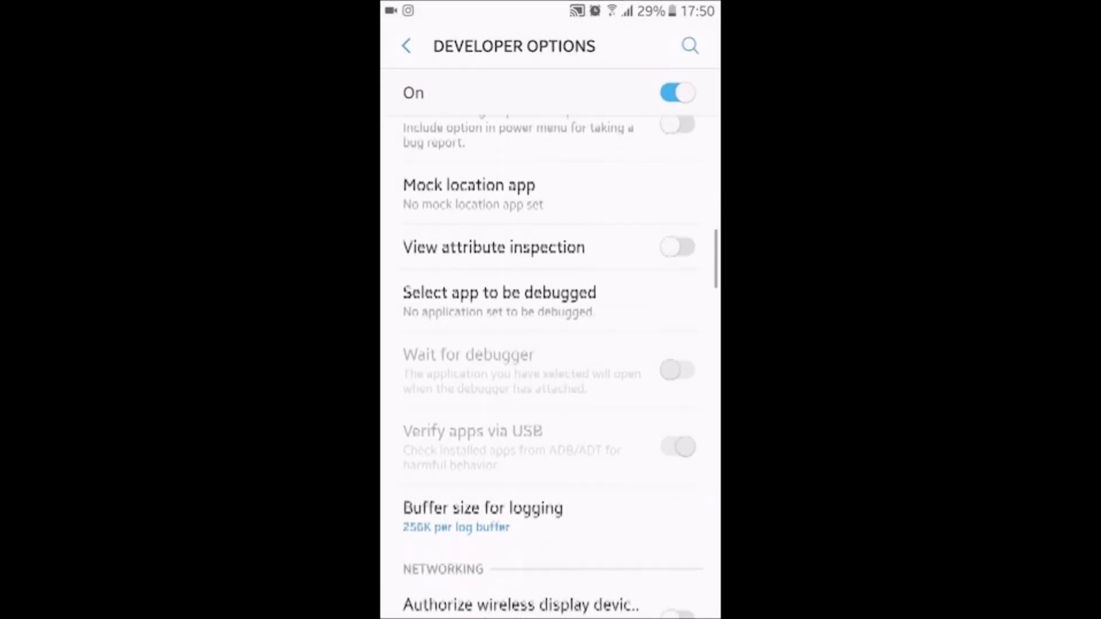
pyautogui.scroll(-3)
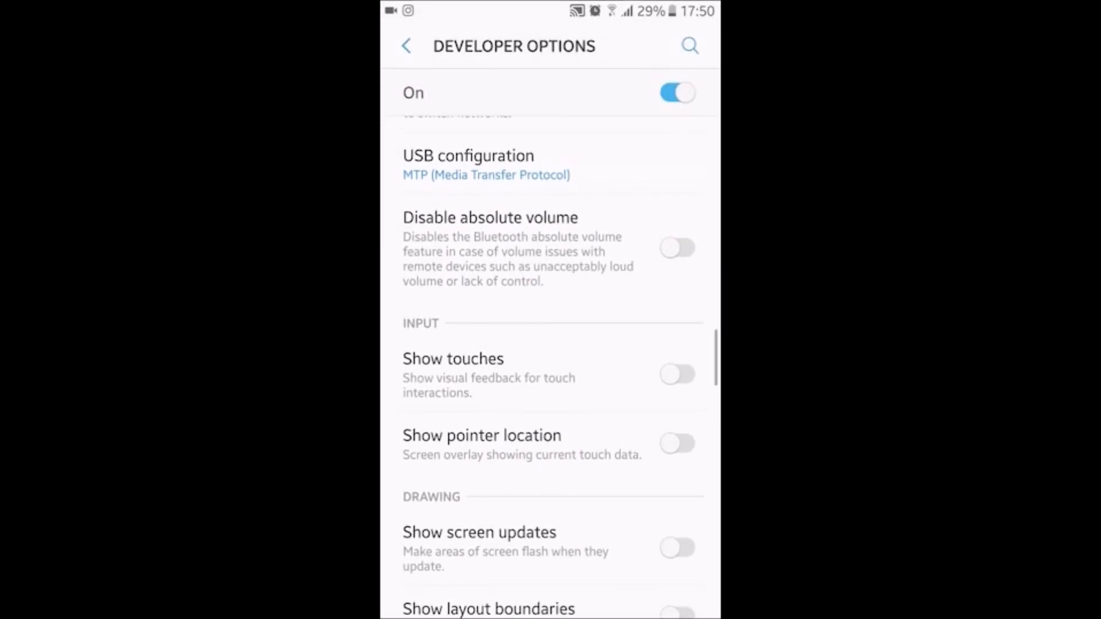
pyautogui.scroll(-3)
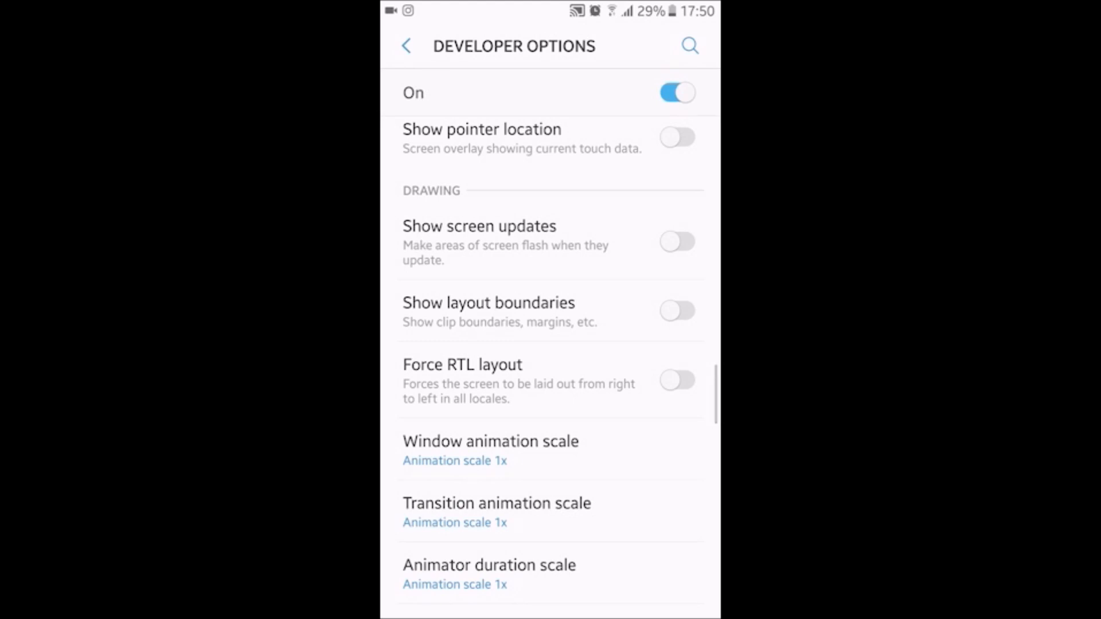
pyautogui.click(497, 512)
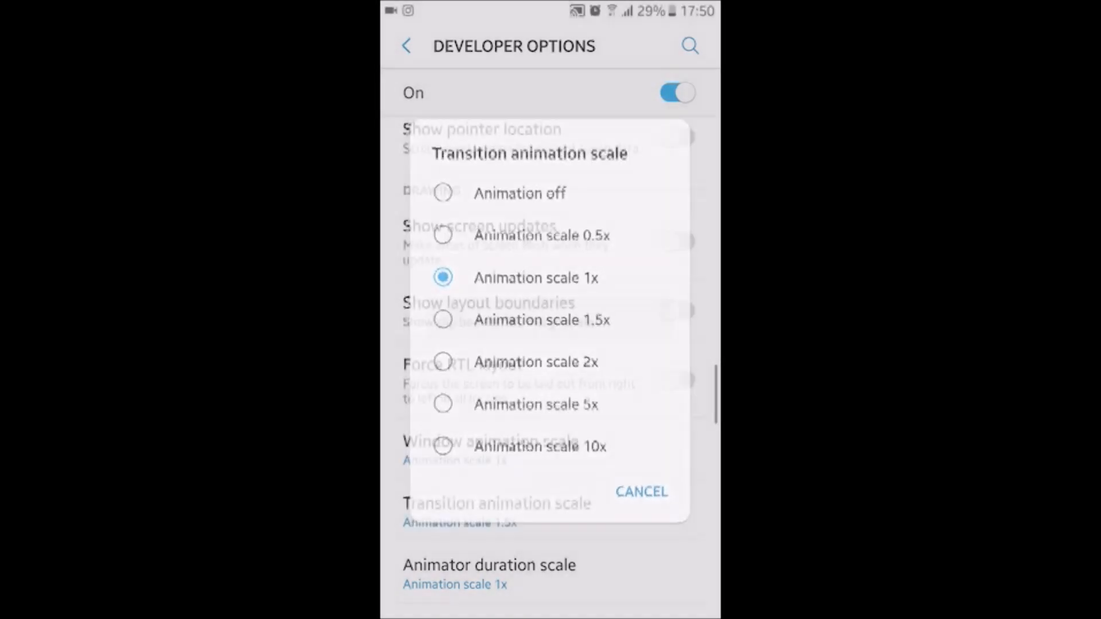